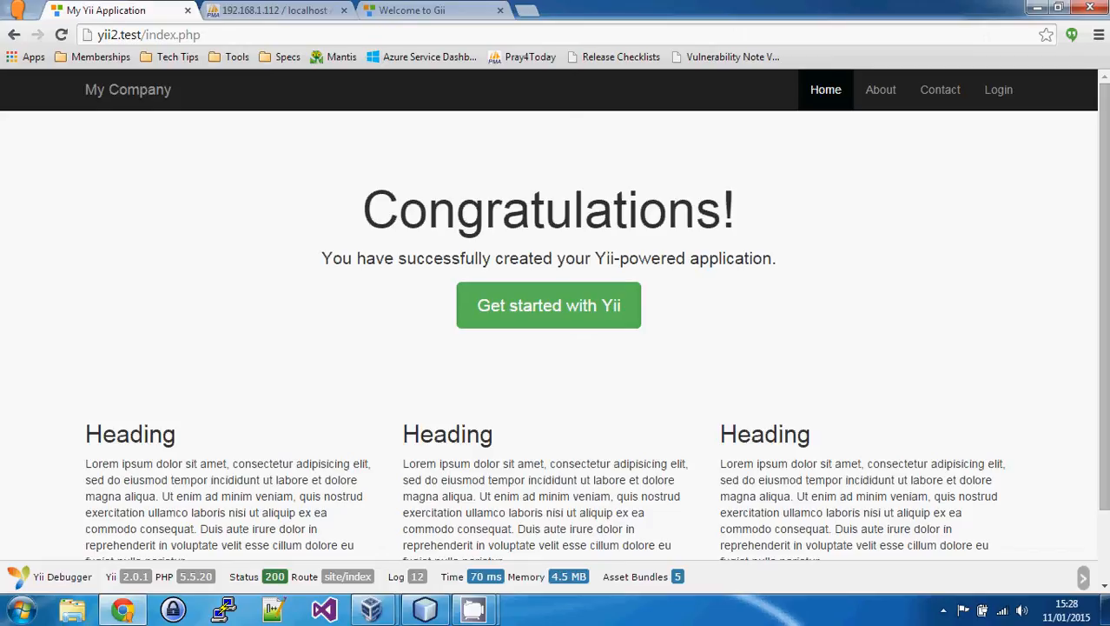
mouse_move(706, 25)
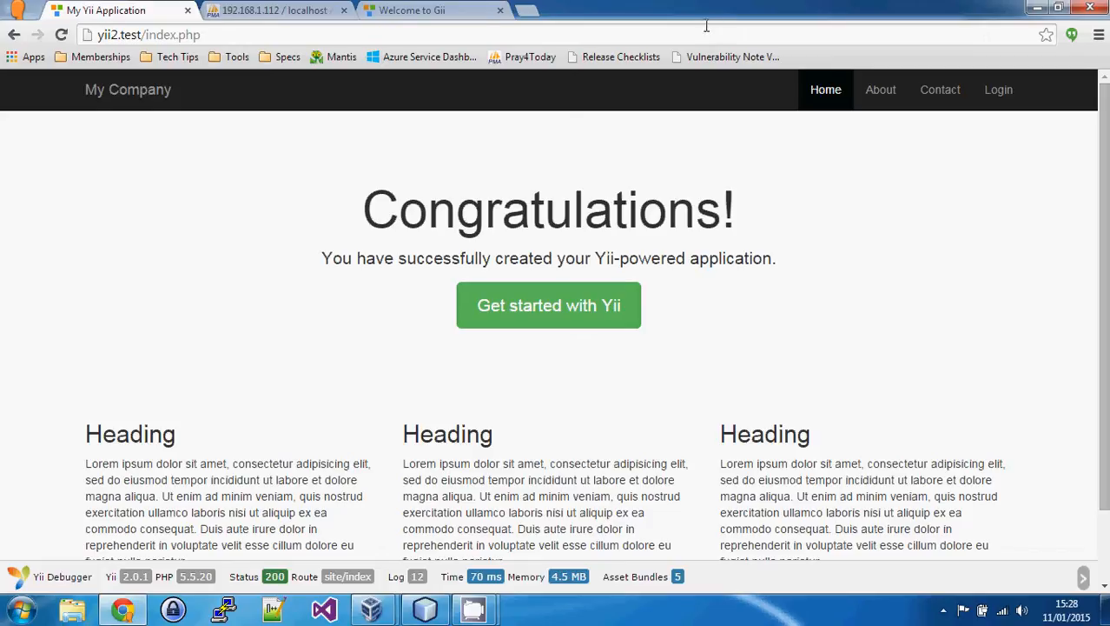
In phpMyAdmin, open the basictest book table structure (id, title, description, author_id).
click(278, 9)
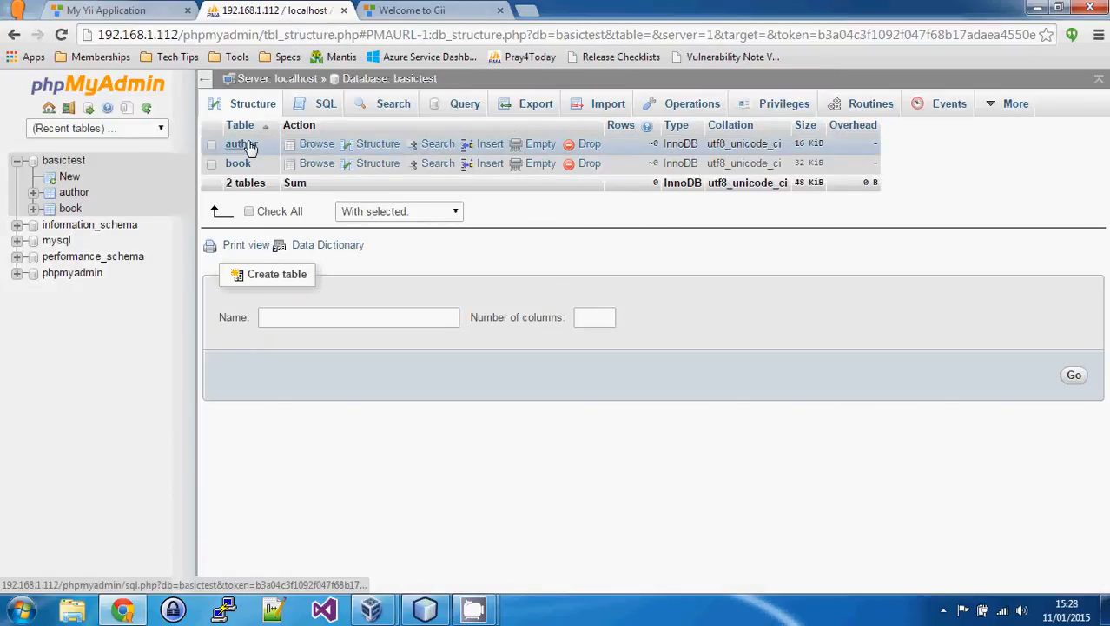
mouse_move(269, 151)
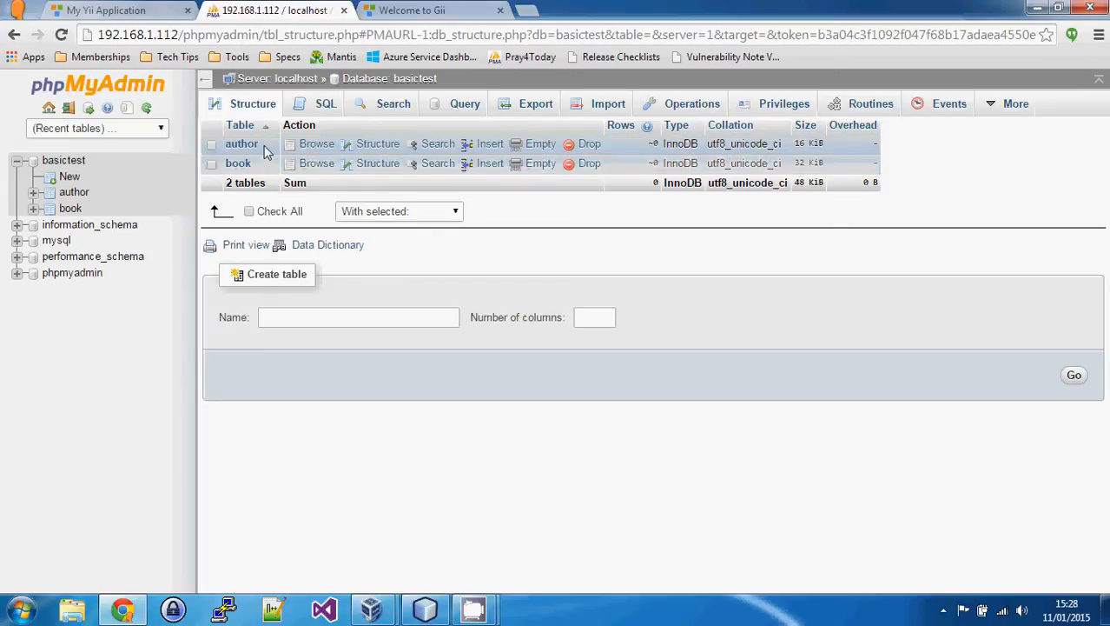
mouse_move(317, 144)
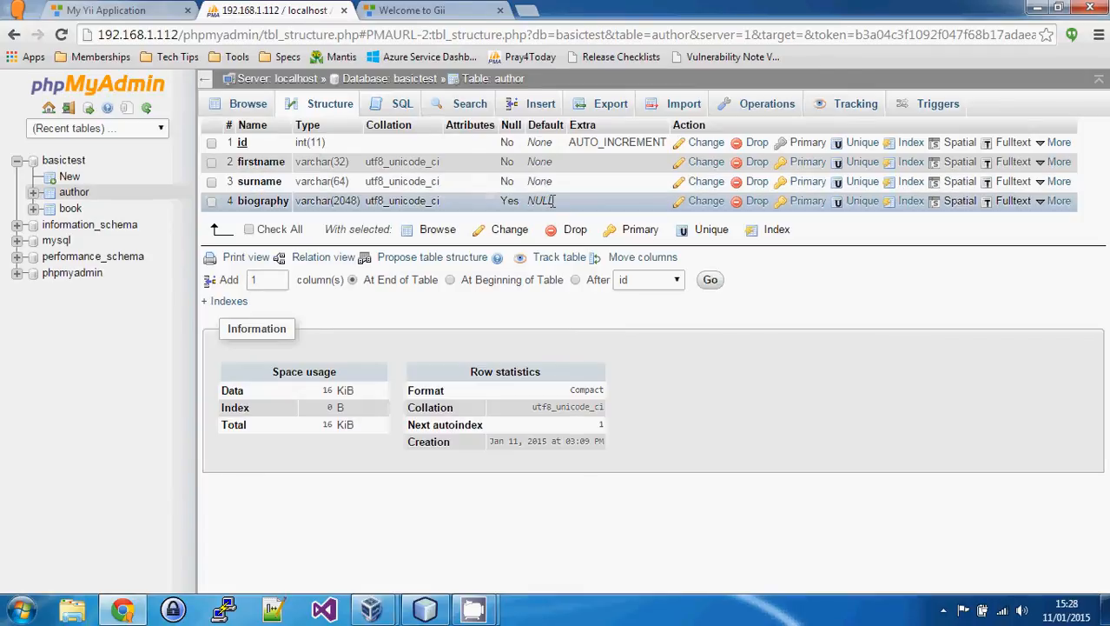
double_click(540, 201)
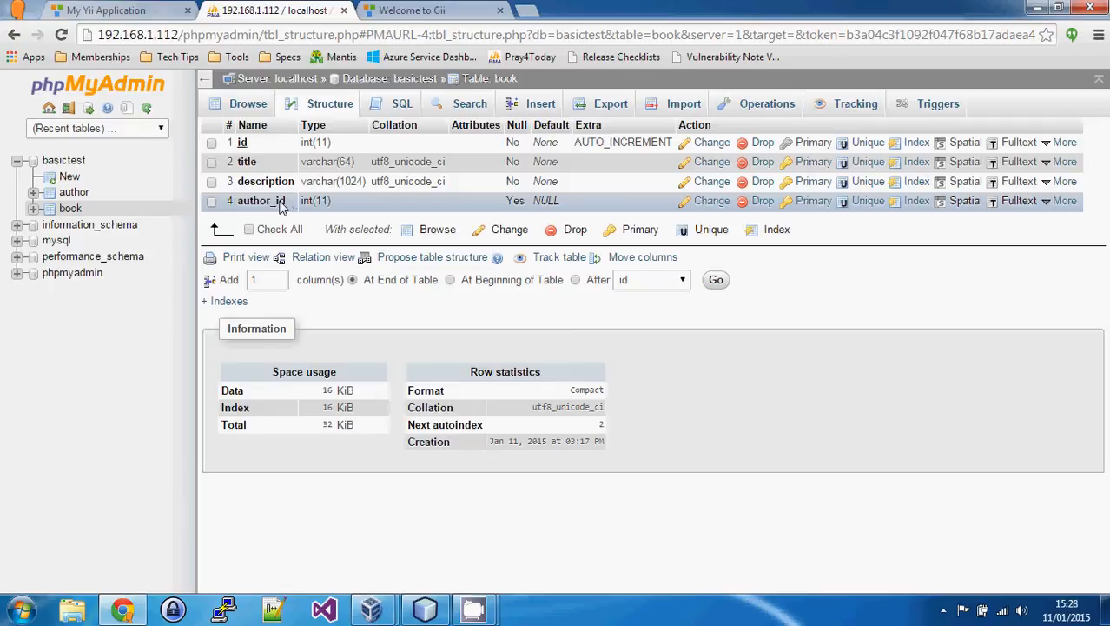
mouse_move(288, 206)
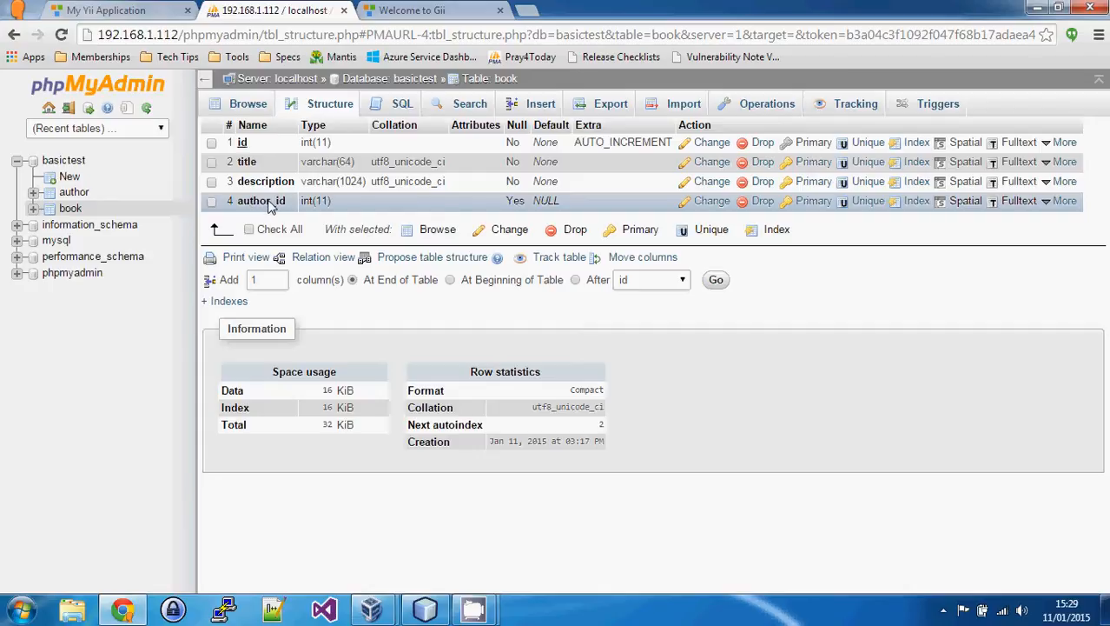
mouse_move(291, 212)
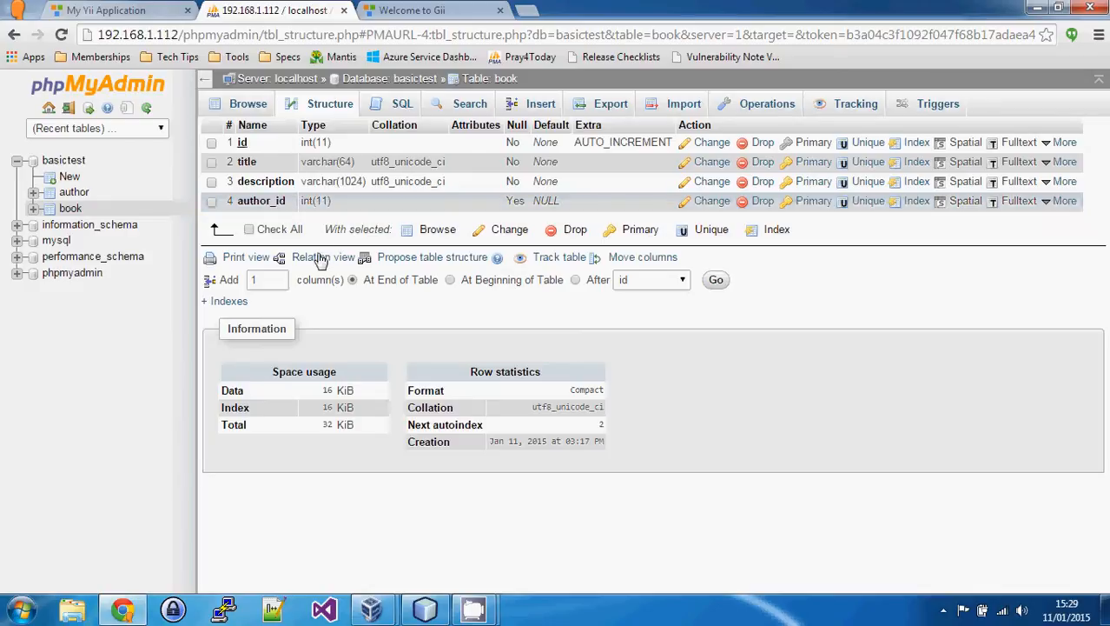
Show book's relation view: author_id references author.id via FK_BOOK_AUTHOR.
click(322, 256)
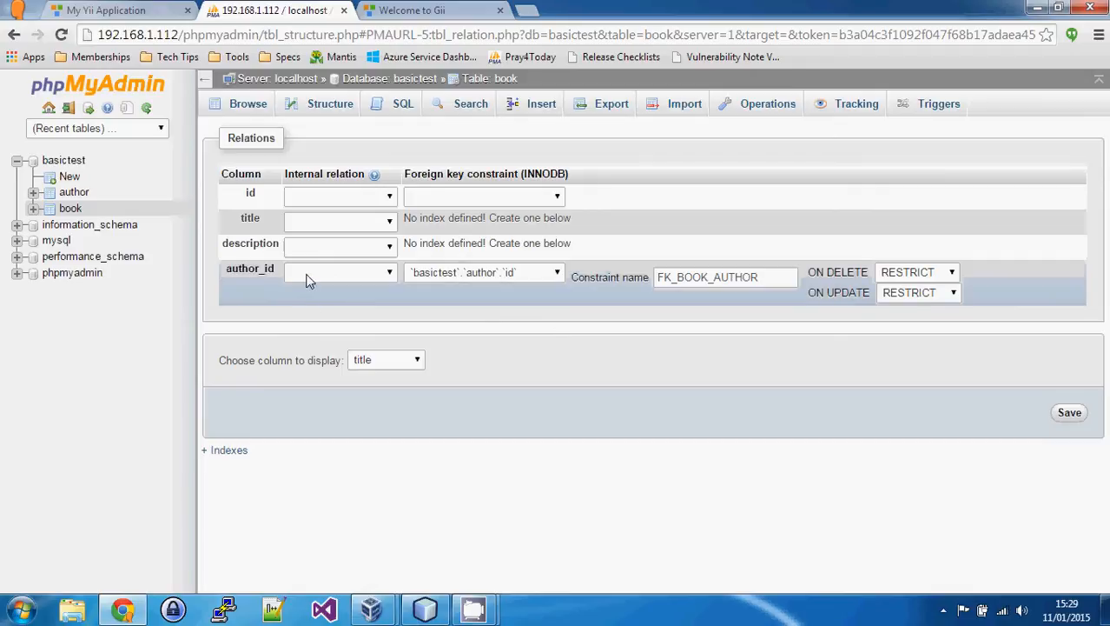
mouse_move(310, 280)
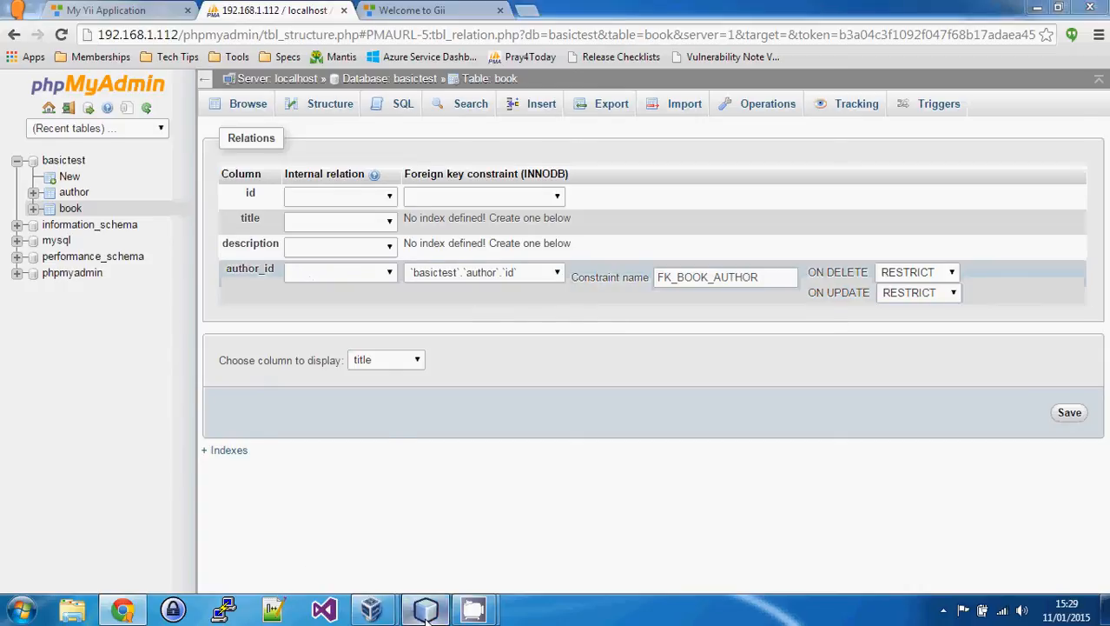
click(425, 609)
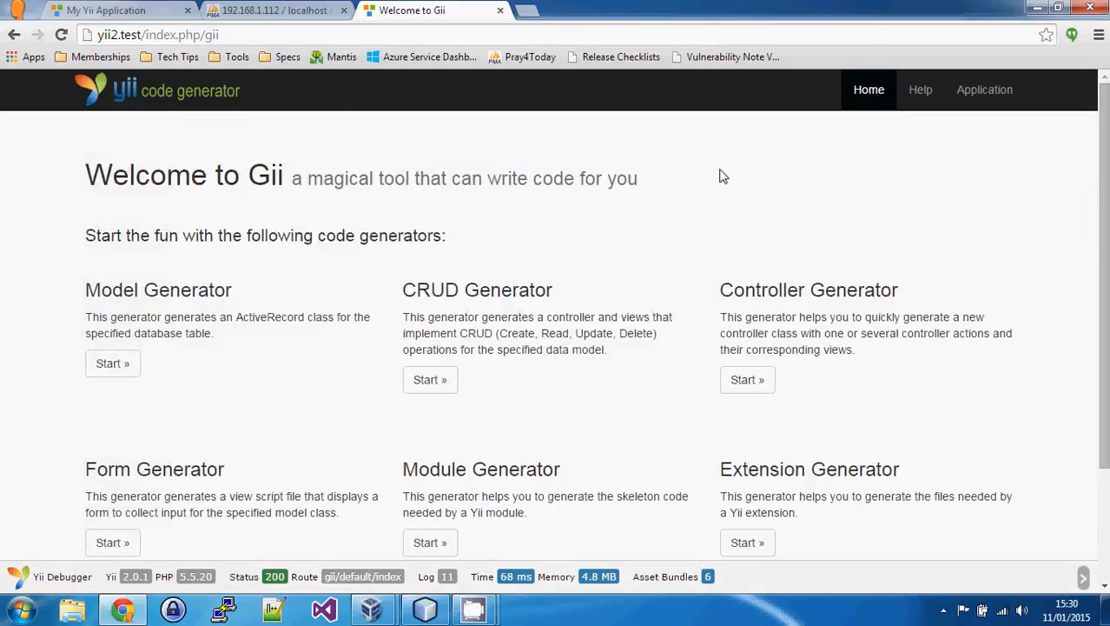
mouse_move(510, 143)
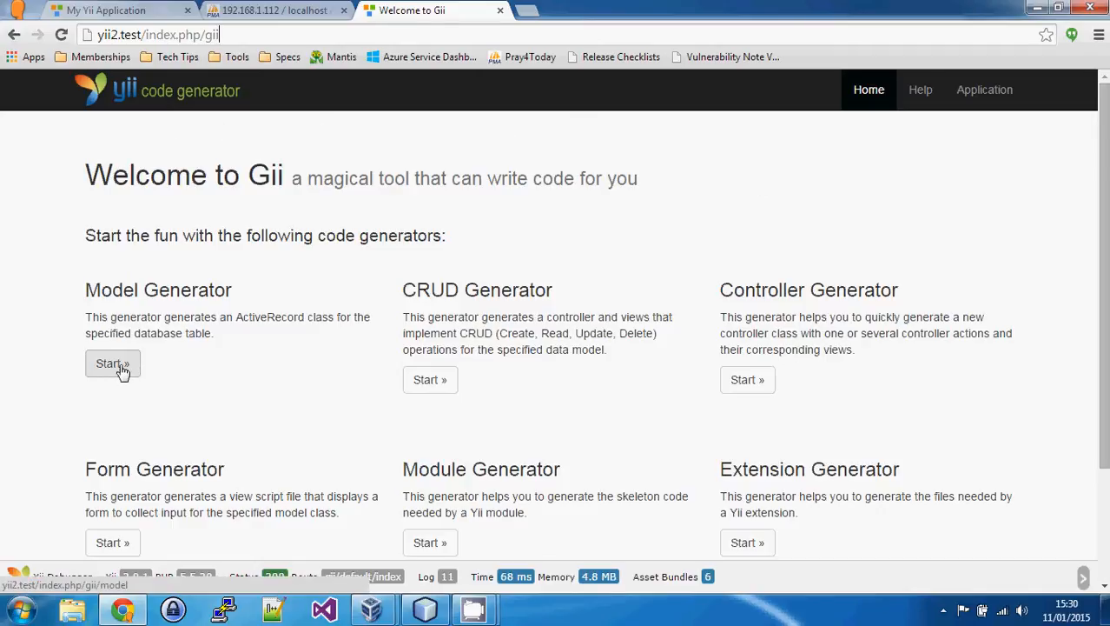
Start the Model Generator and enter table 'book' so the model class fills as Book.
click(113, 363)
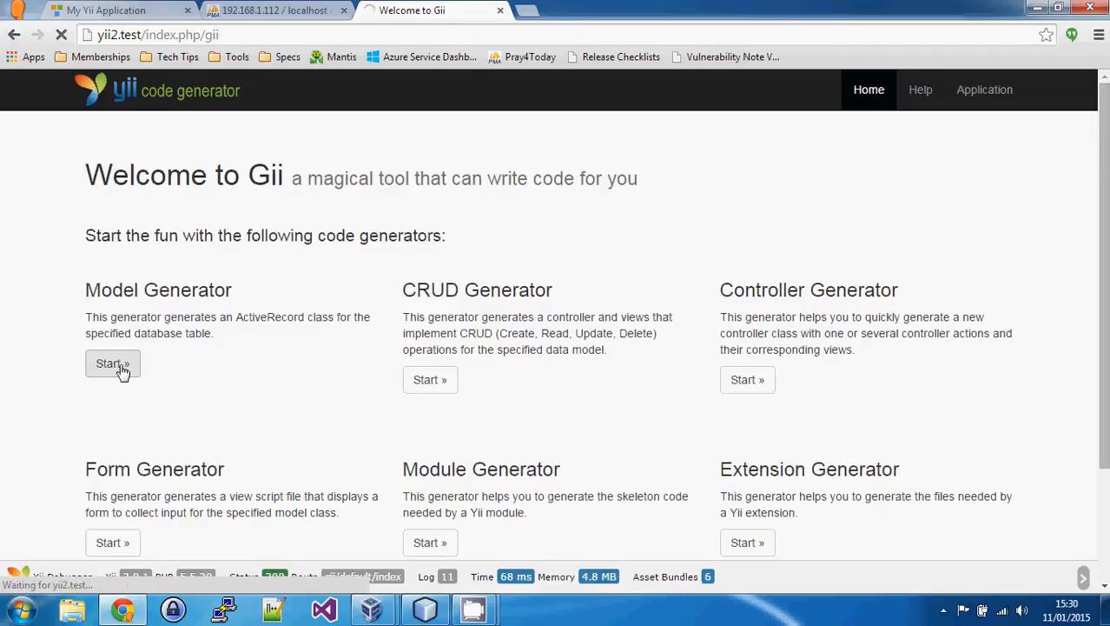
click(113, 364)
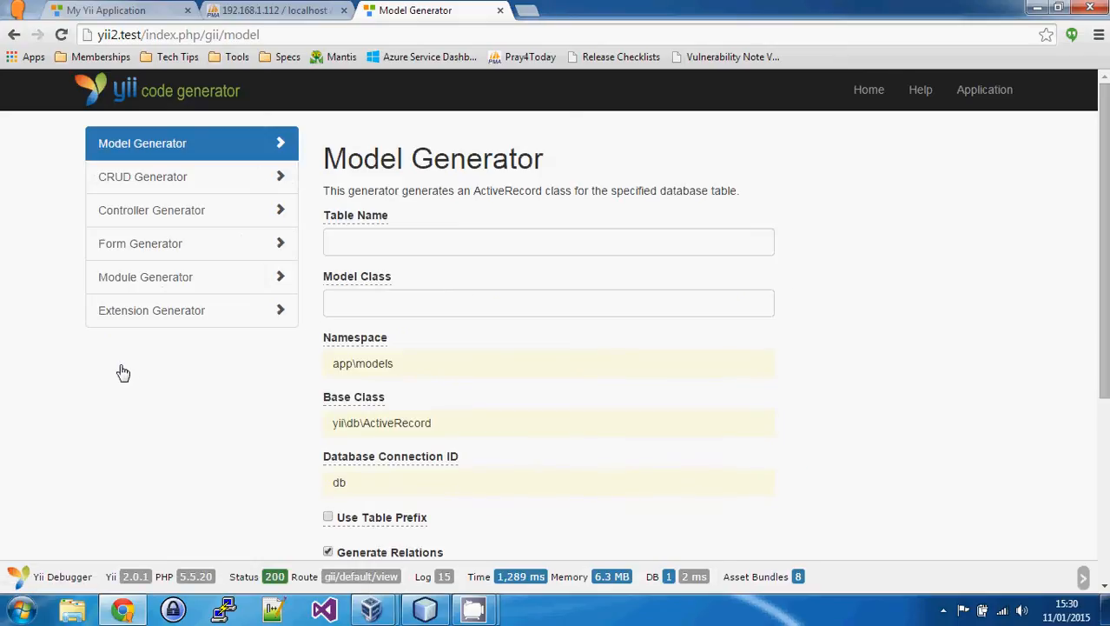
click(548, 242)
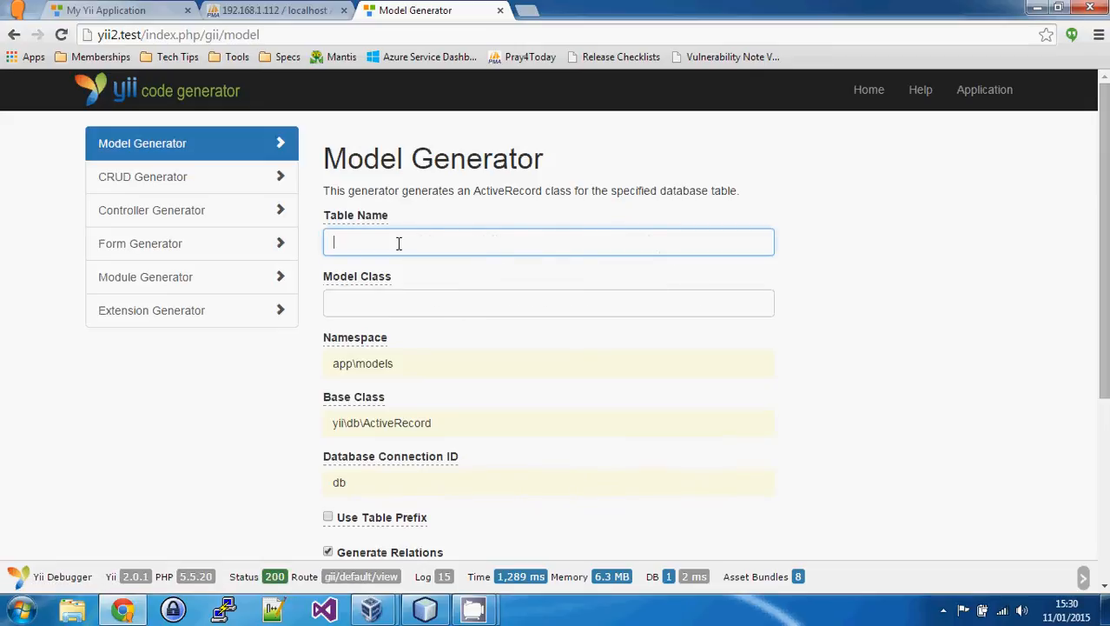
text(book)
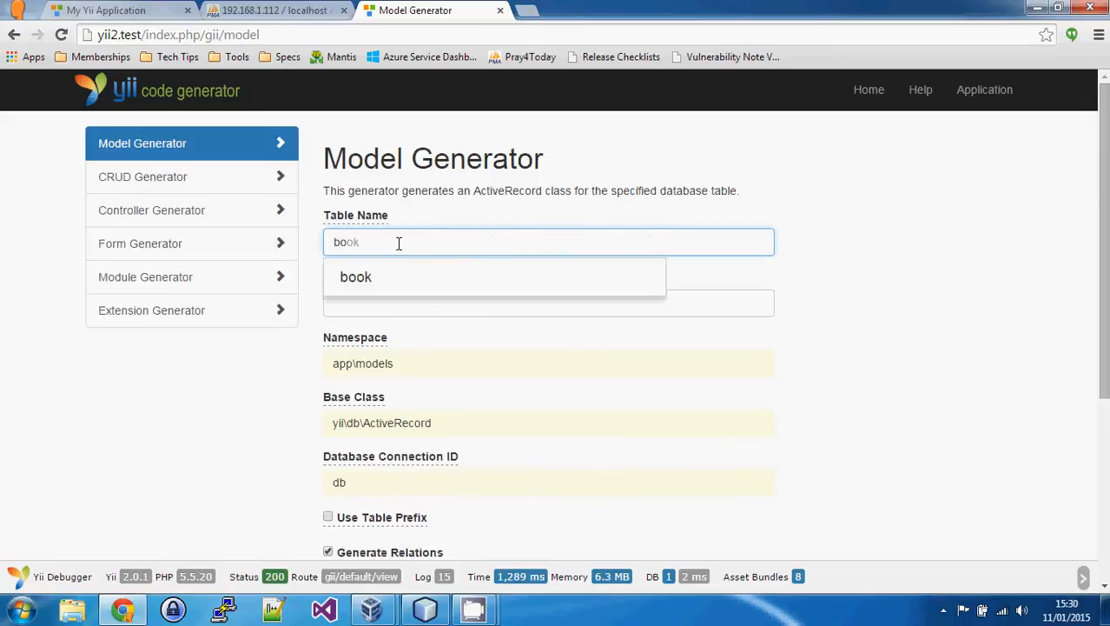
mouse_move(393, 270)
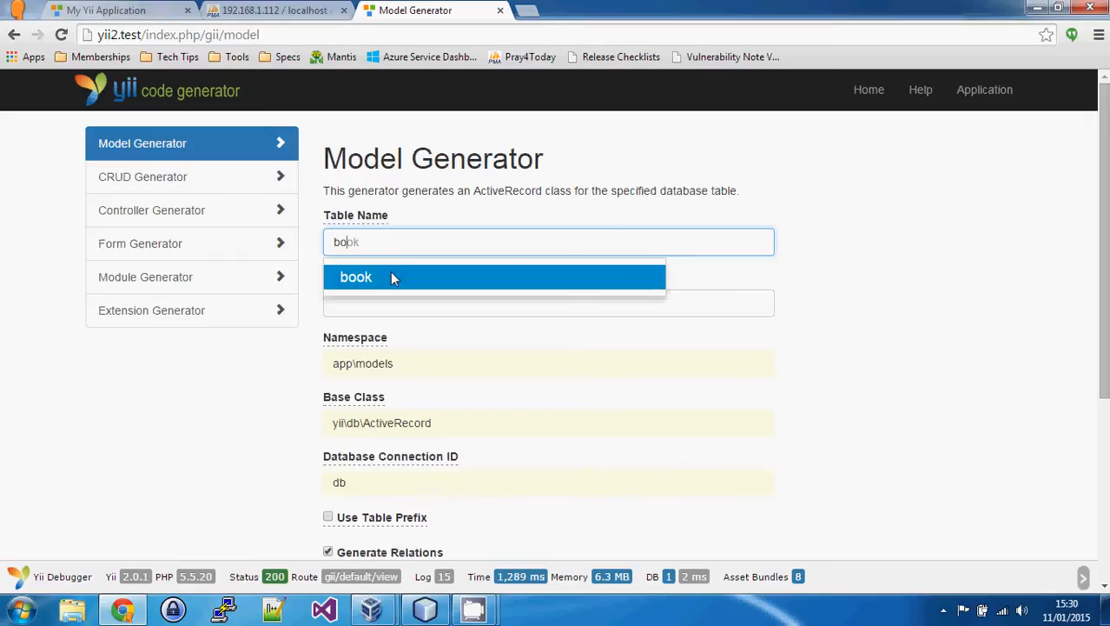
click(356, 276)
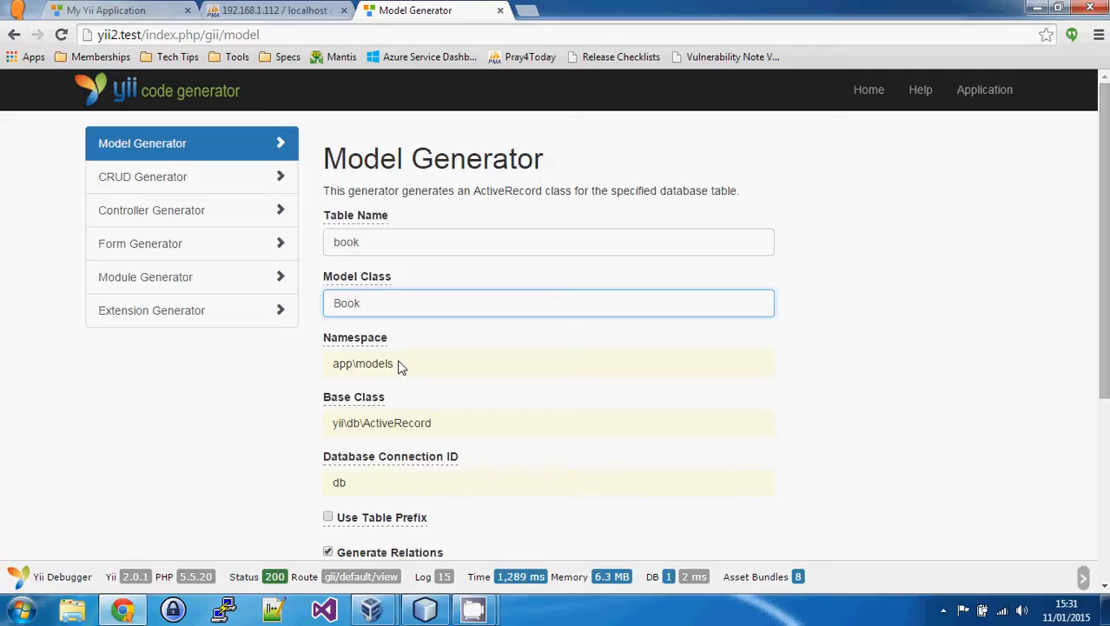
mouse_move(470, 380)
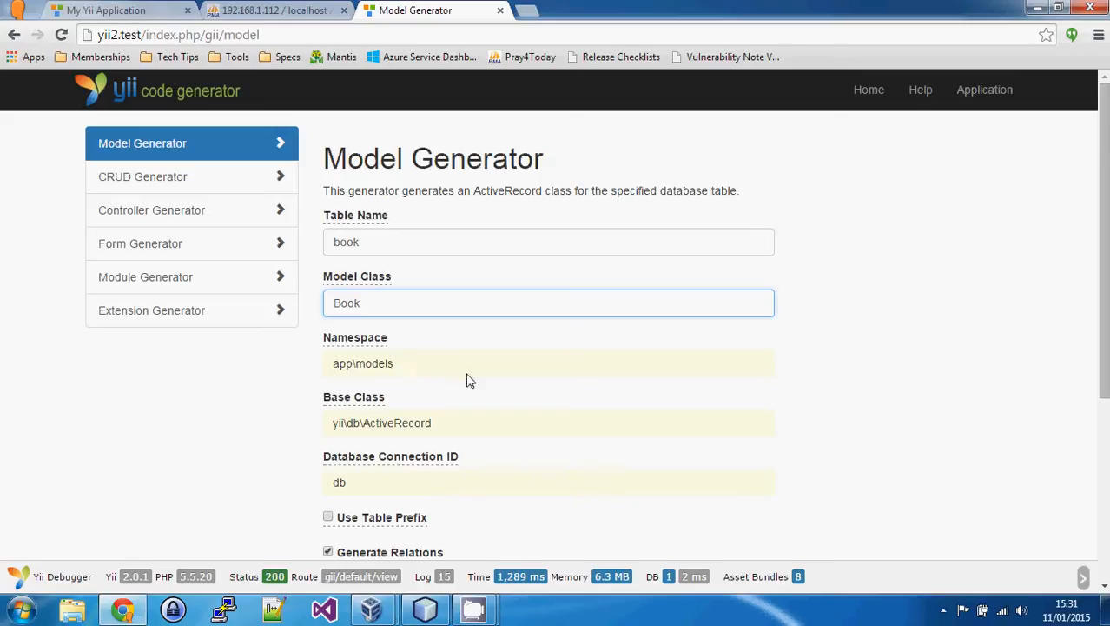
mouse_move(367, 423)
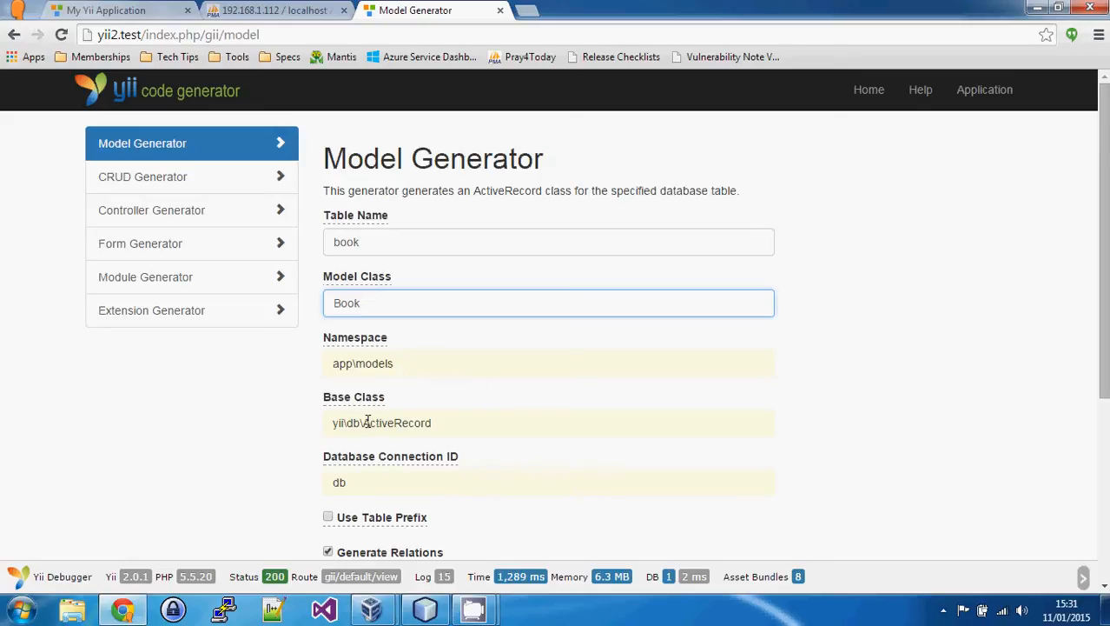
mouse_move(476, 432)
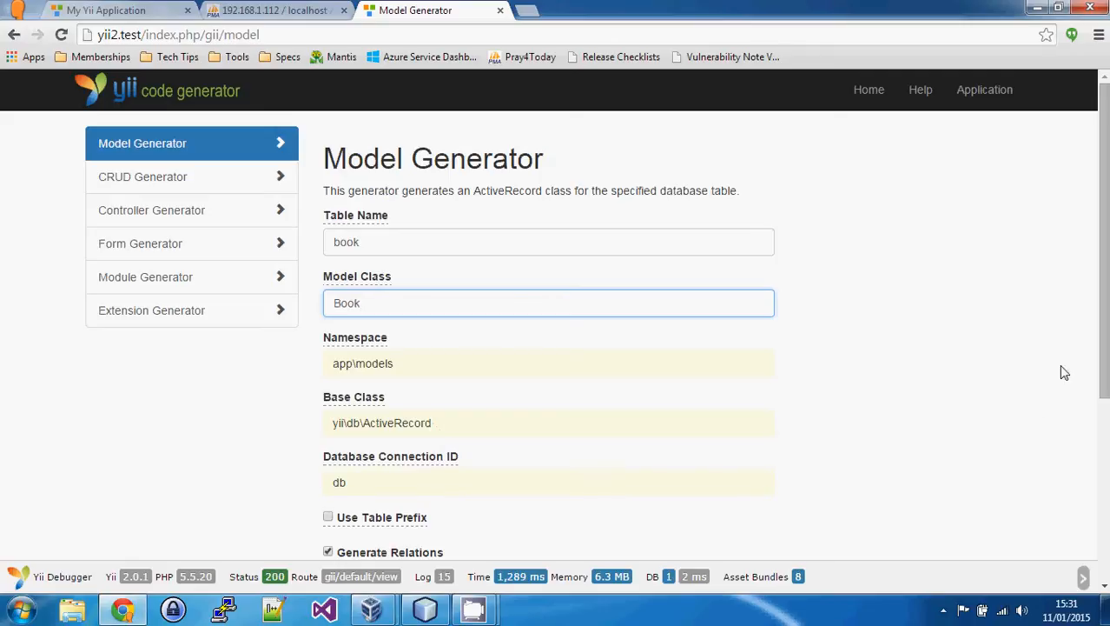
Enable the table prefix option, check the default code template, and preview the Book model.
scroll(down, 3)
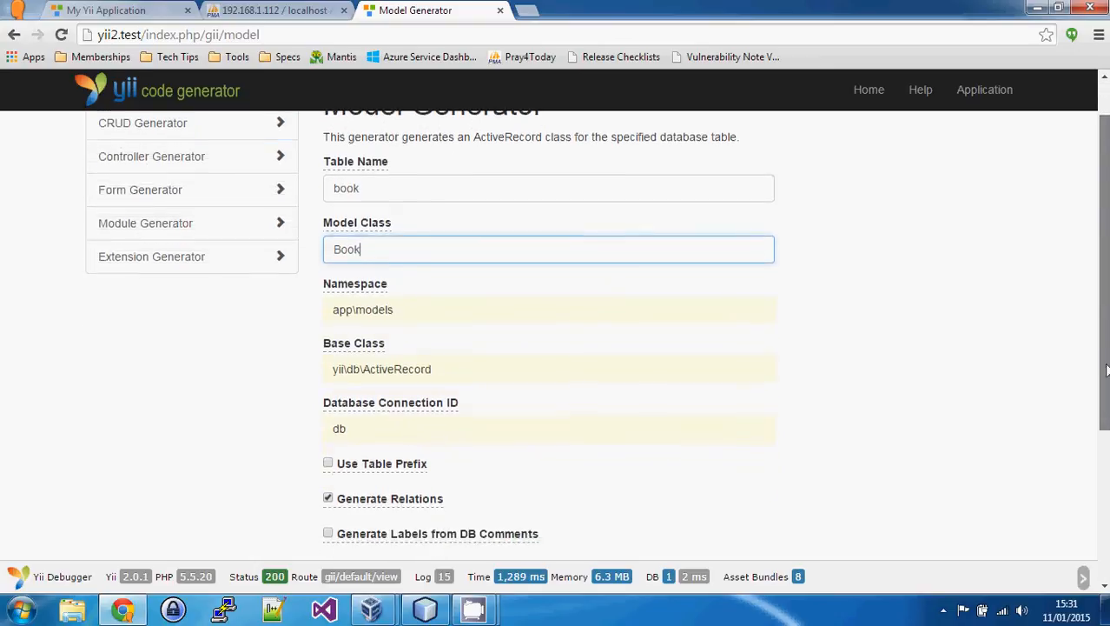
scroll(down, 3)
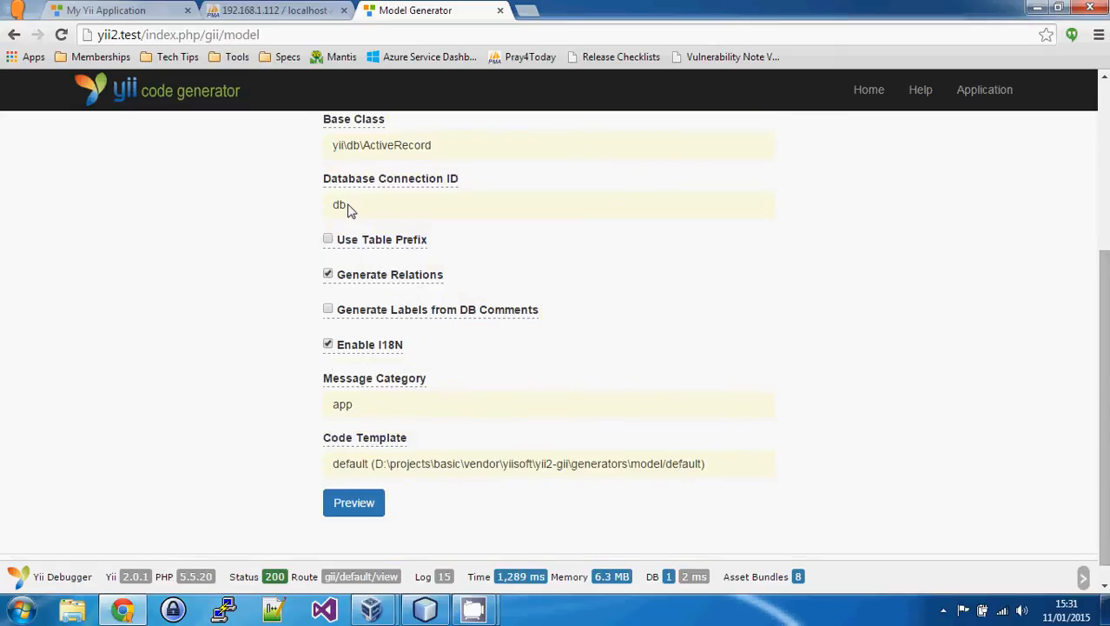
click(328, 238)
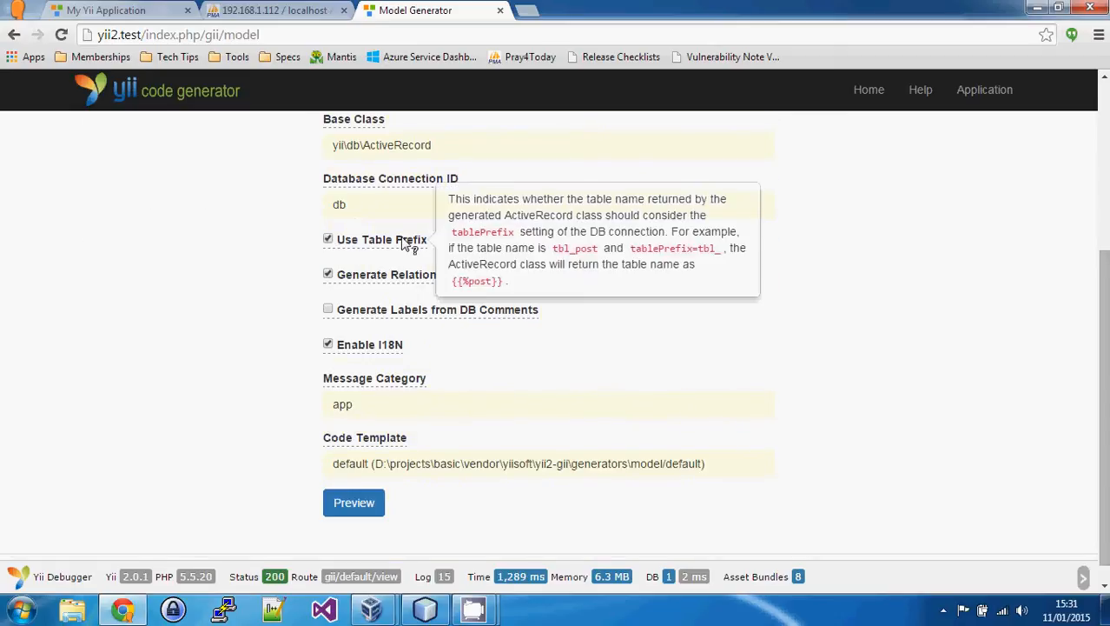
mouse_move(598, 276)
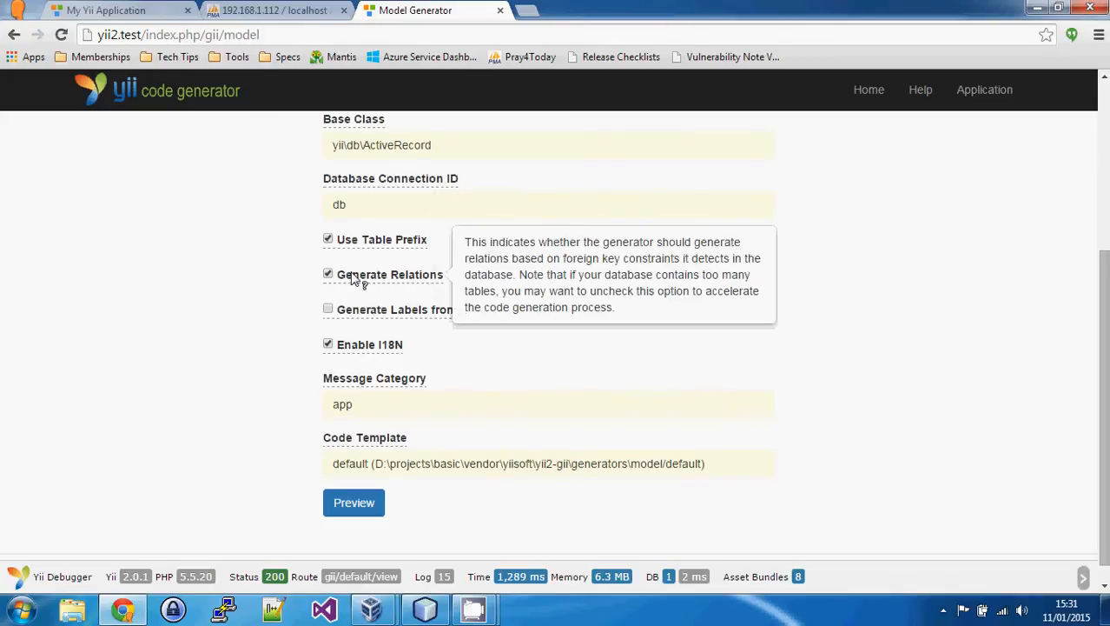
mouse_move(538, 313)
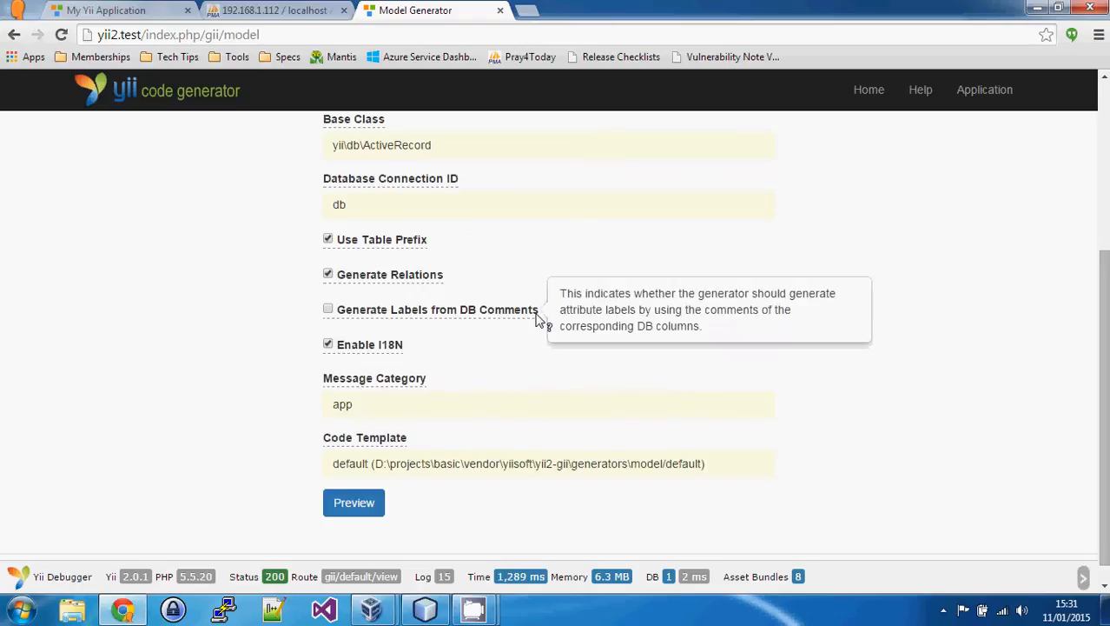
mouse_move(511, 313)
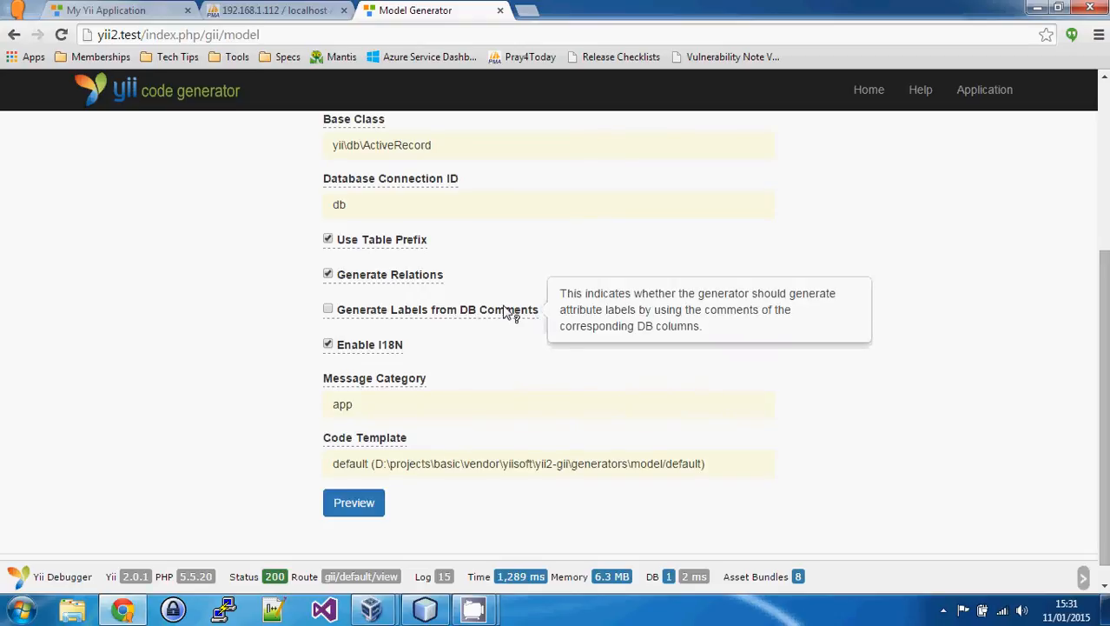
mouse_move(339, 313)
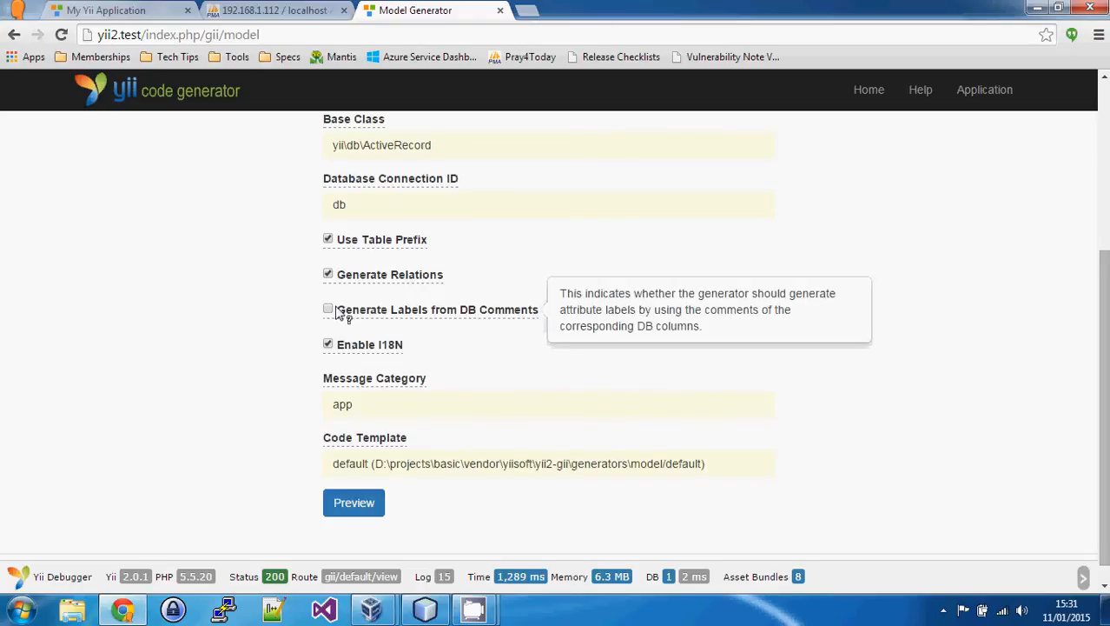
mouse_move(396, 348)
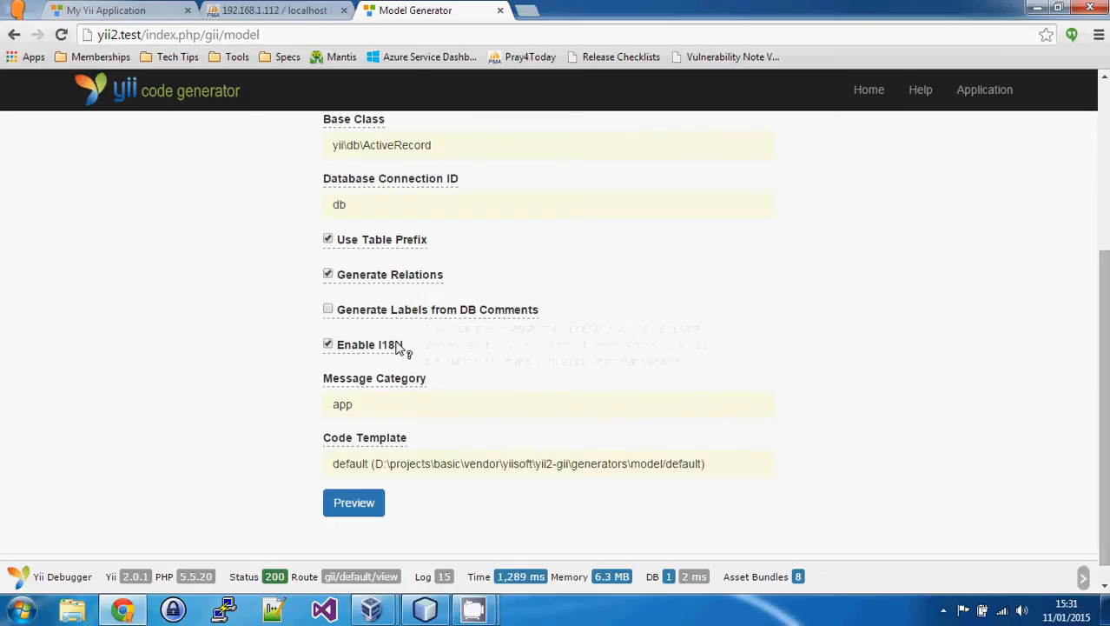
mouse_move(369, 344)
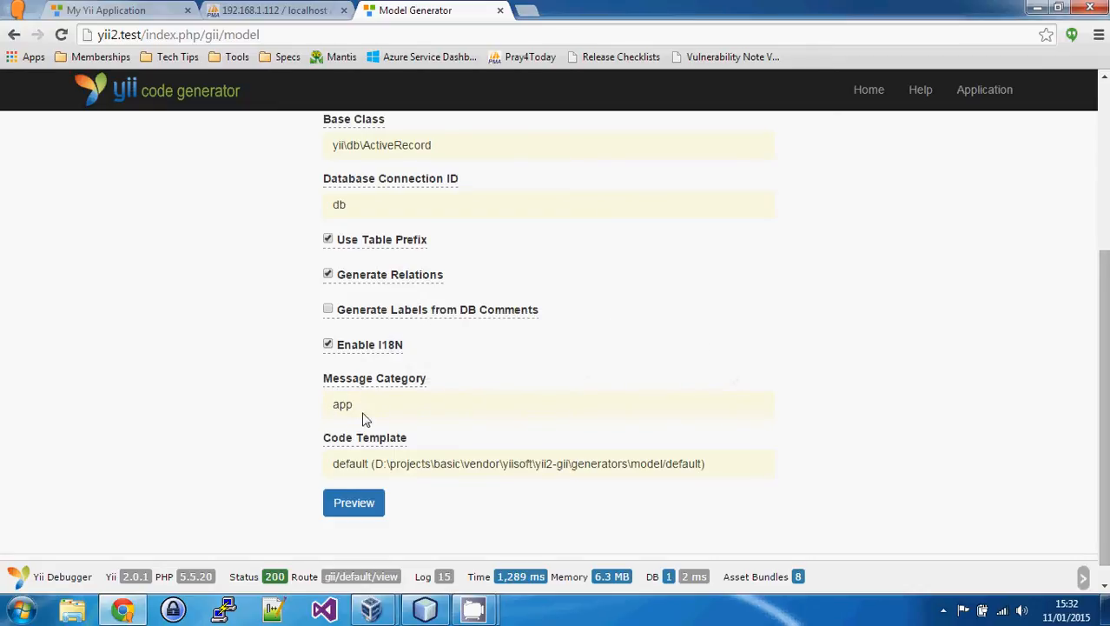
mouse_move(597, 366)
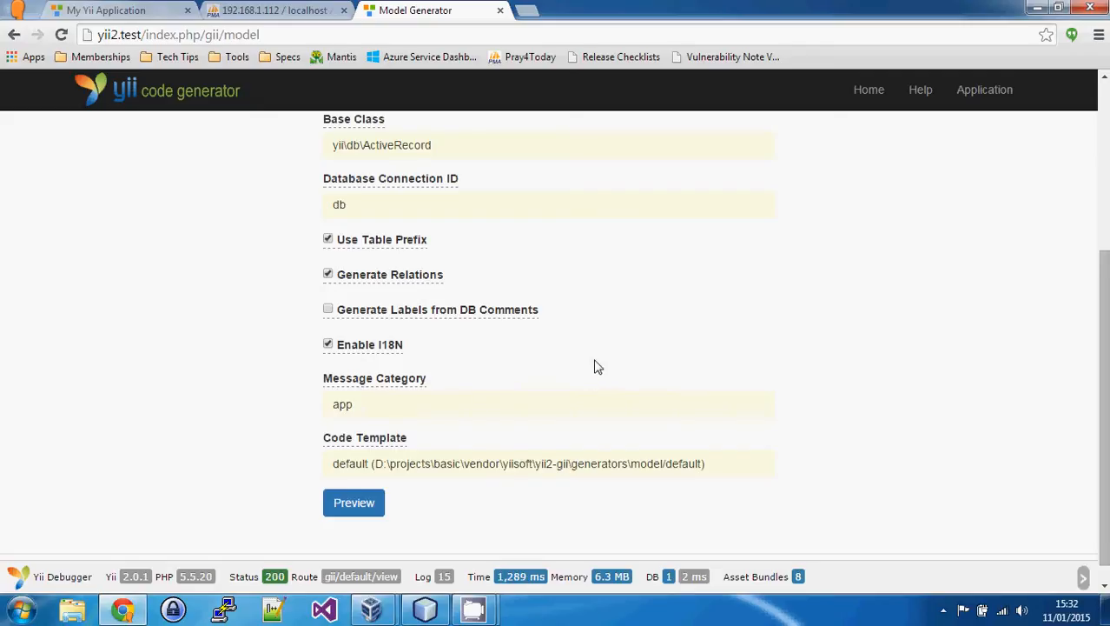
scroll(down, 3)
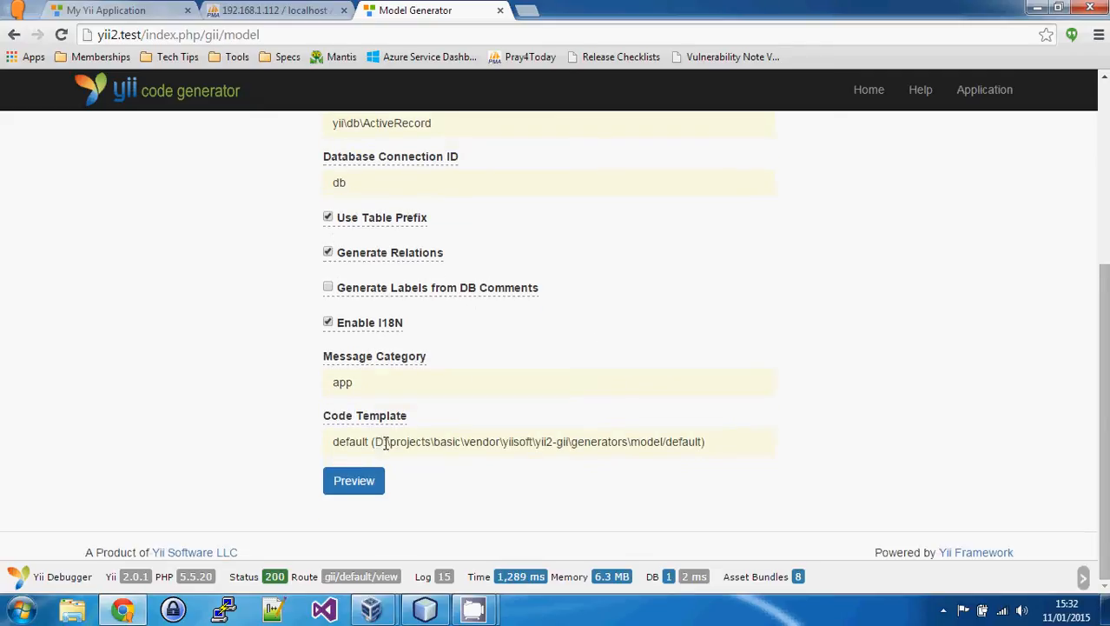
click(550, 441)
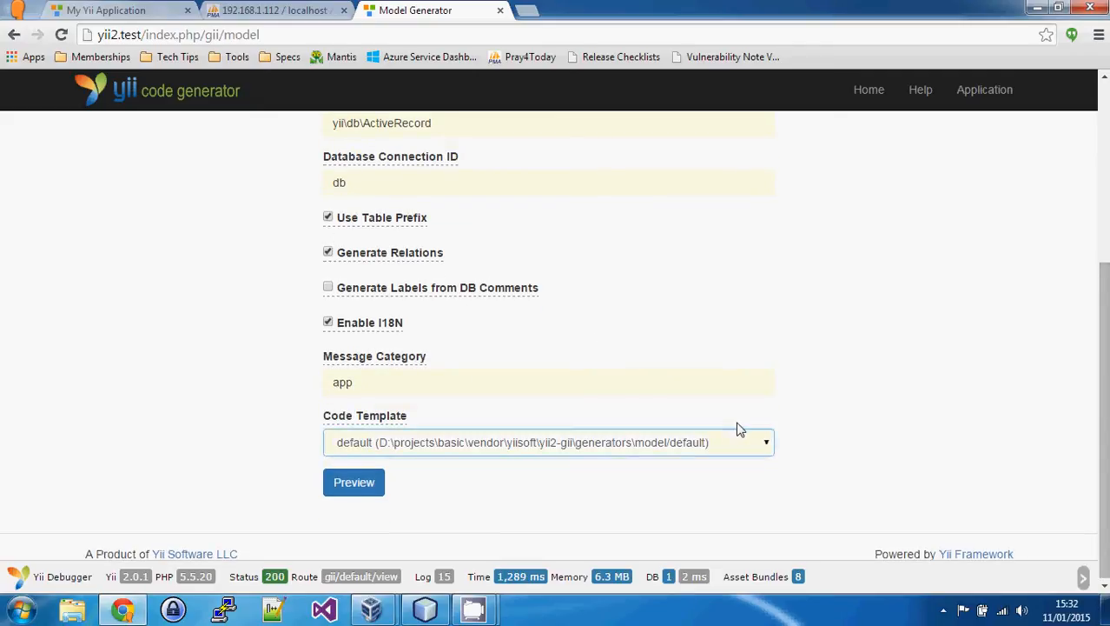
click(353, 483)
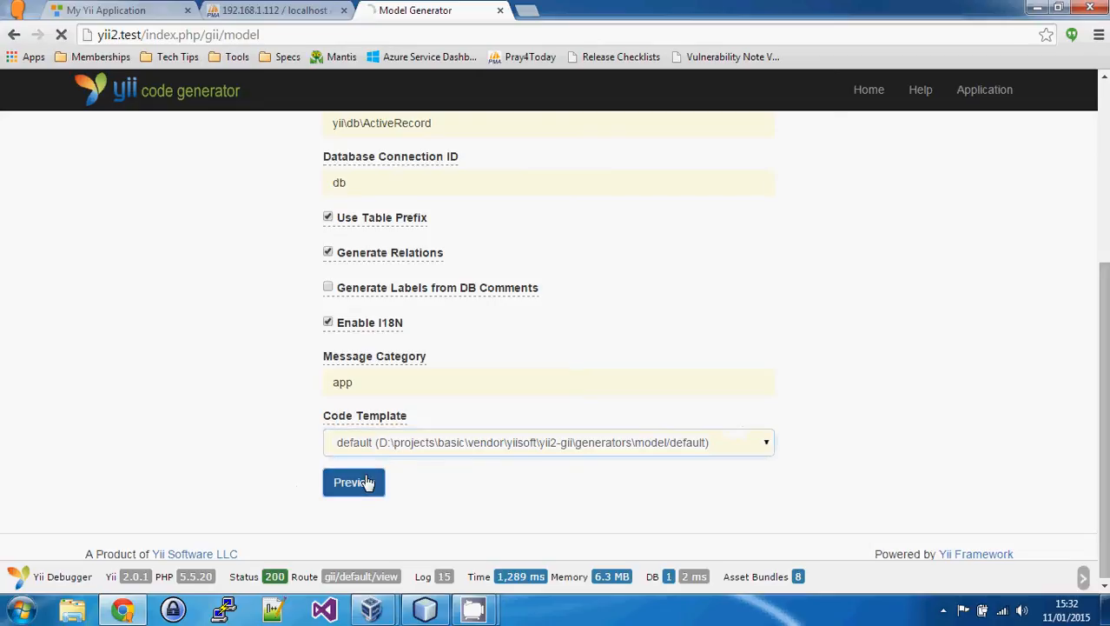
View the generated code of new file models\Book.php in the preview.
click(354, 482)
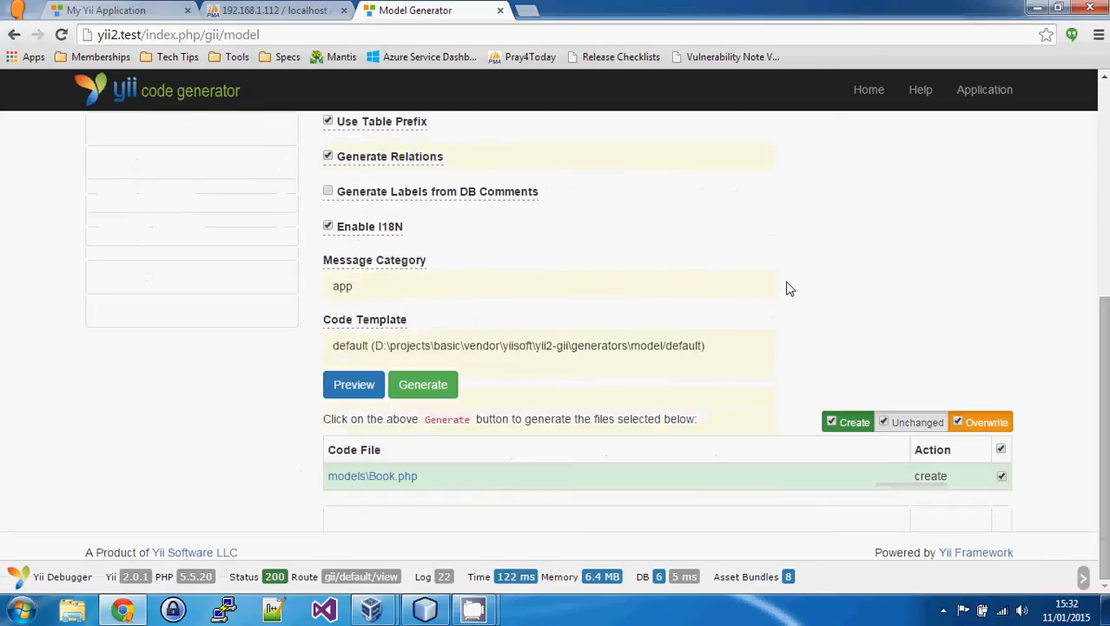
mouse_move(337, 491)
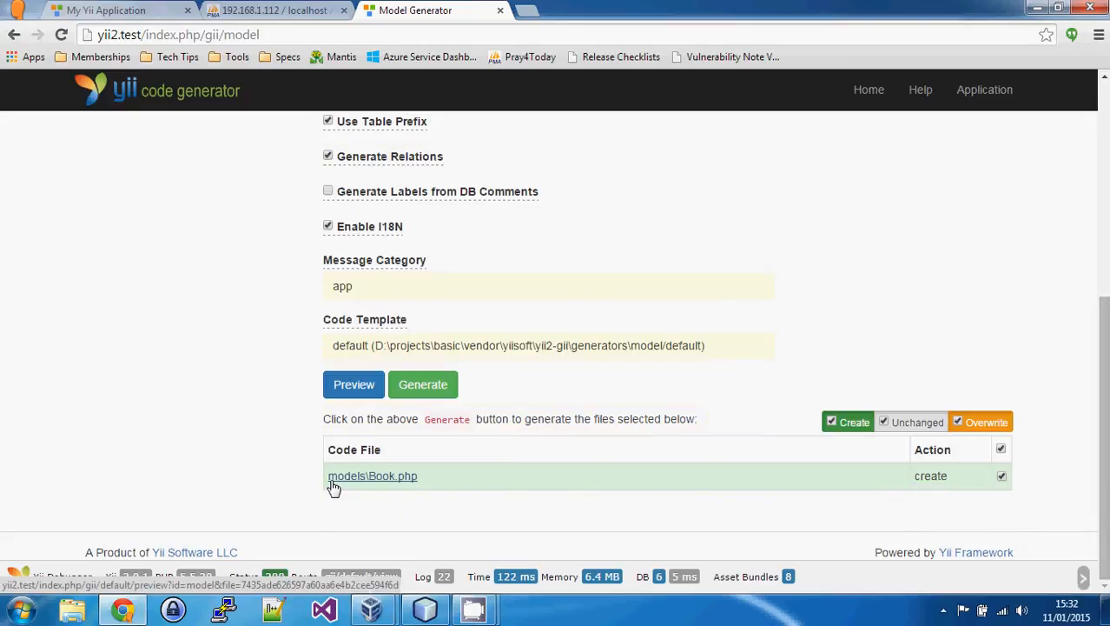
click(372, 475)
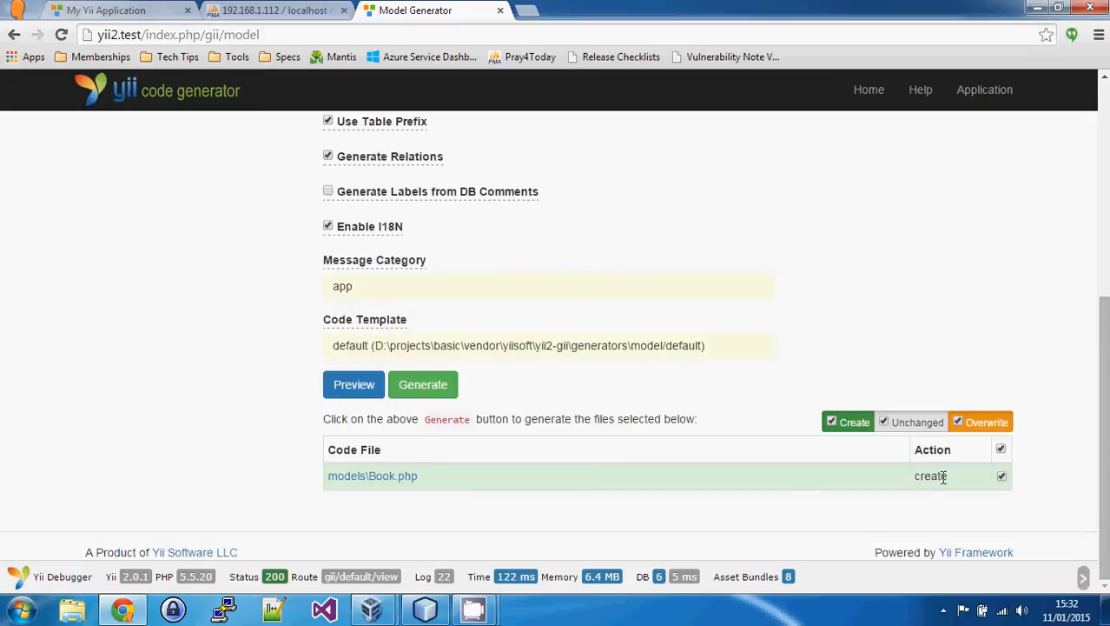
mouse_move(882, 482)
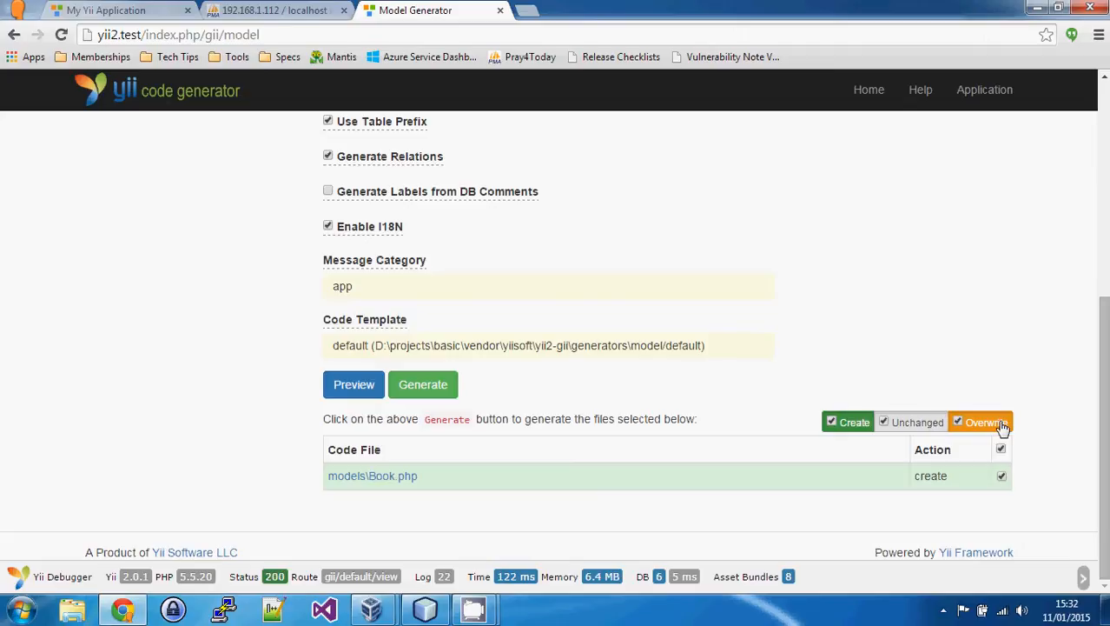
mouse_move(424, 384)
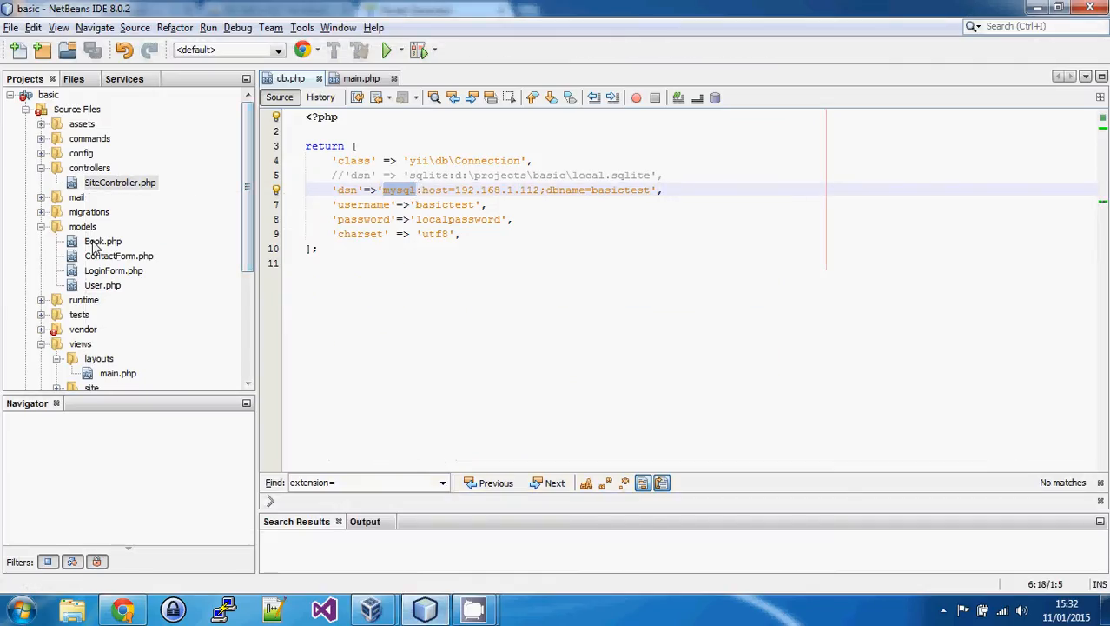
Open models/Book.php and inspect its id, title, description and author_id property comments.
double_click(102, 241)
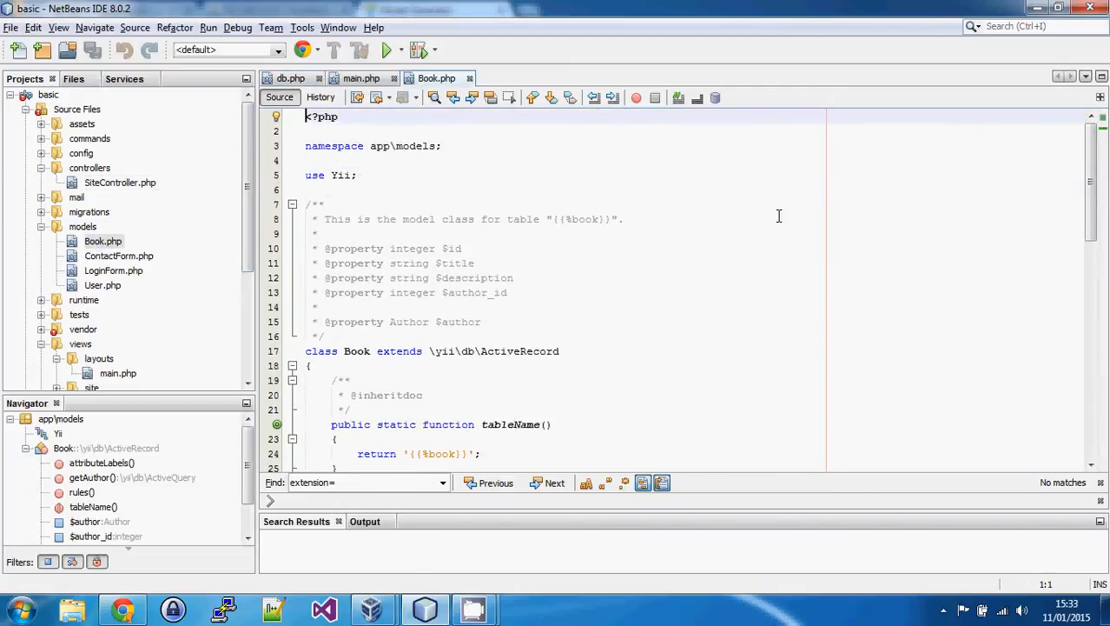
mouse_move(656, 243)
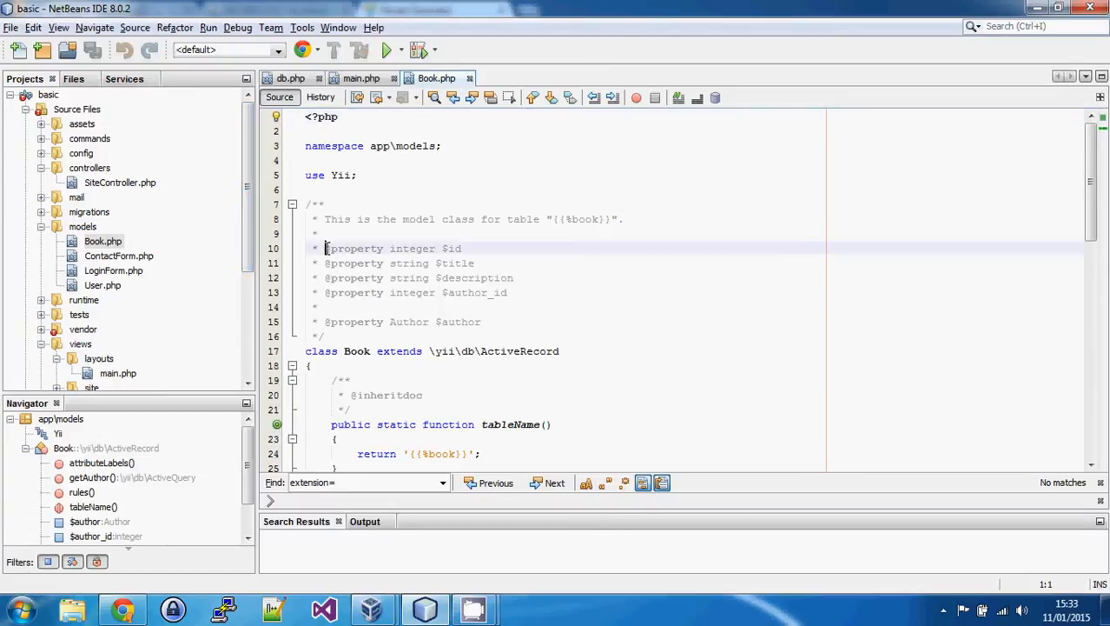
drag(325, 247, 509, 292)
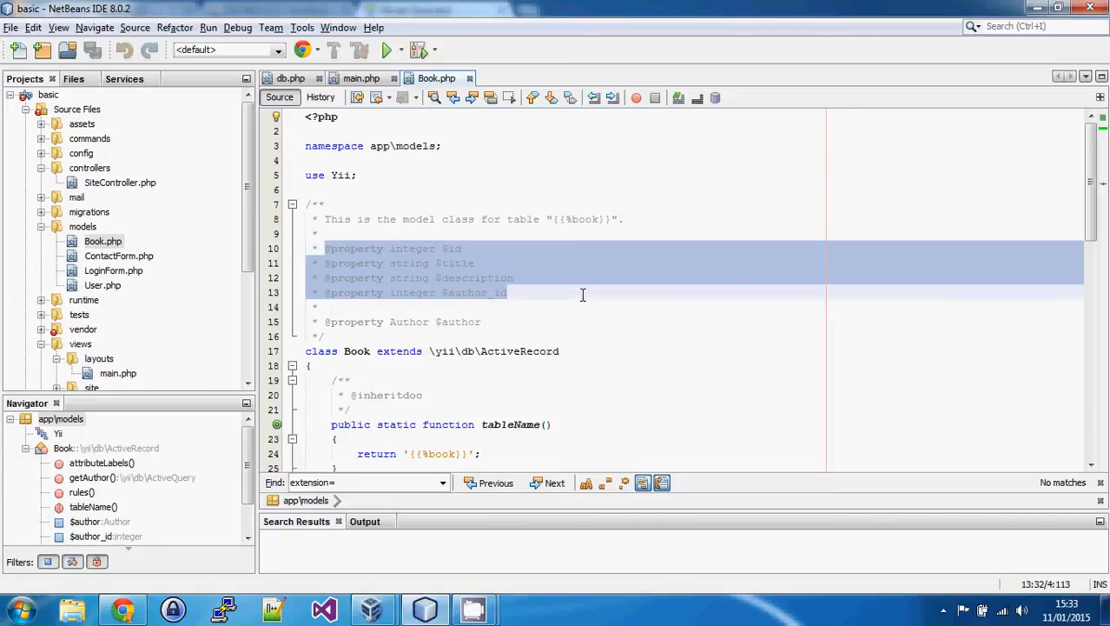
click(508, 292)
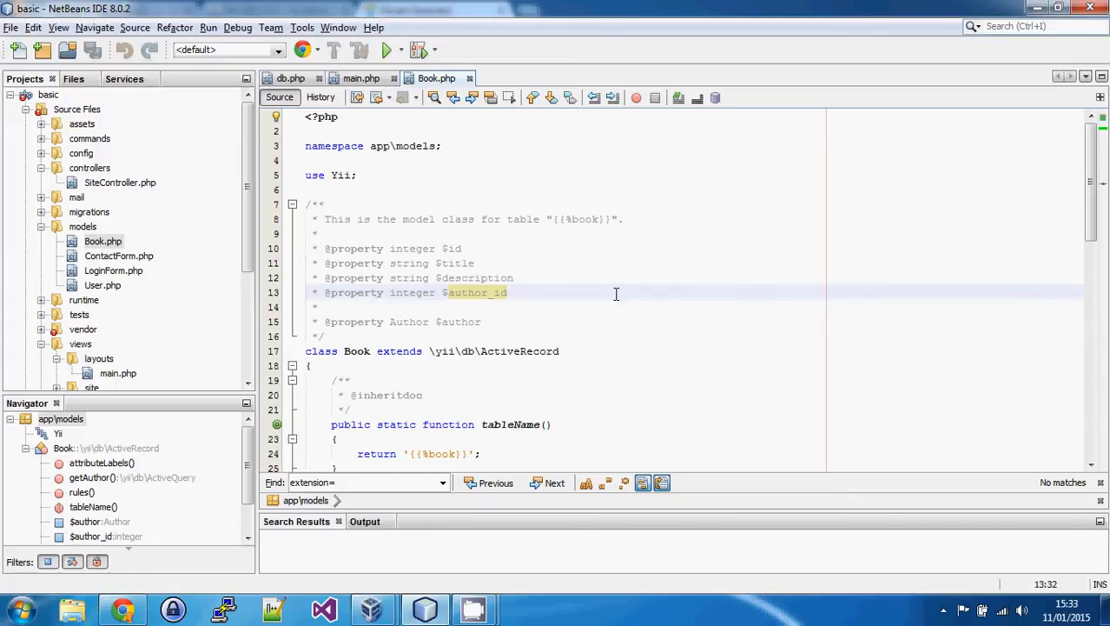
click(465, 247)
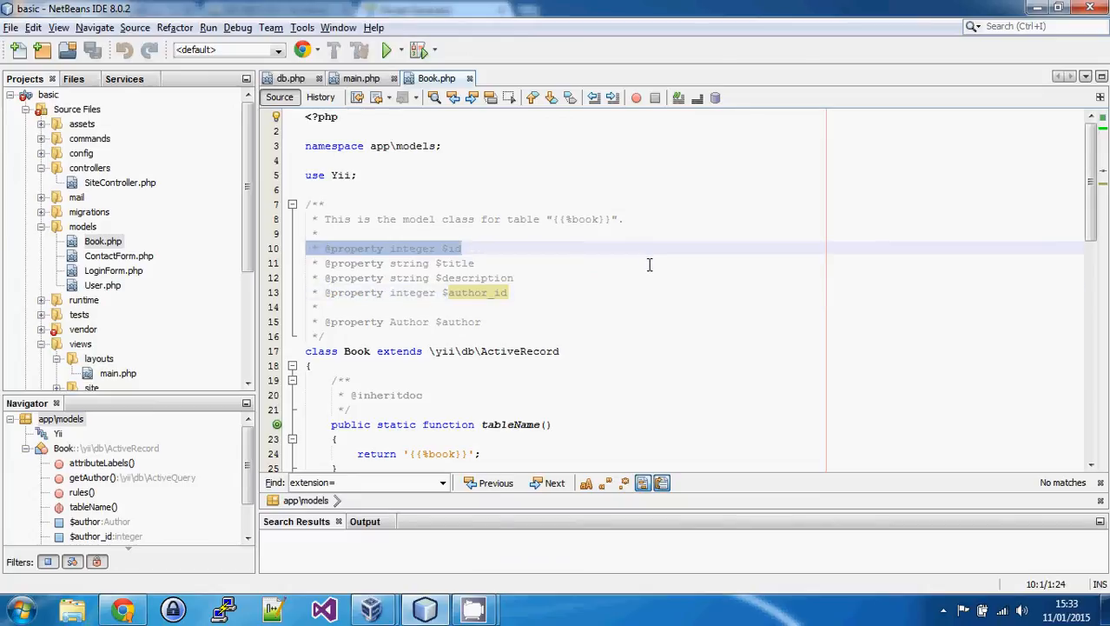
Review Book's rules, including the title length rule, and the author_id attribute label.
scroll(down, 3)
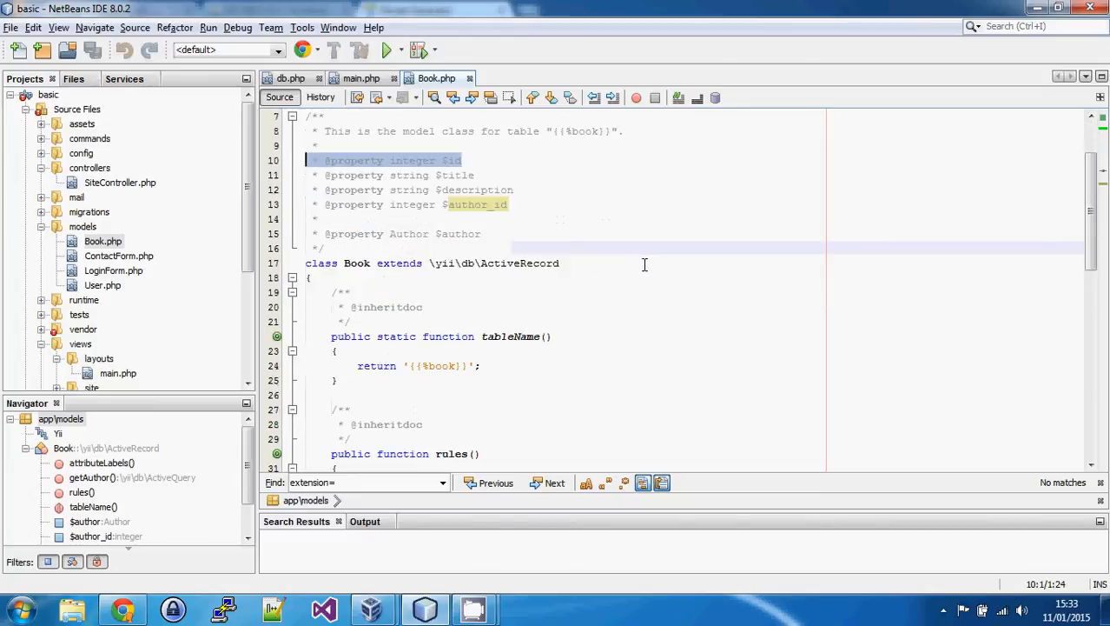
scroll(down, 3)
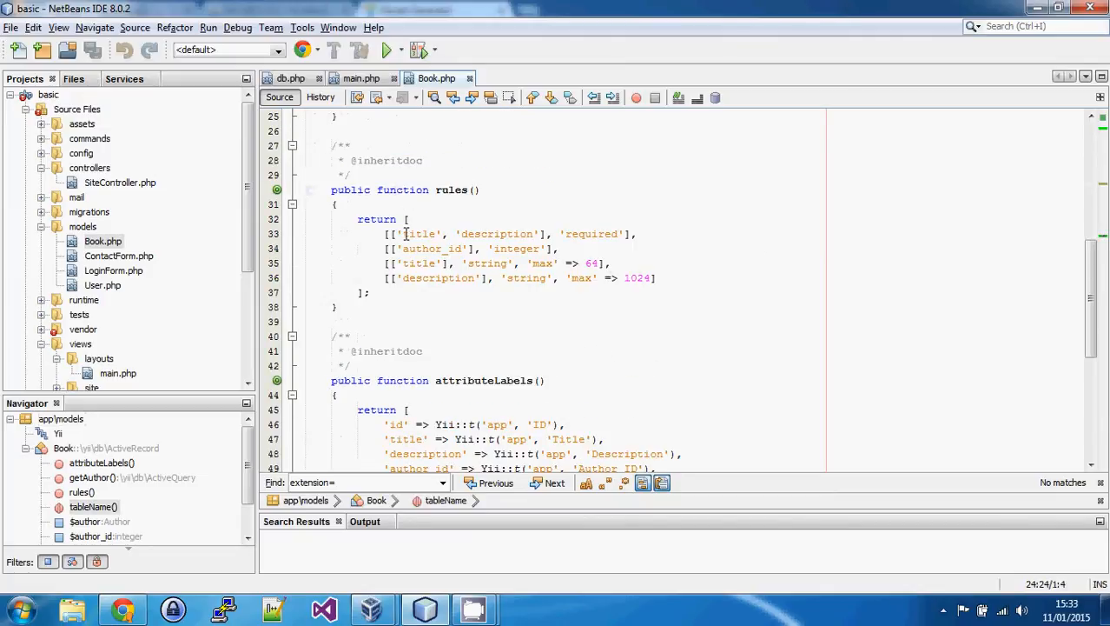
double_click(421, 234)
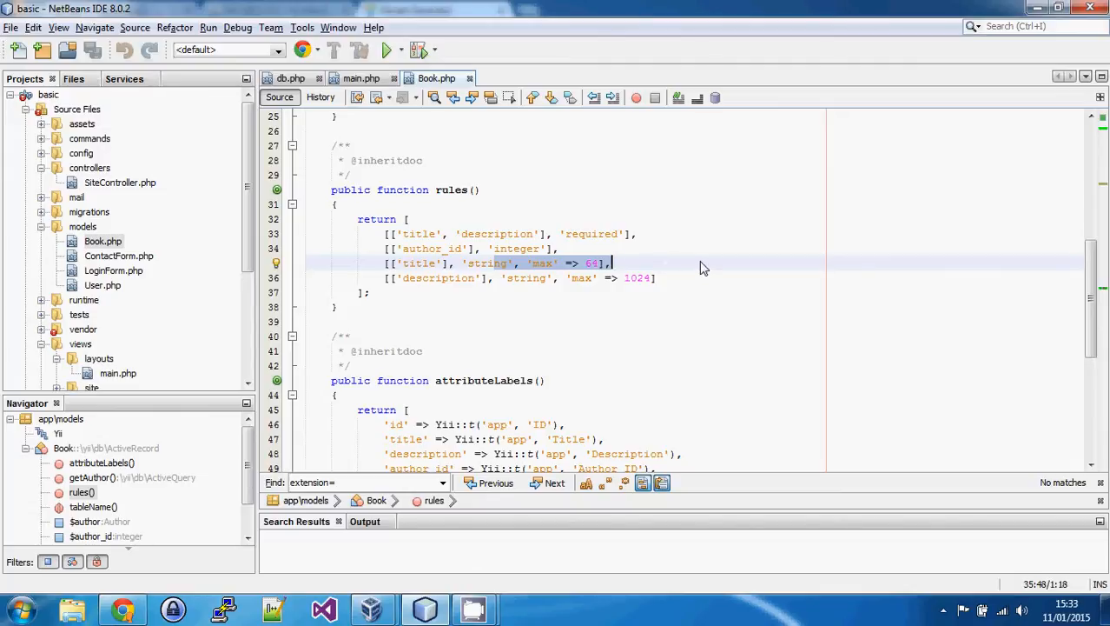
scroll(down, 3)
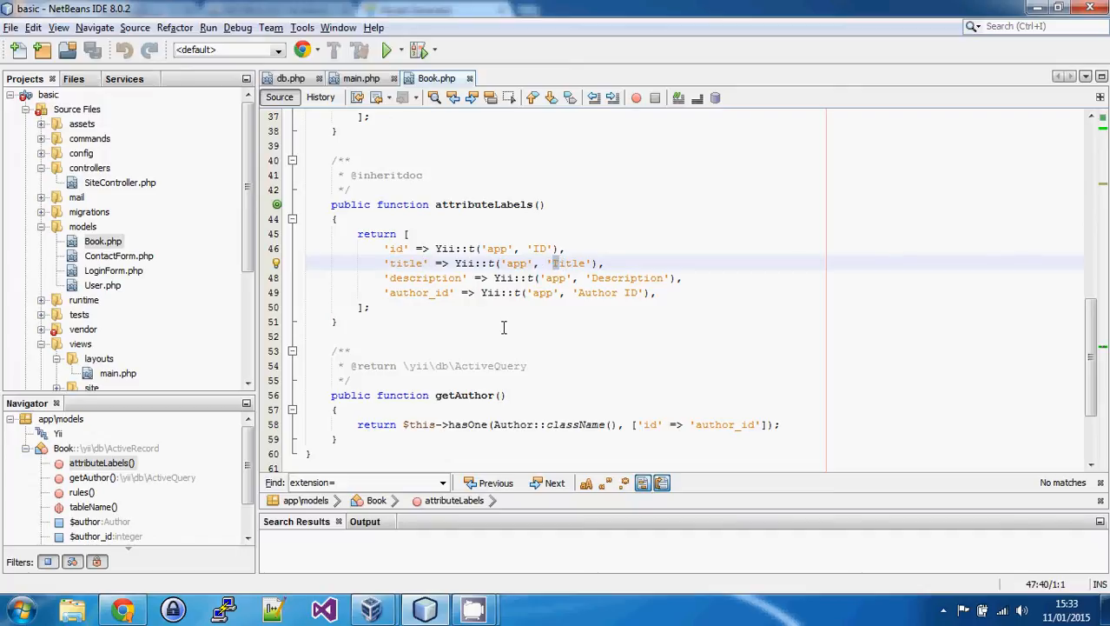
mouse_move(637, 293)
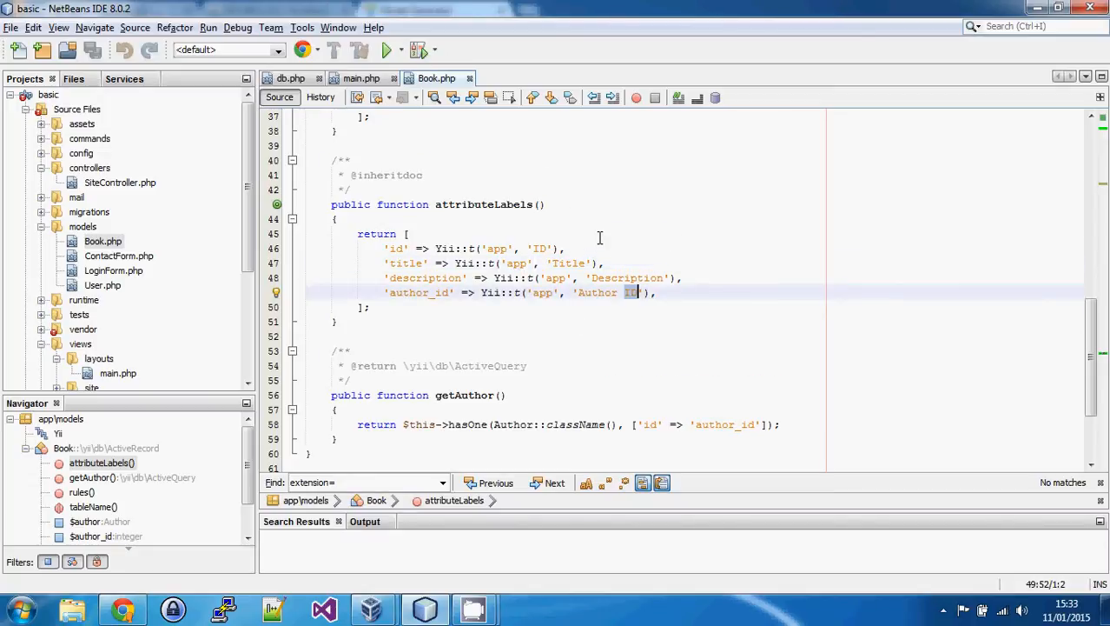
scroll(down, 3)
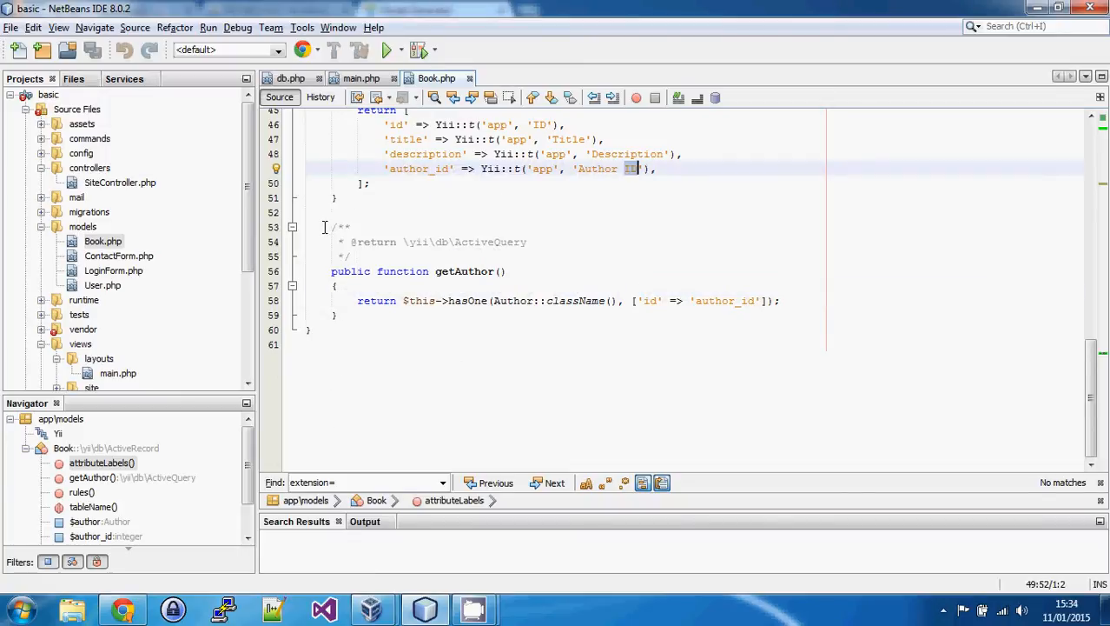
mouse_move(394, 192)
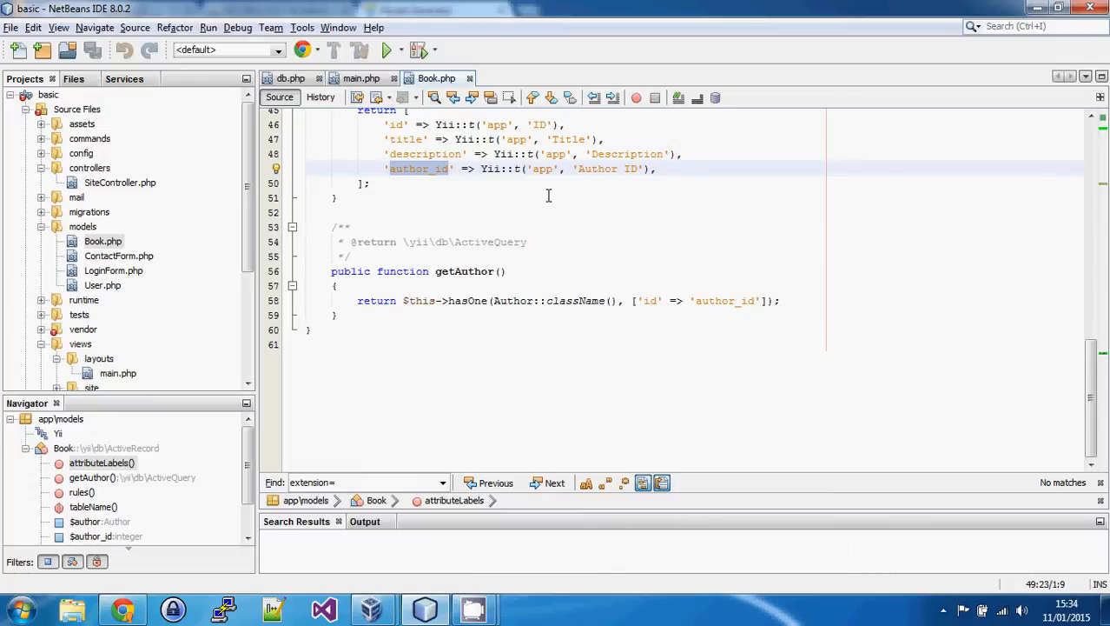
click(448, 168)
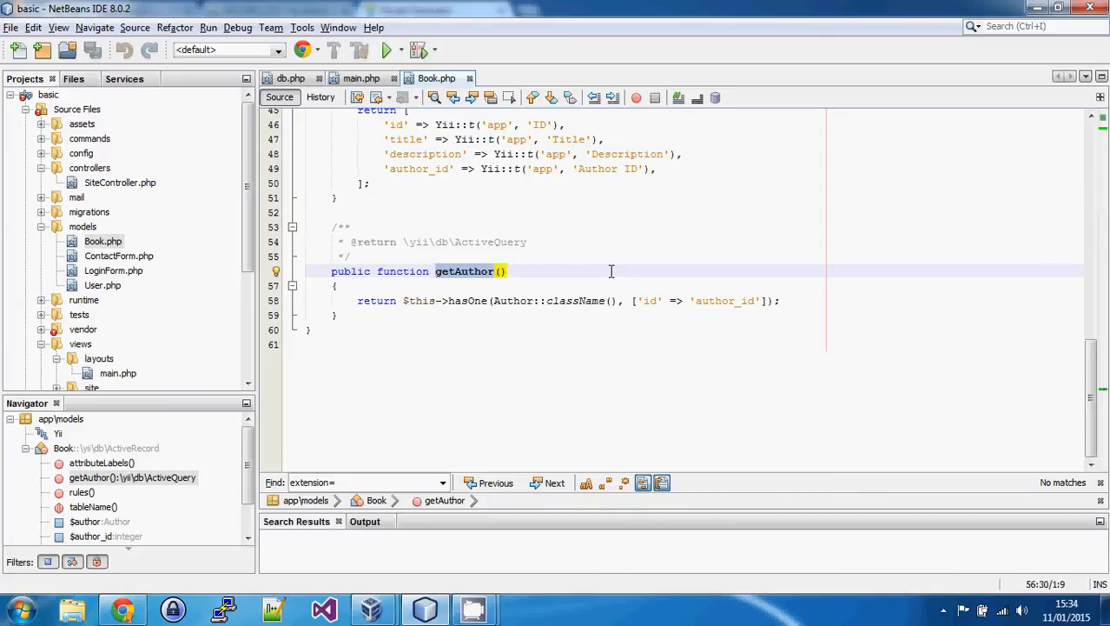
click(496, 270)
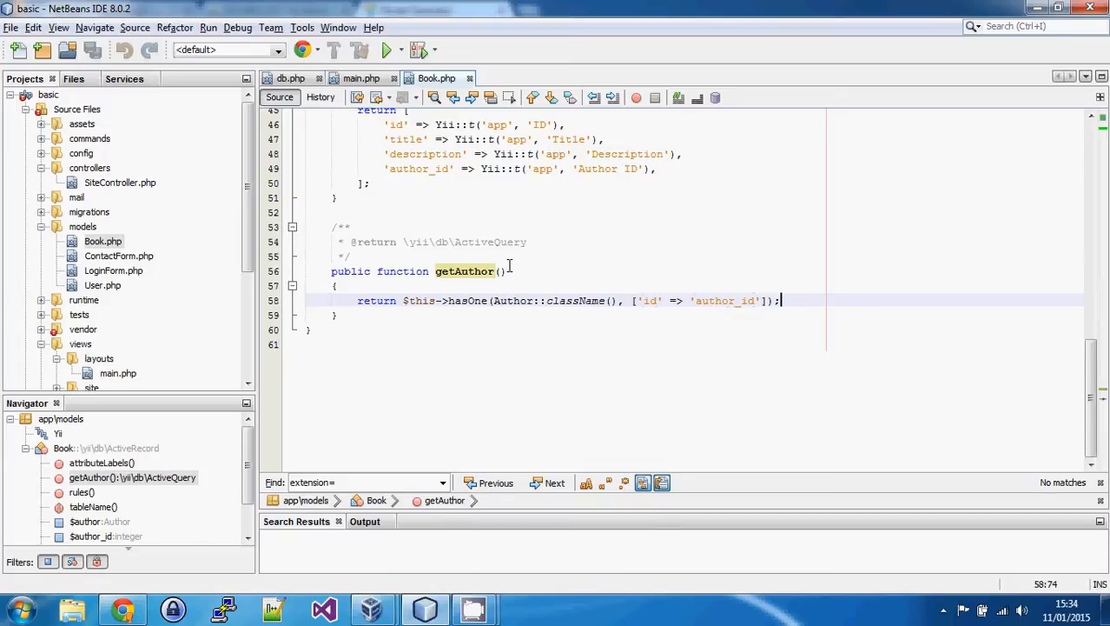
double_click(513, 299)
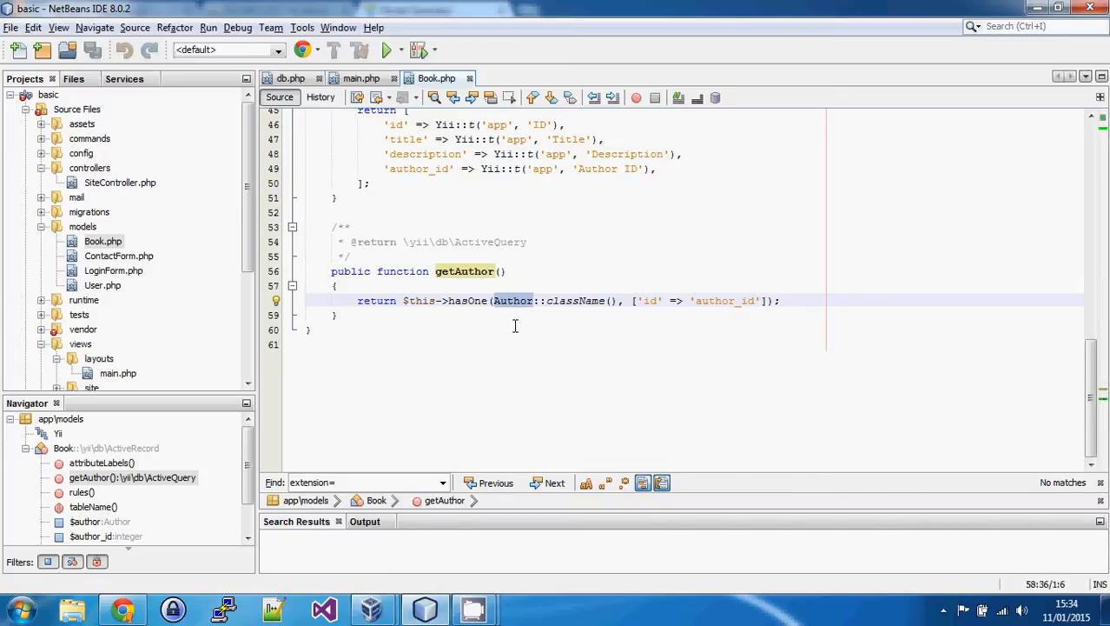
double_click(513, 301)
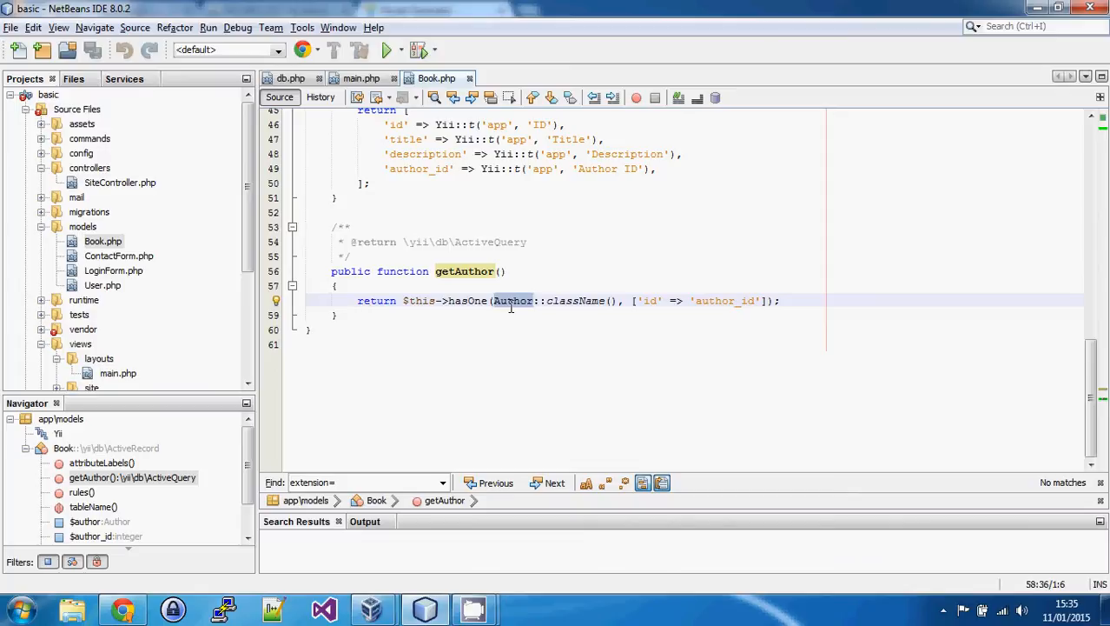
double_click(465, 270)
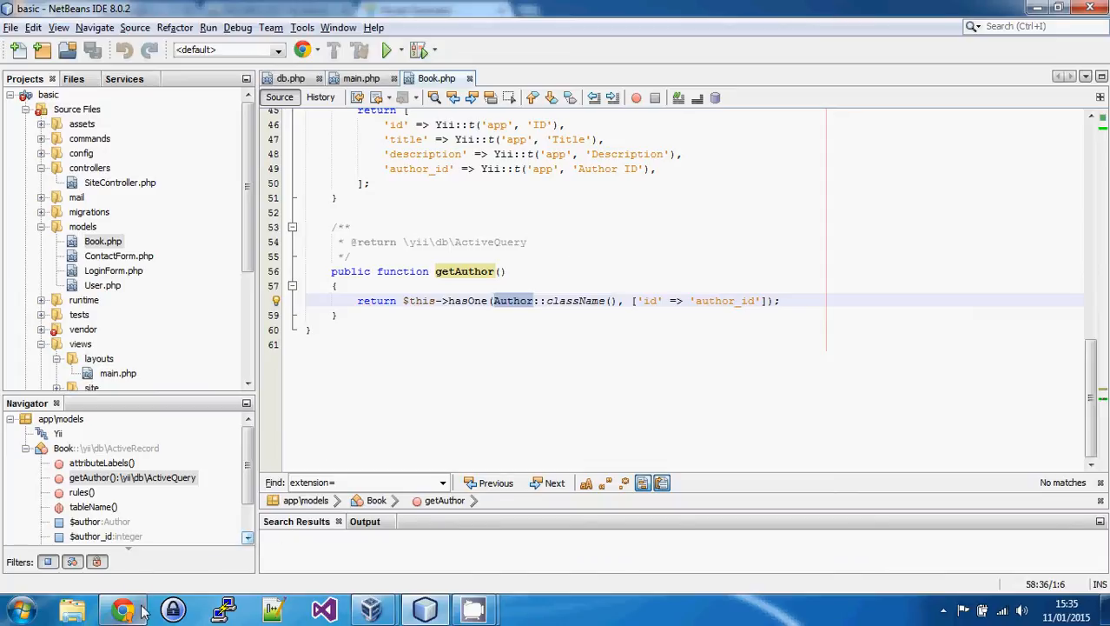
click(123, 608)
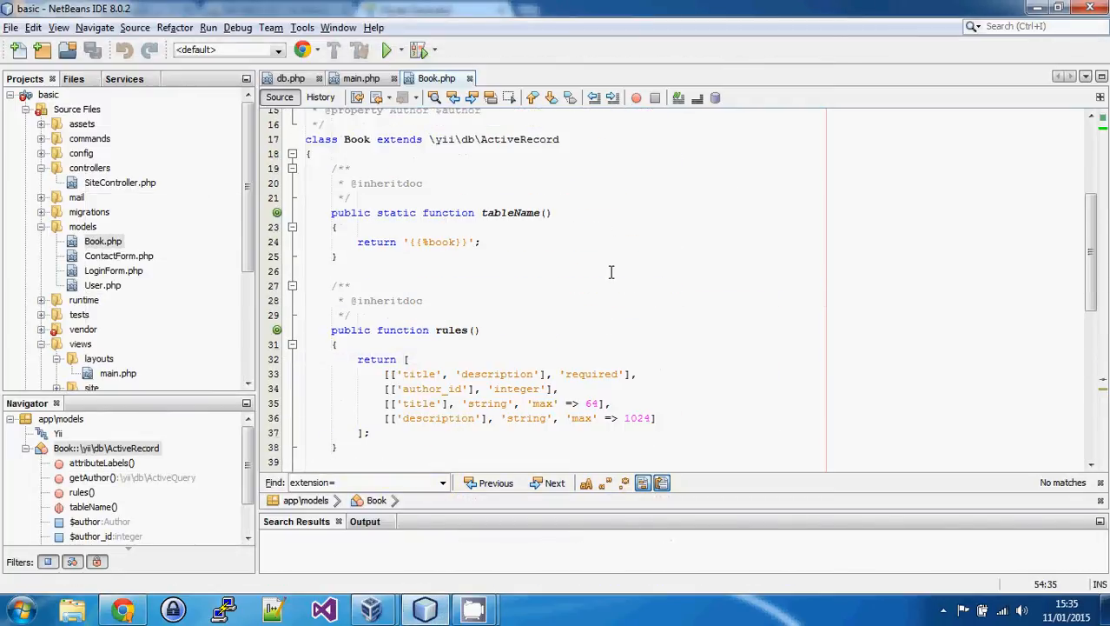
drag(385, 374, 659, 418)
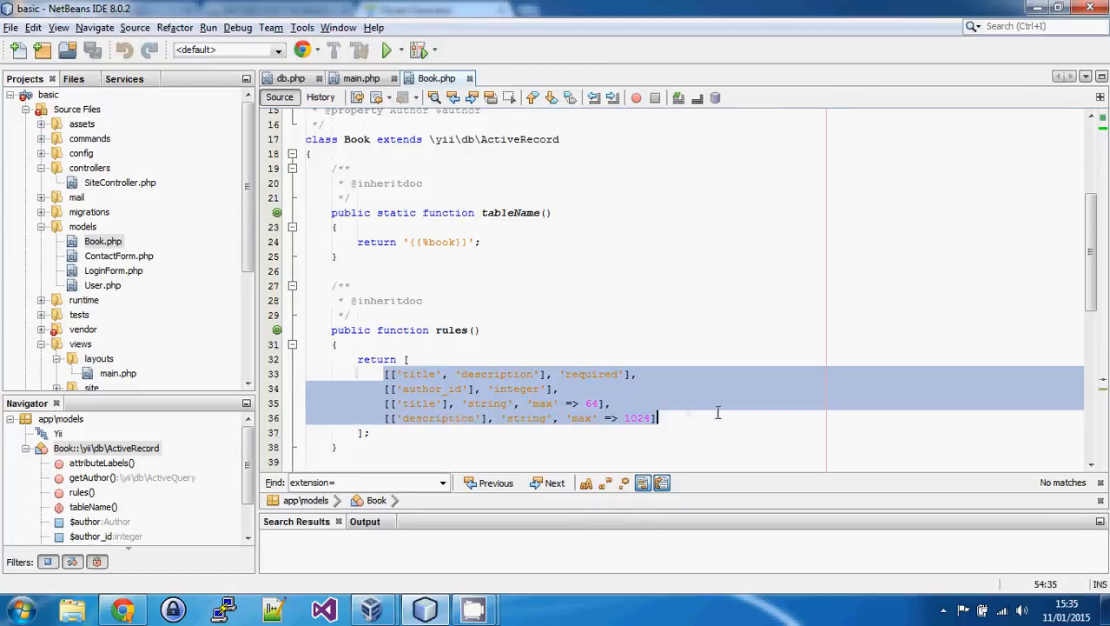
scroll(down, 3)
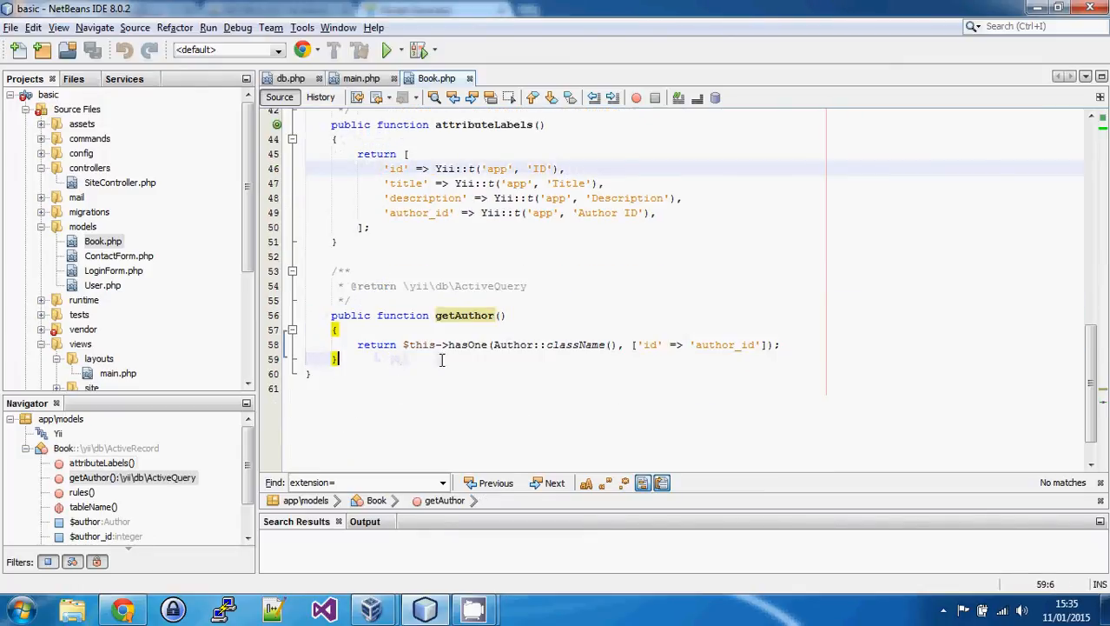
mouse_move(599, 278)
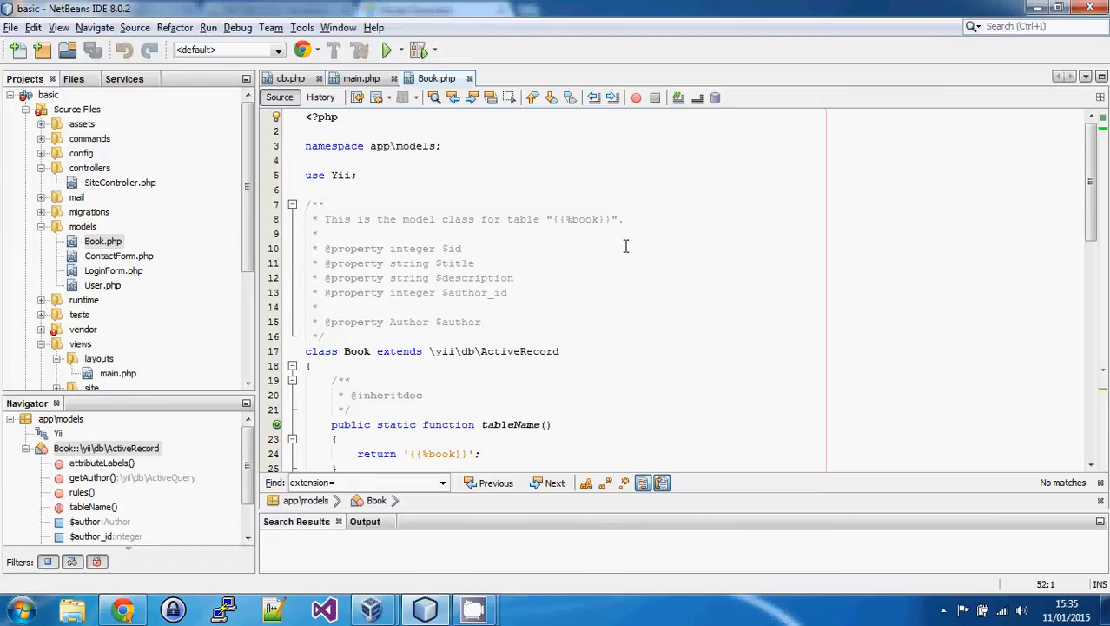
scroll(down, 3)
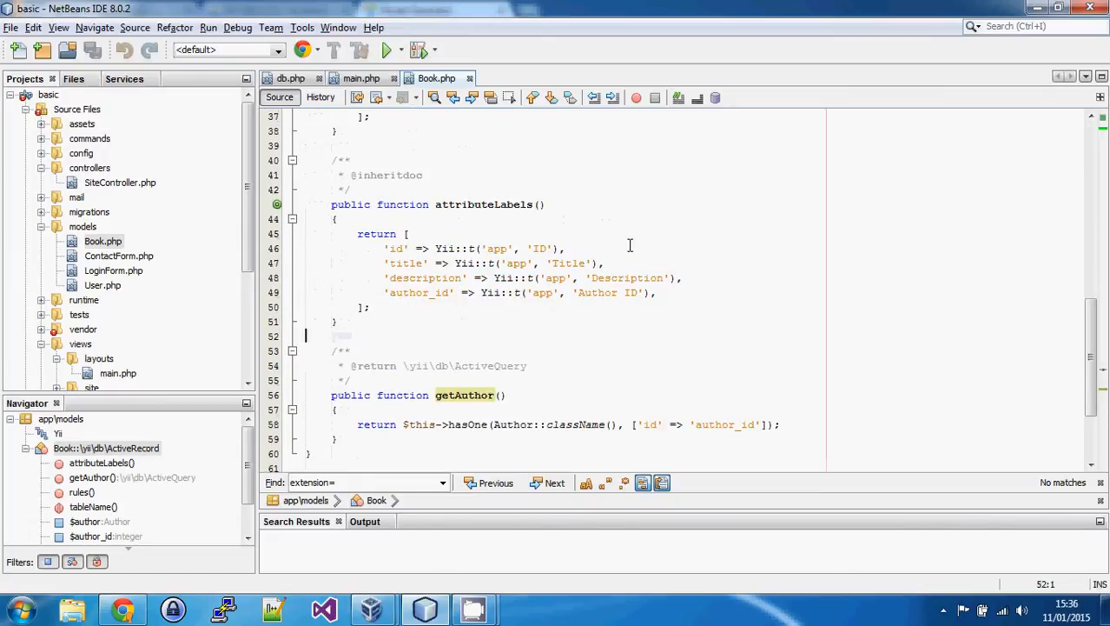
scroll(down, 3)
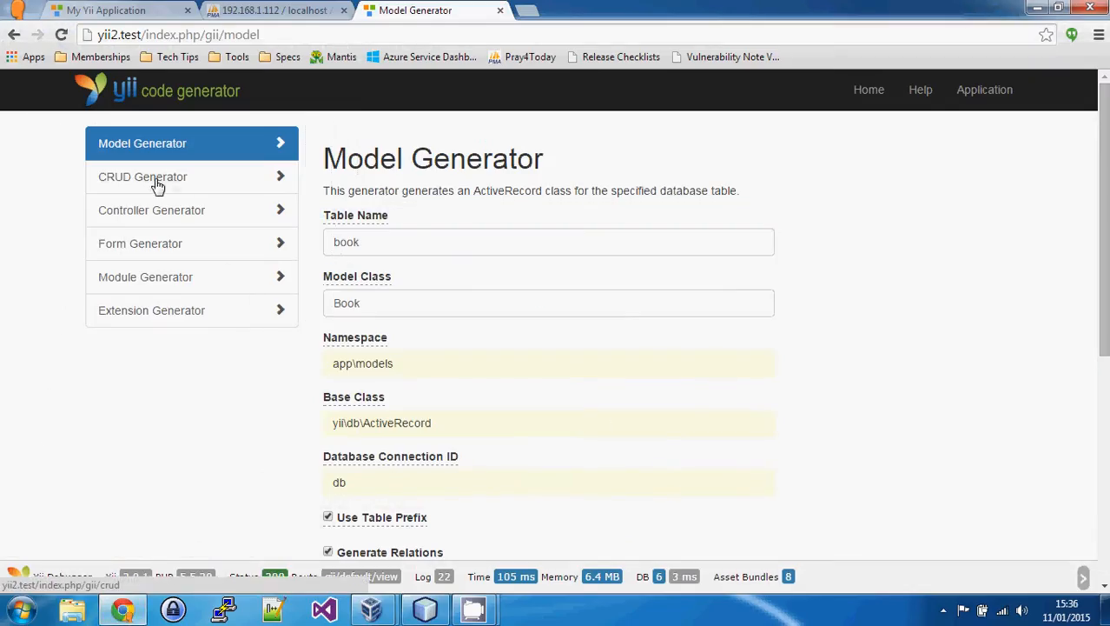
Open the CRUD Generator and highlight 'Create, Read, Update, Delete' in its description.
click(143, 177)
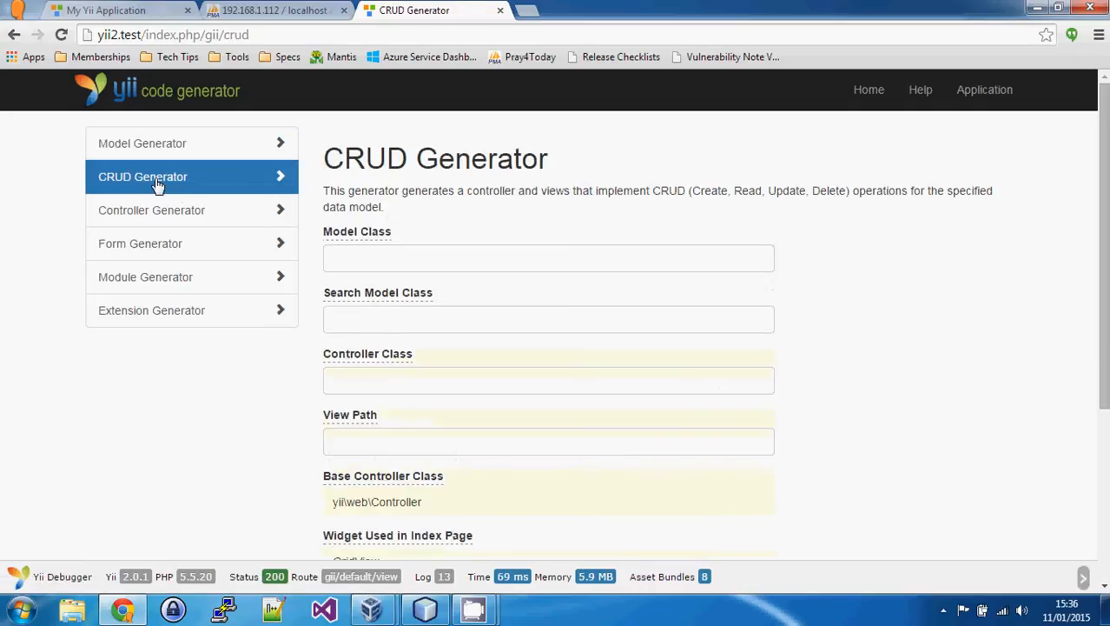
double_click(333, 159)
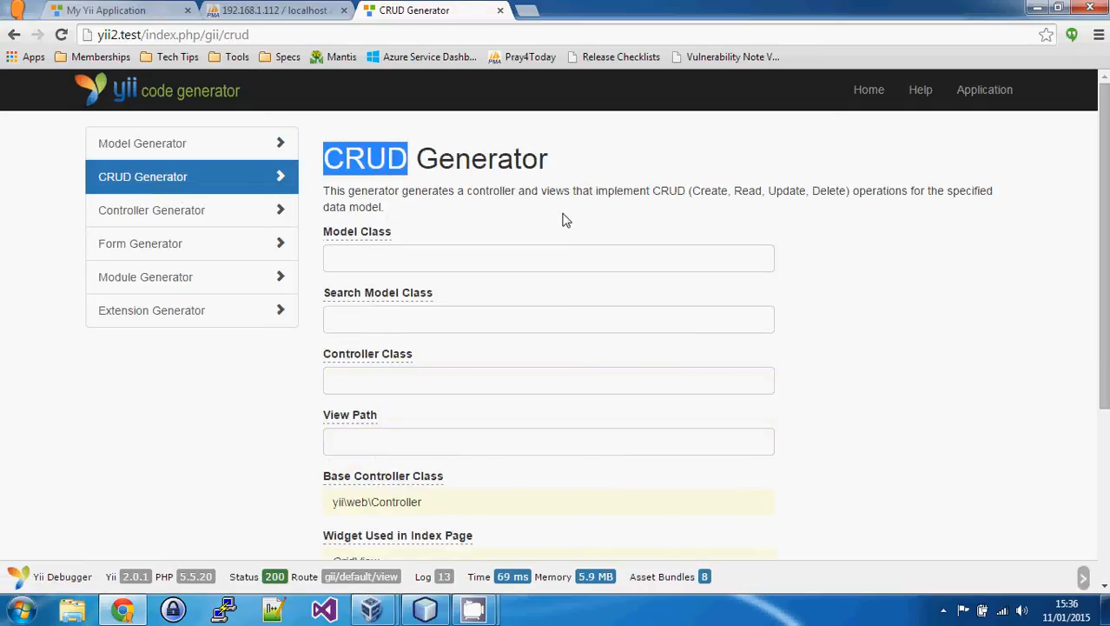
mouse_move(582, 223)
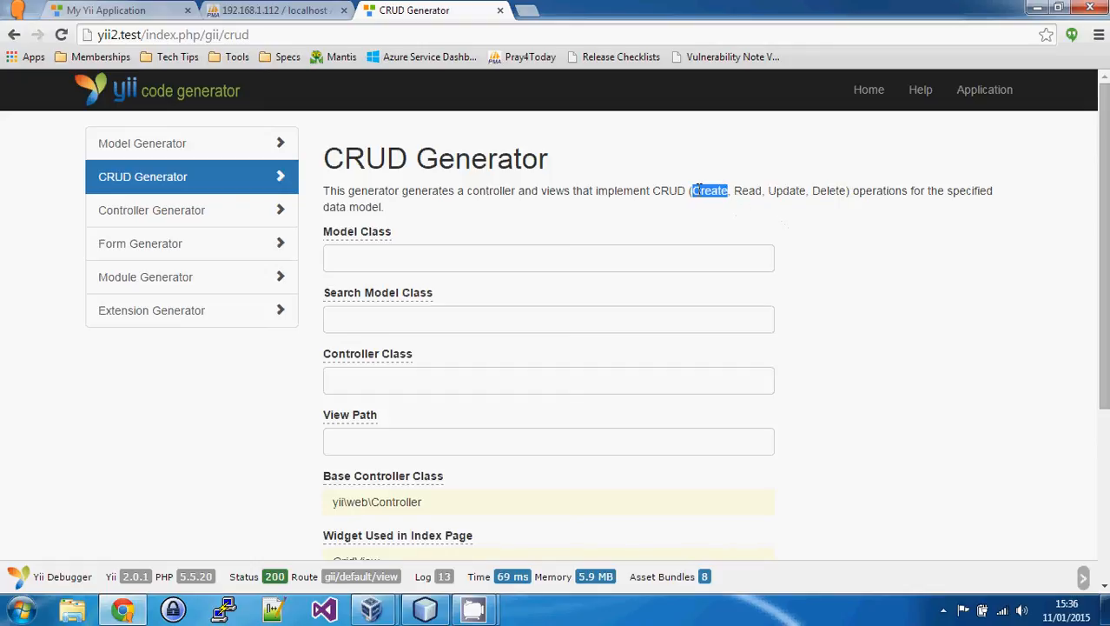
double_click(828, 191)
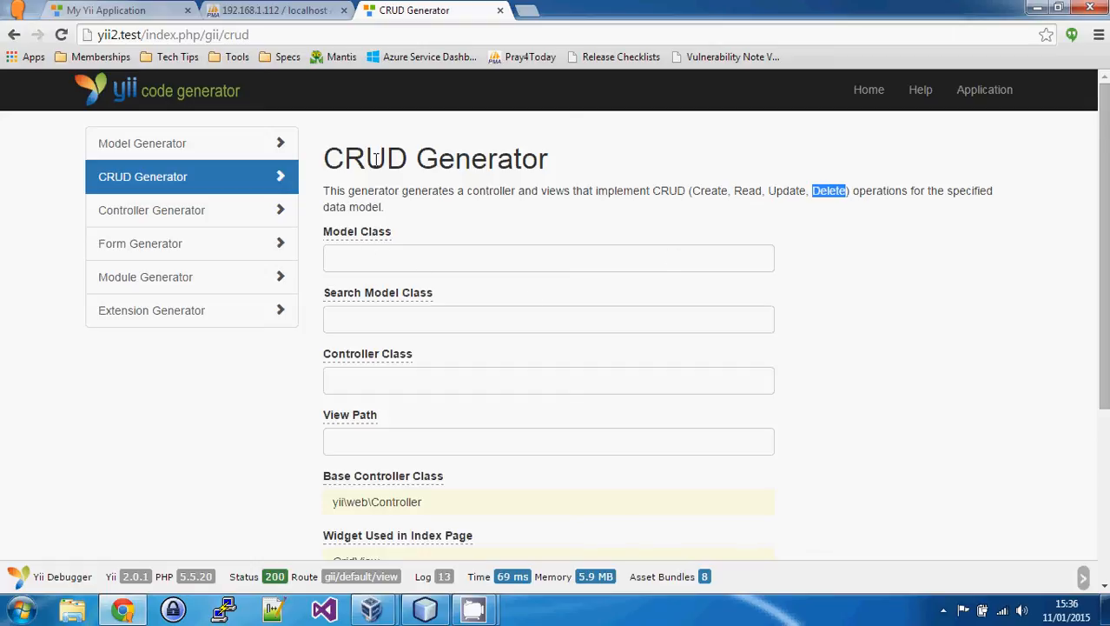
mouse_move(375, 161)
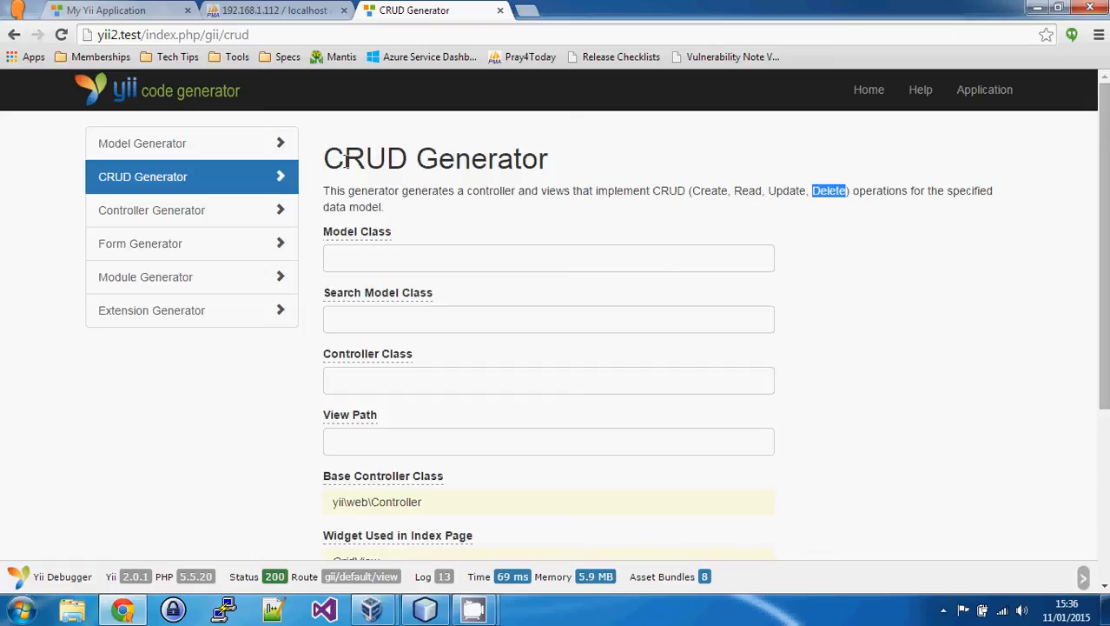
click(699, 191)
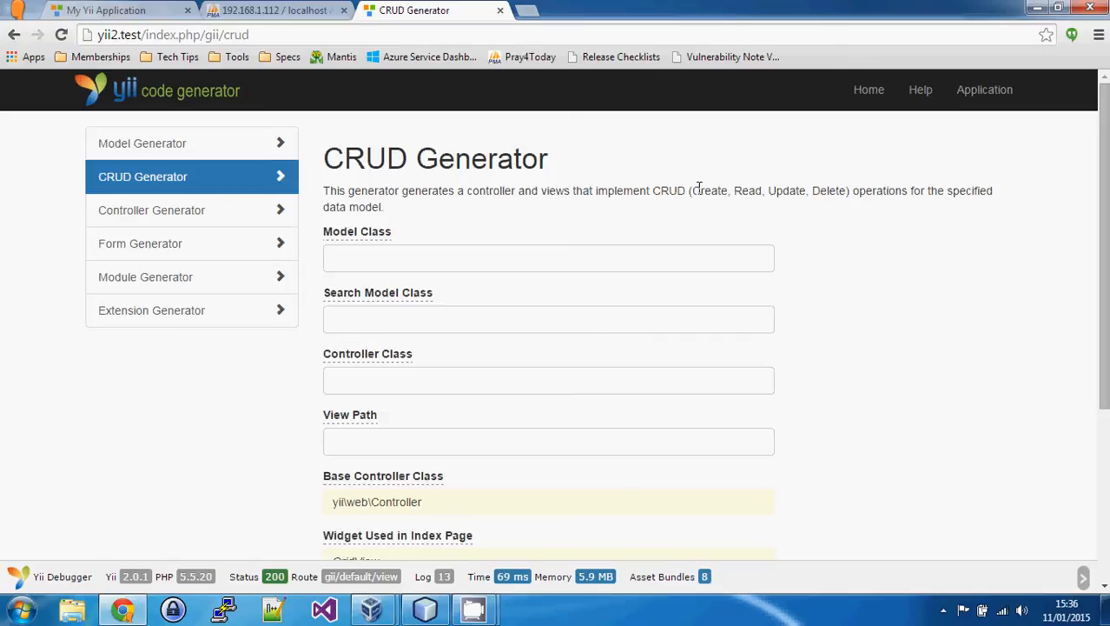
drag(693, 190, 847, 190)
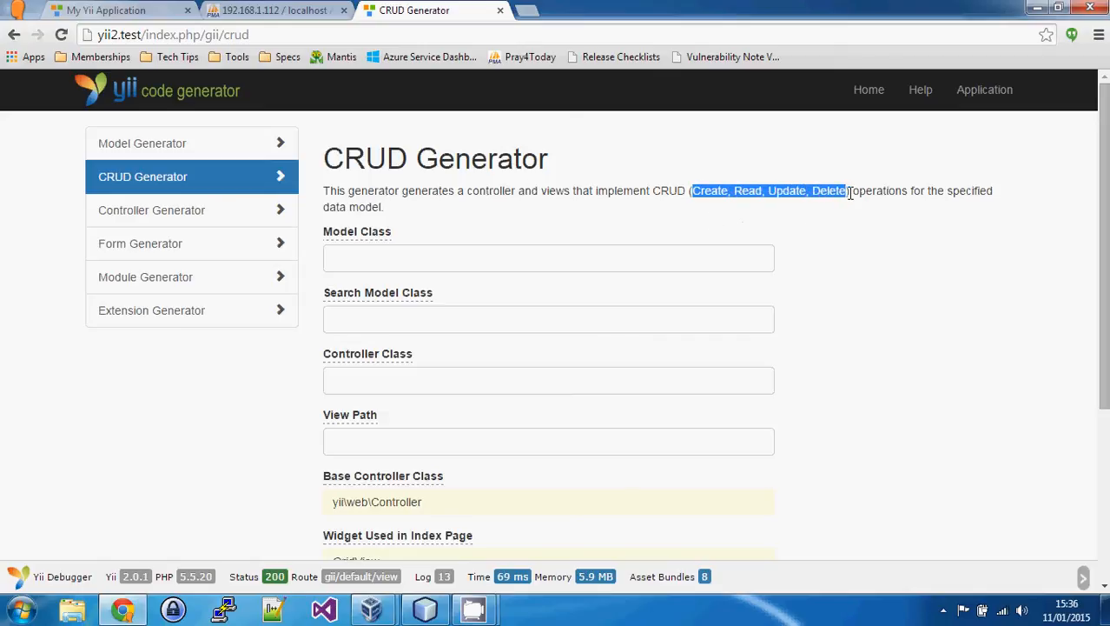
mouse_move(858, 222)
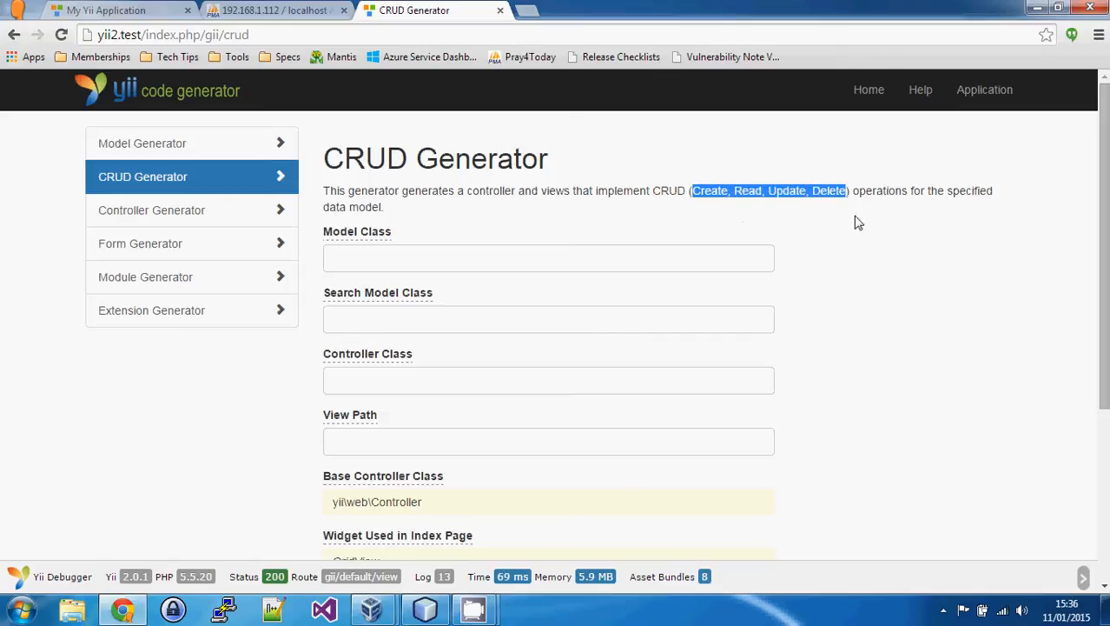
double_click(747, 191)
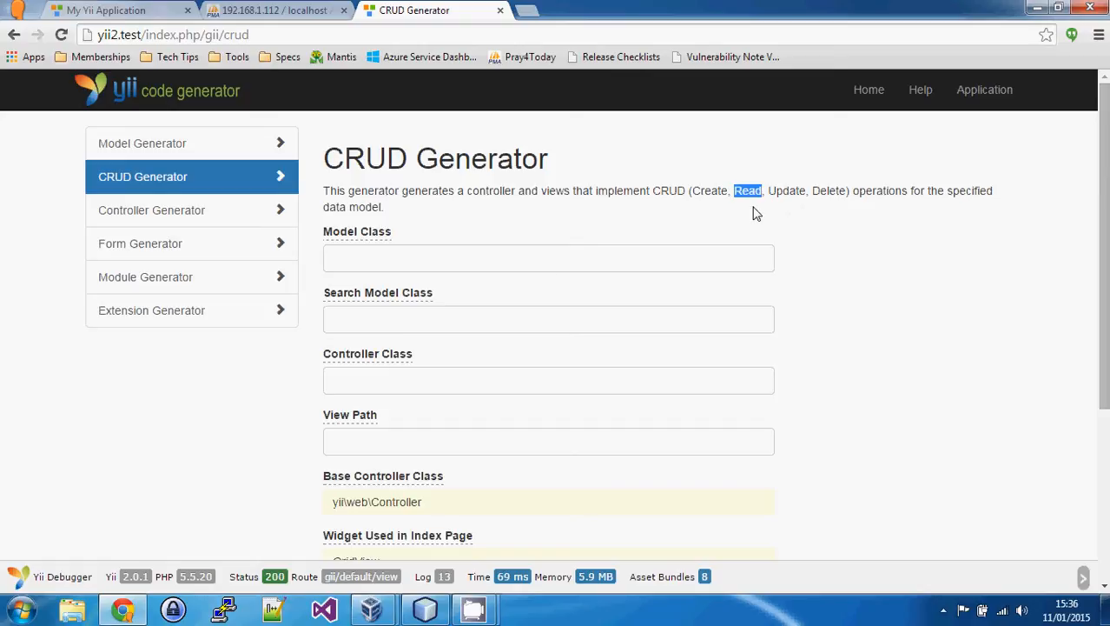
Enter app\models\Book as the CRUD model class.
click(549, 258)
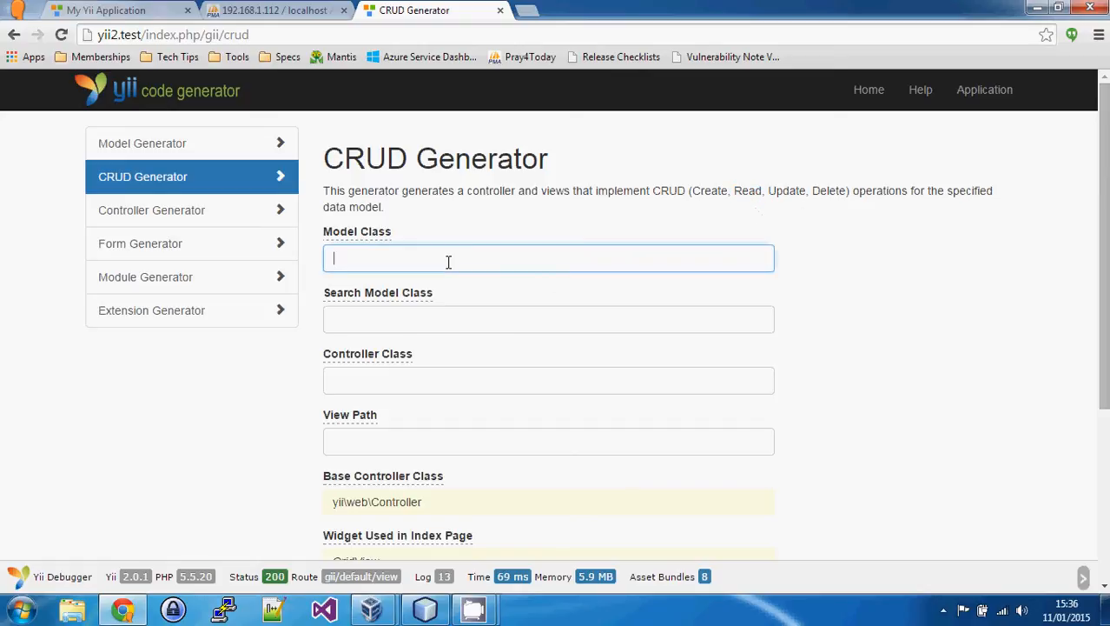
text(app)
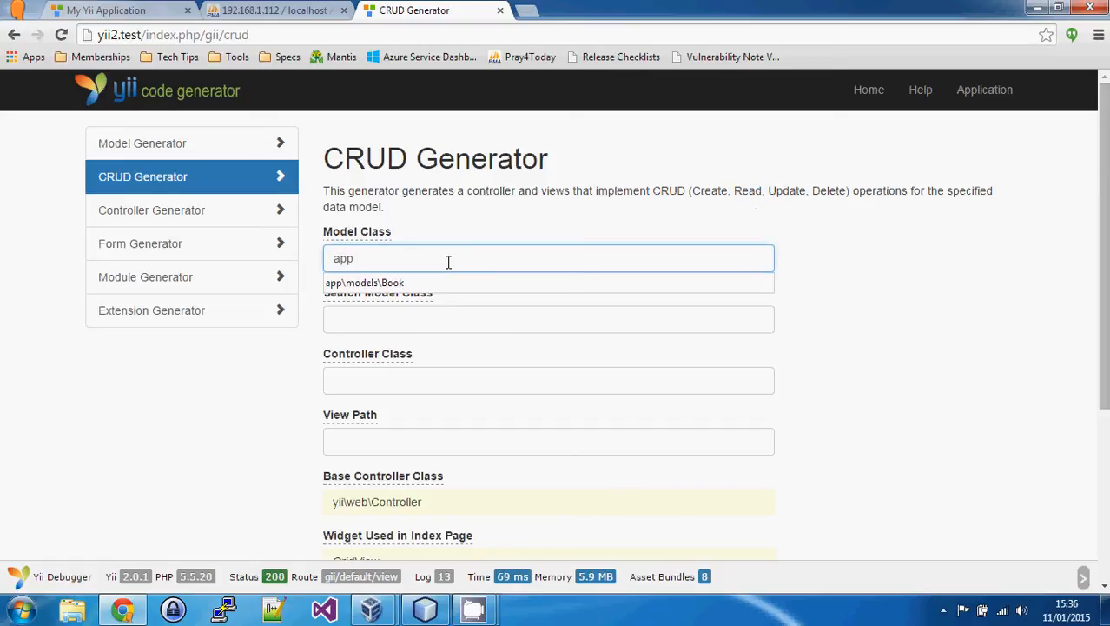
text(\models)
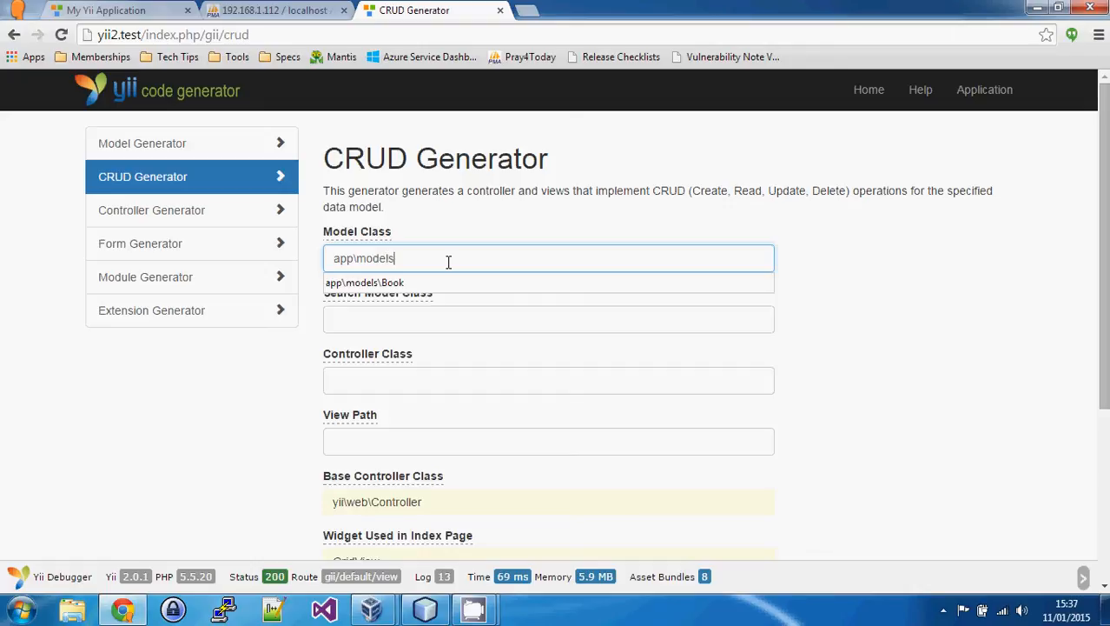
text(\Boo)
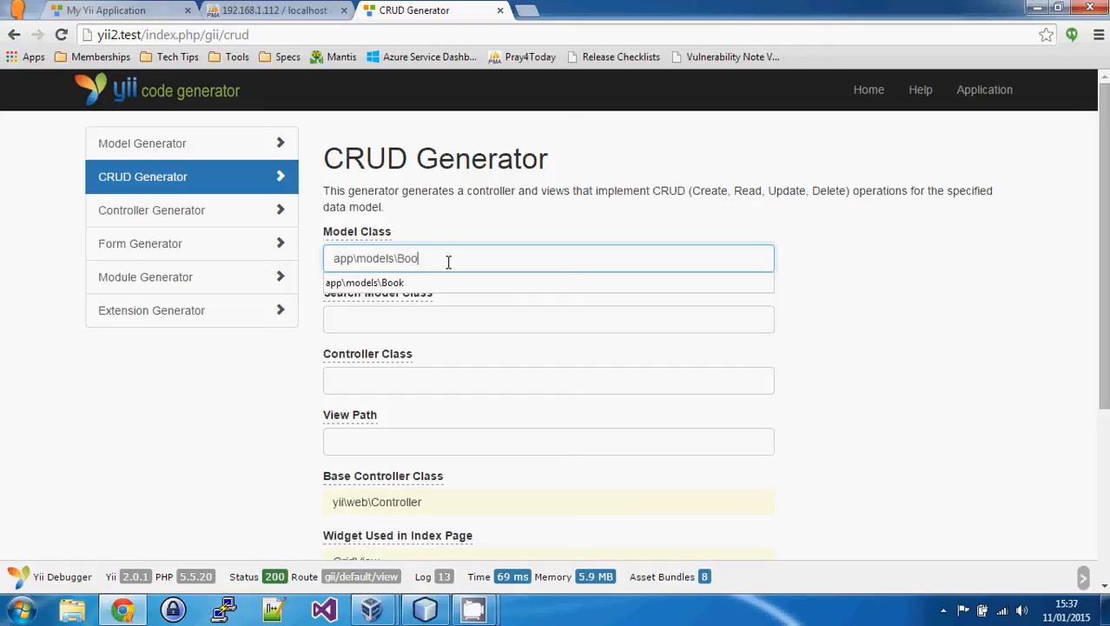
click(363, 282)
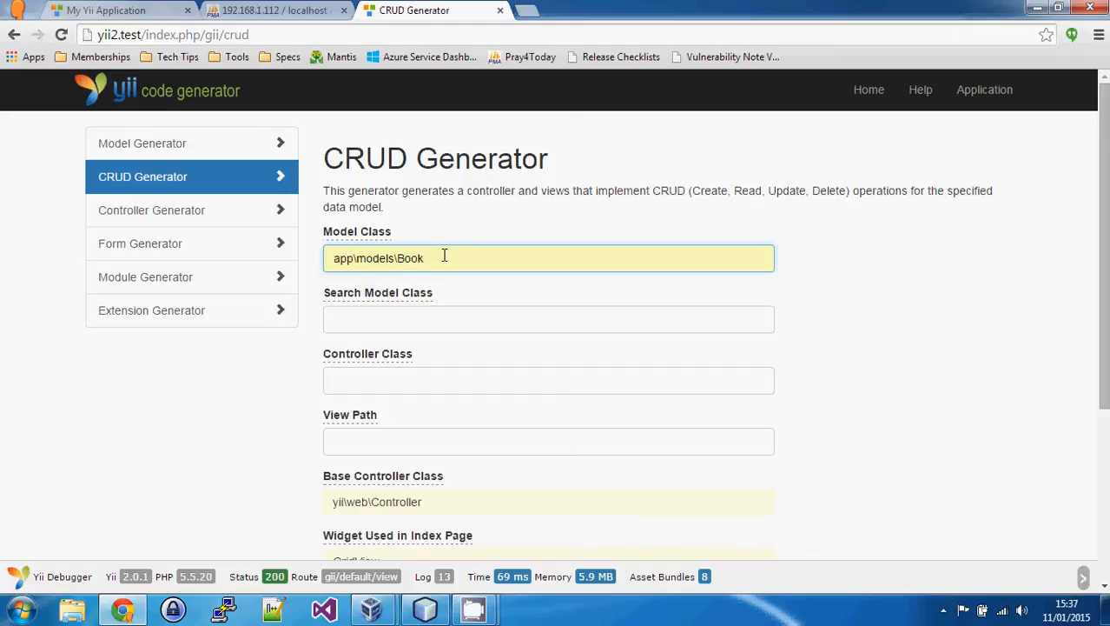
mouse_move(365, 300)
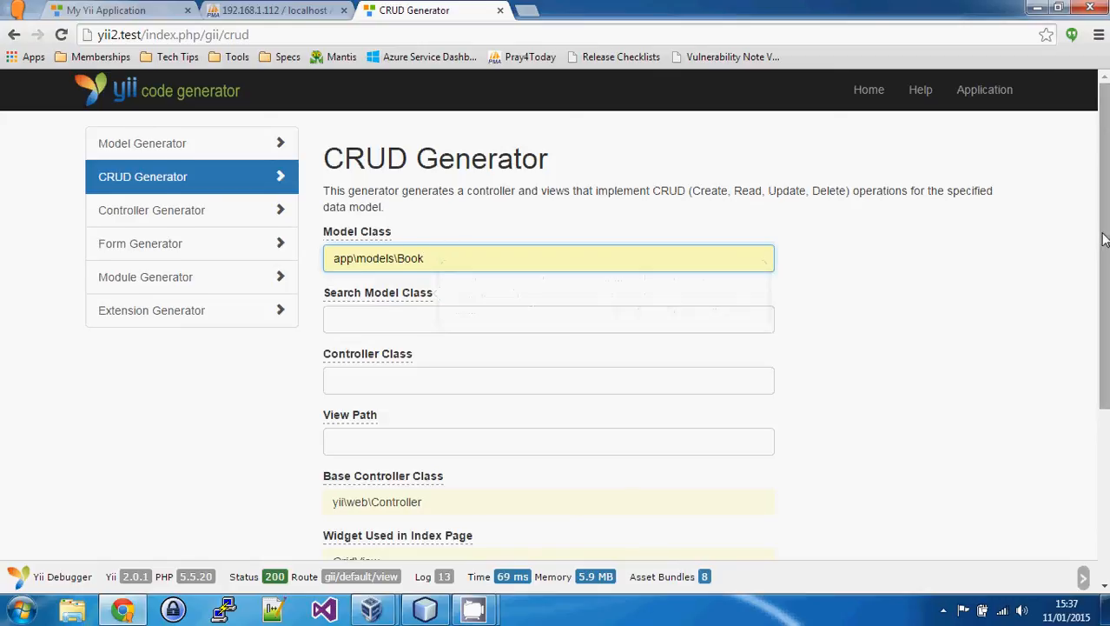
scroll(down, 3)
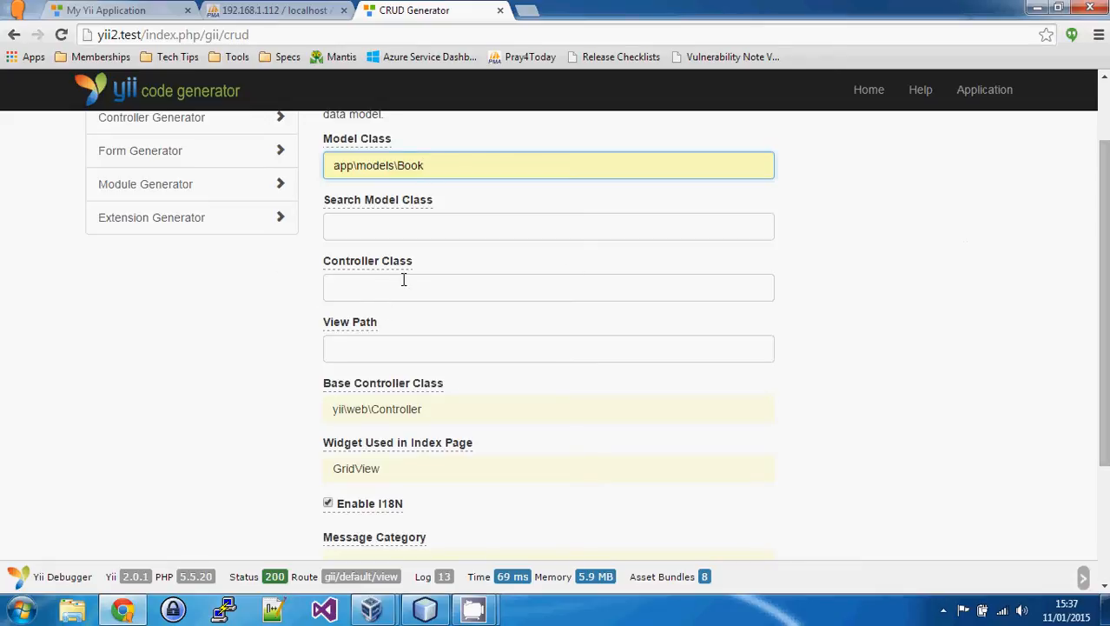
Set the controller class to app\Controllers\BookController, leaving View Path empty.
click(548, 287)
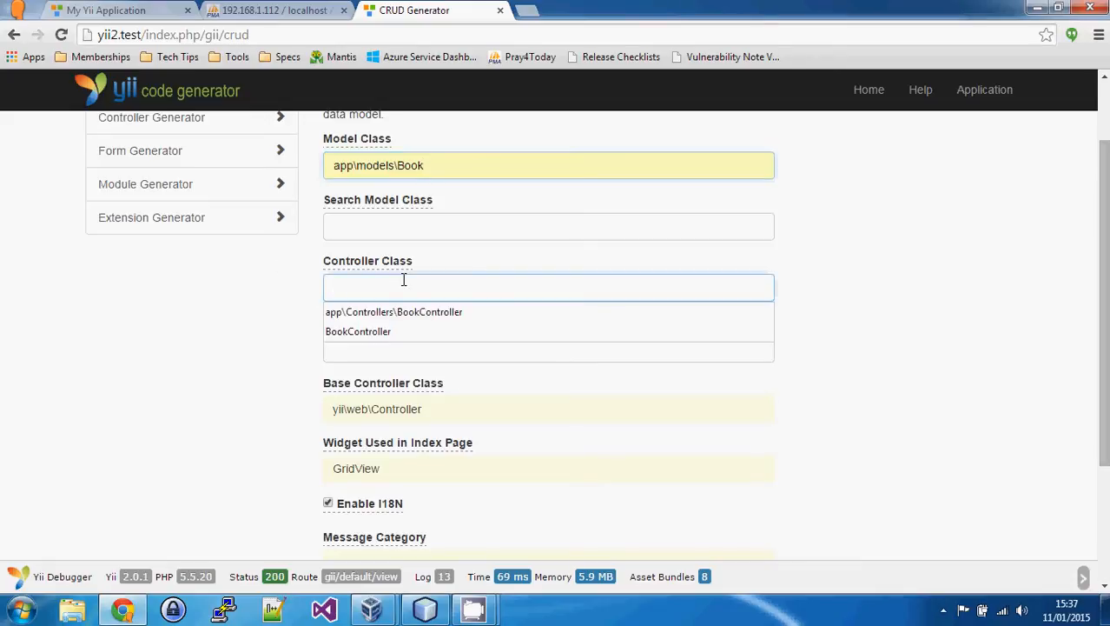
click(393, 312)
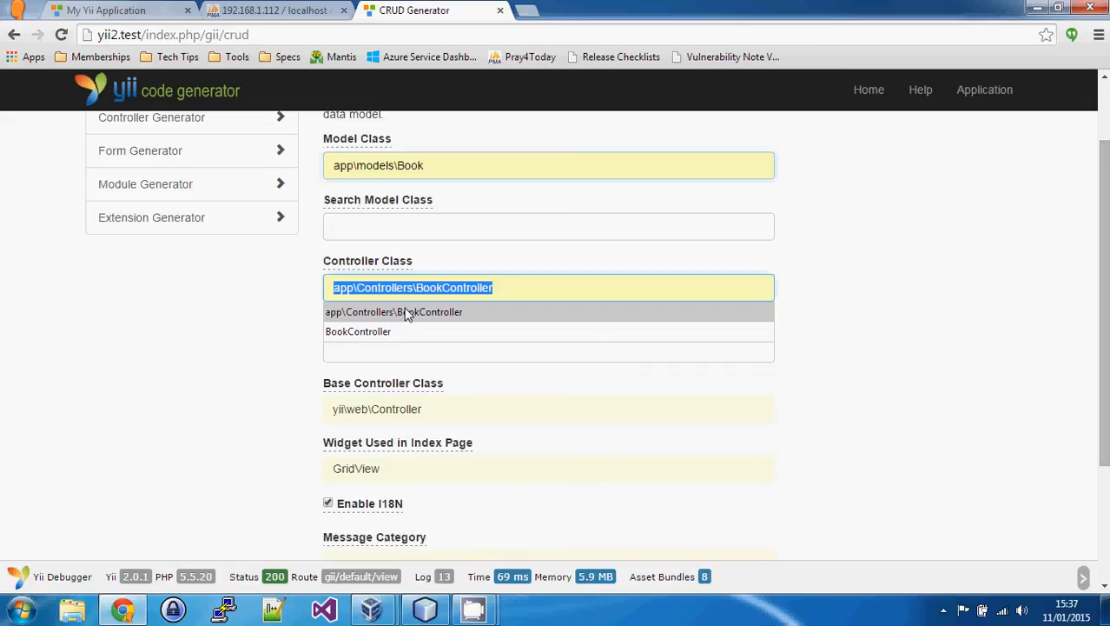
click(393, 311)
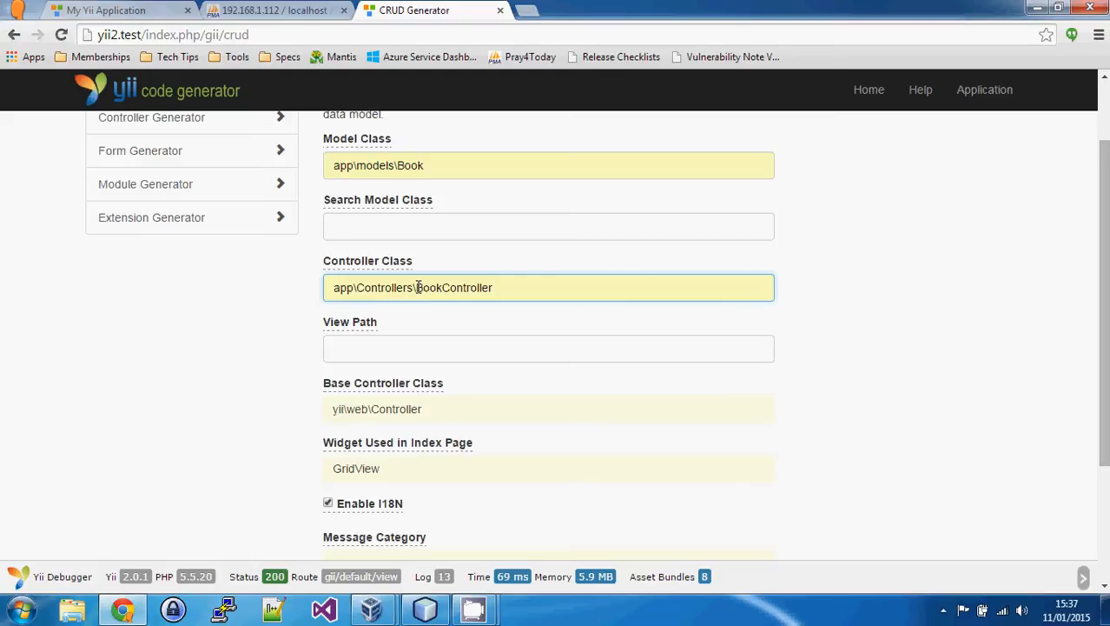
double_click(429, 287)
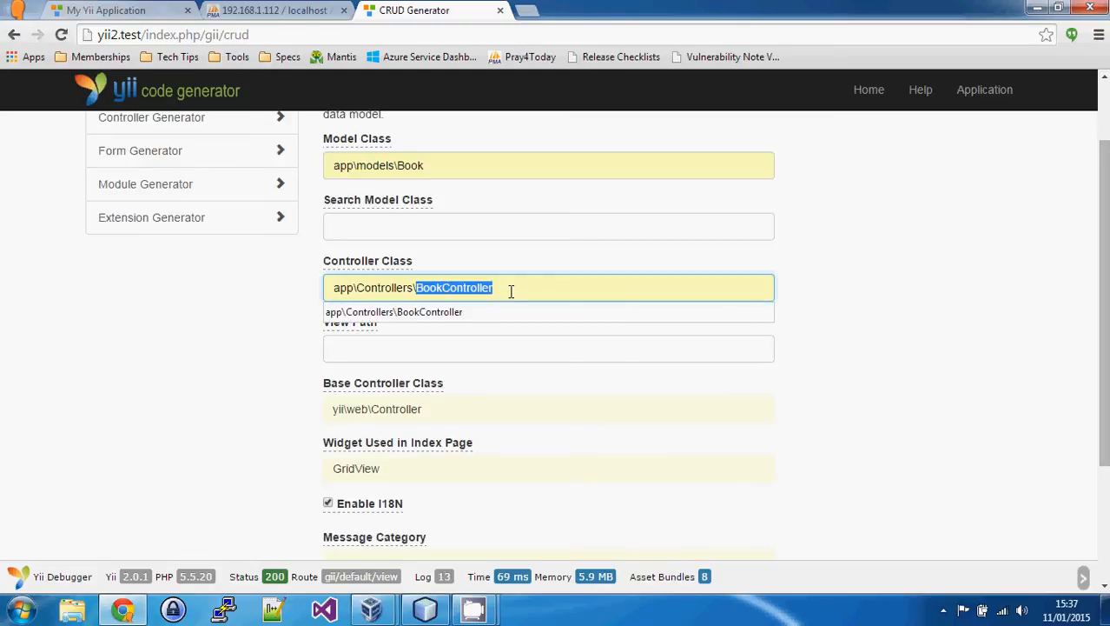
click(899, 366)
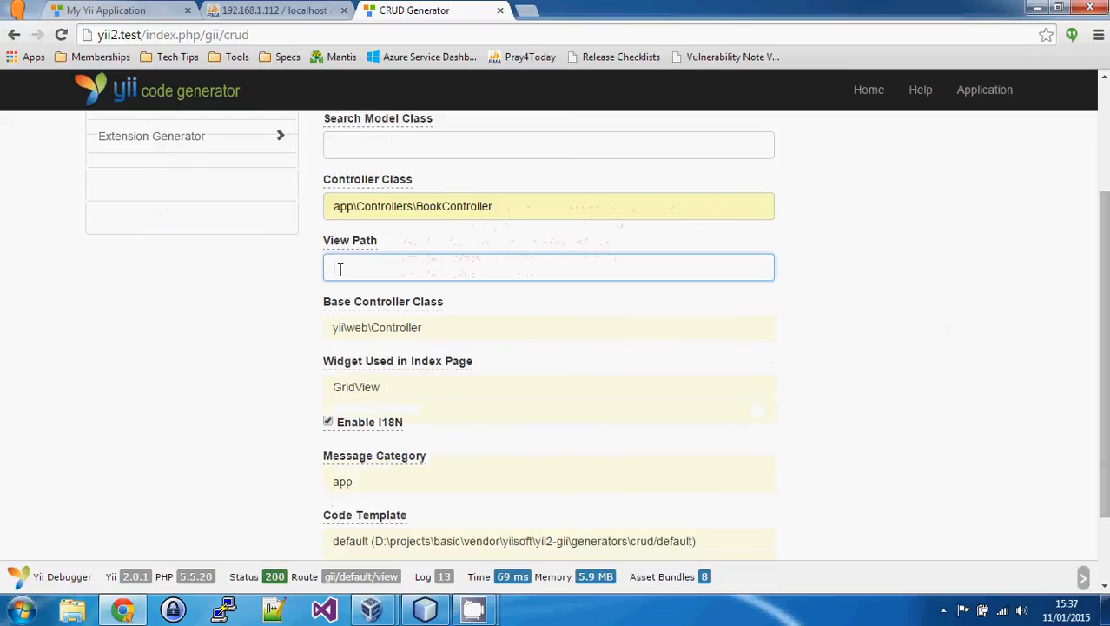
mouse_move(363, 247)
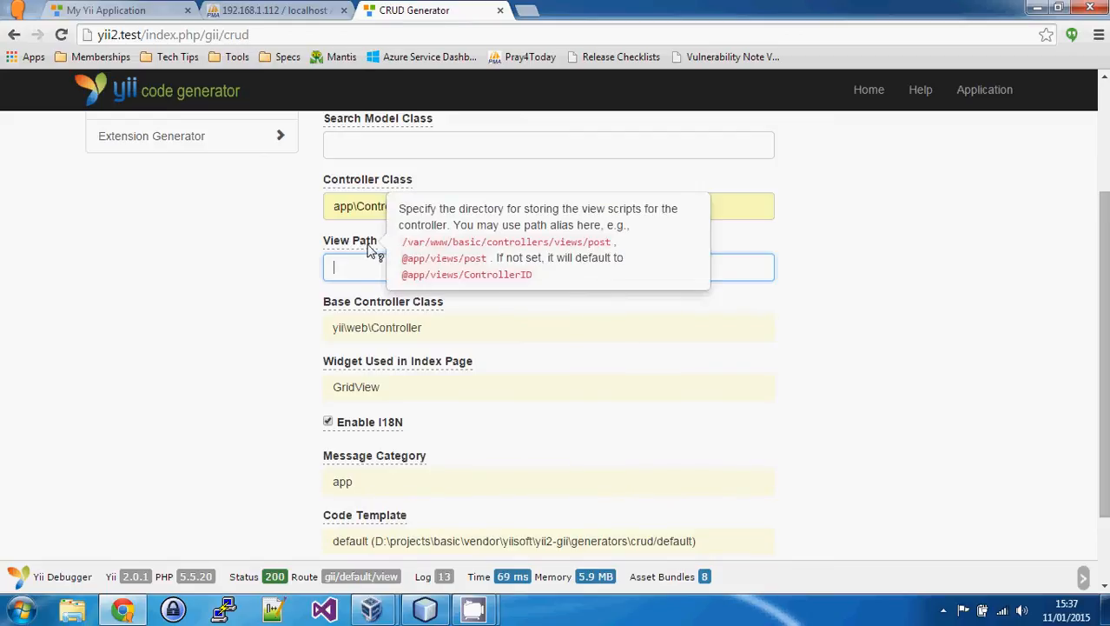
click(548, 267)
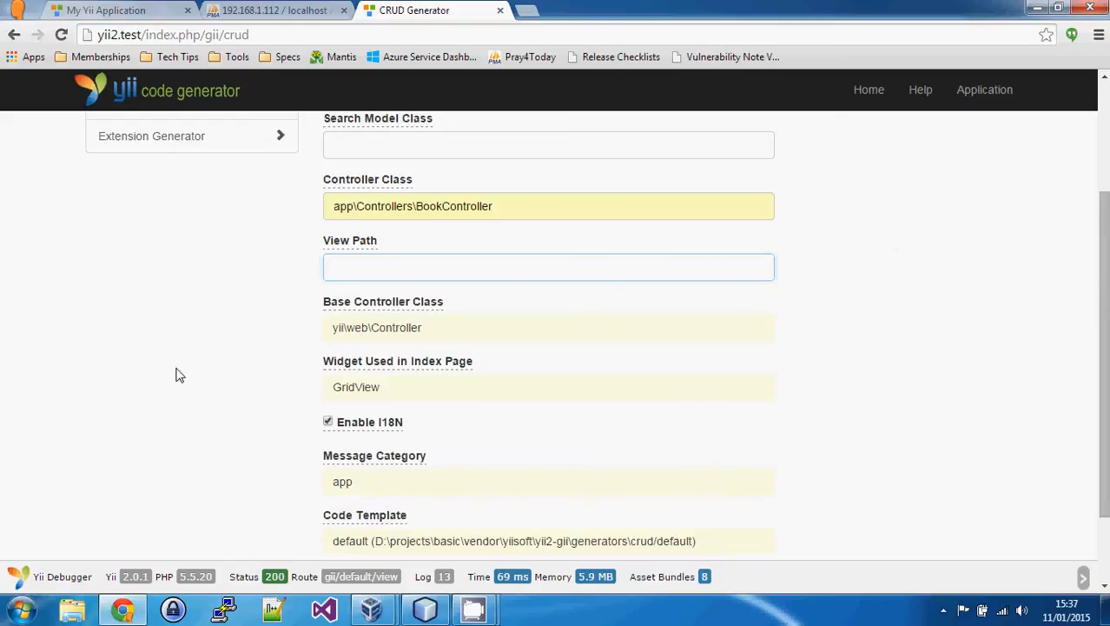
Preview the CRUD files: BookController.php plus _form, create, index, update and view.
scroll(down, 3)
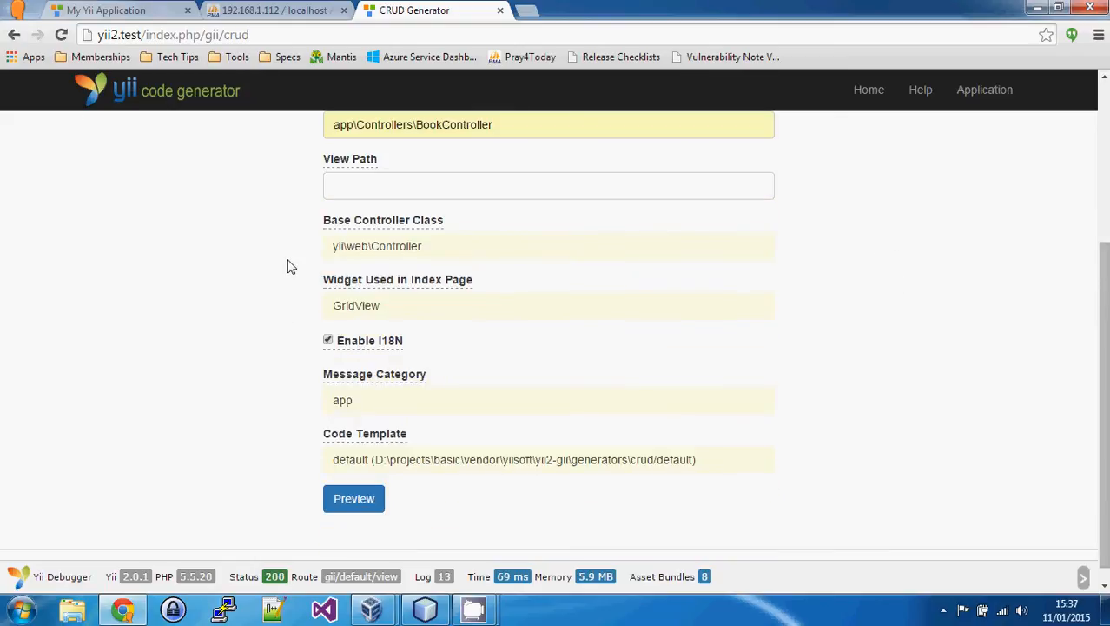
mouse_move(355, 340)
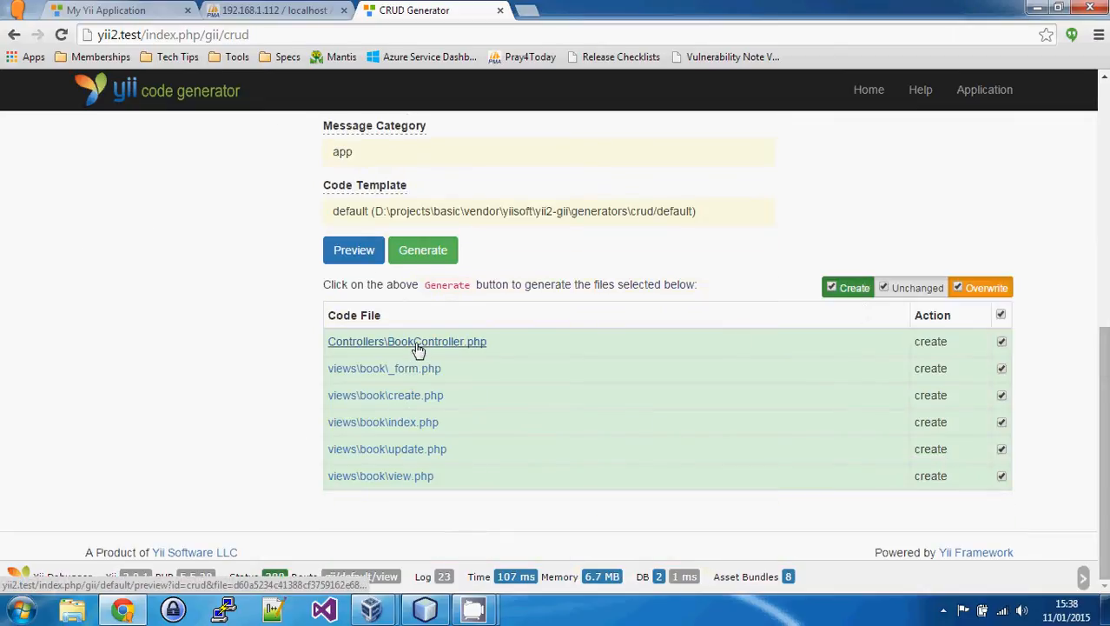
click(406, 340)
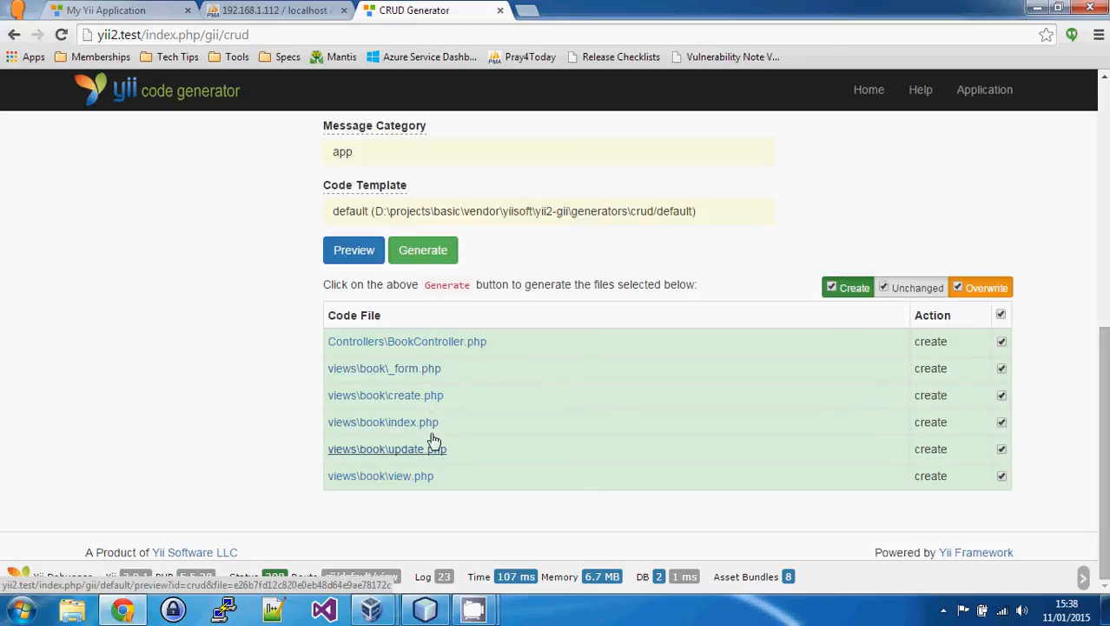
mouse_move(415, 455)
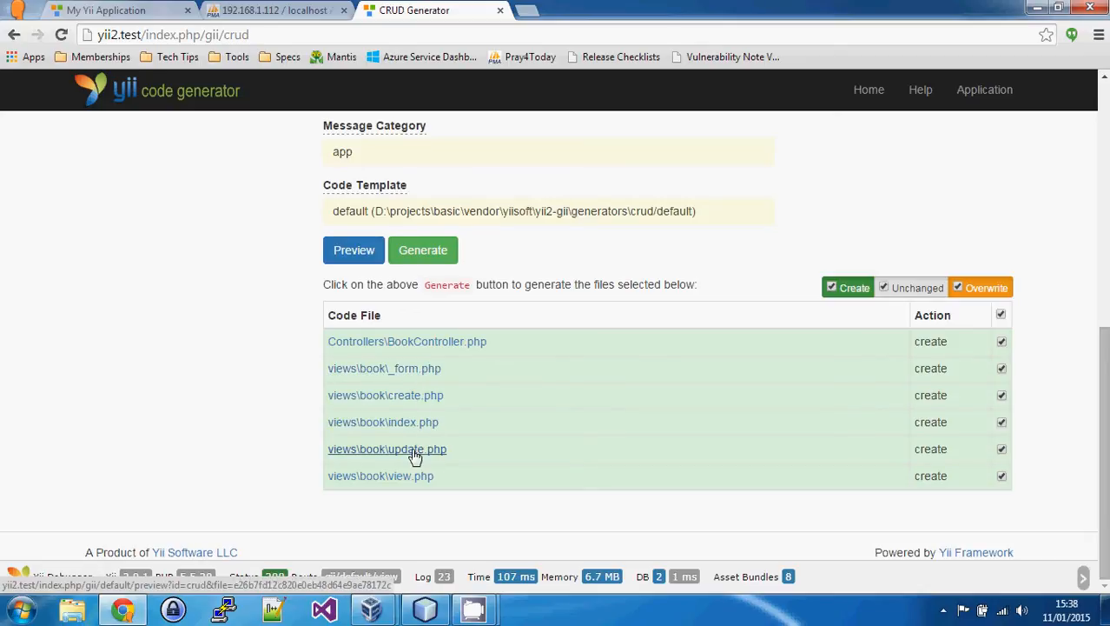
Inspect views\book\update.php's _form rendering code, then switch to NetBeans IDE.
click(386, 448)
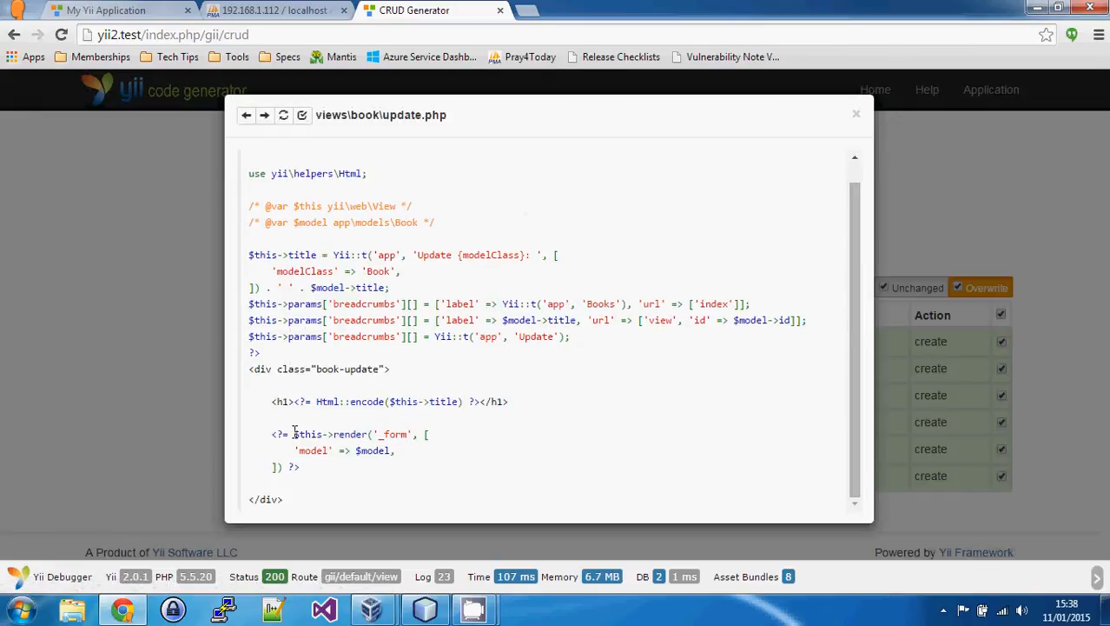
drag(272, 433, 395, 450)
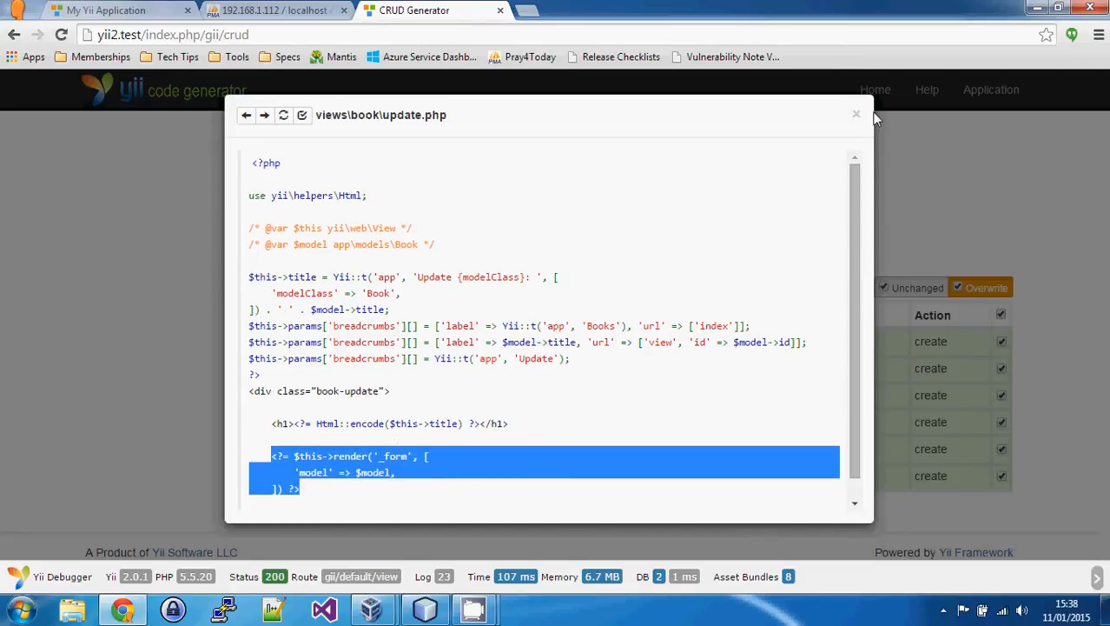
click(856, 114)
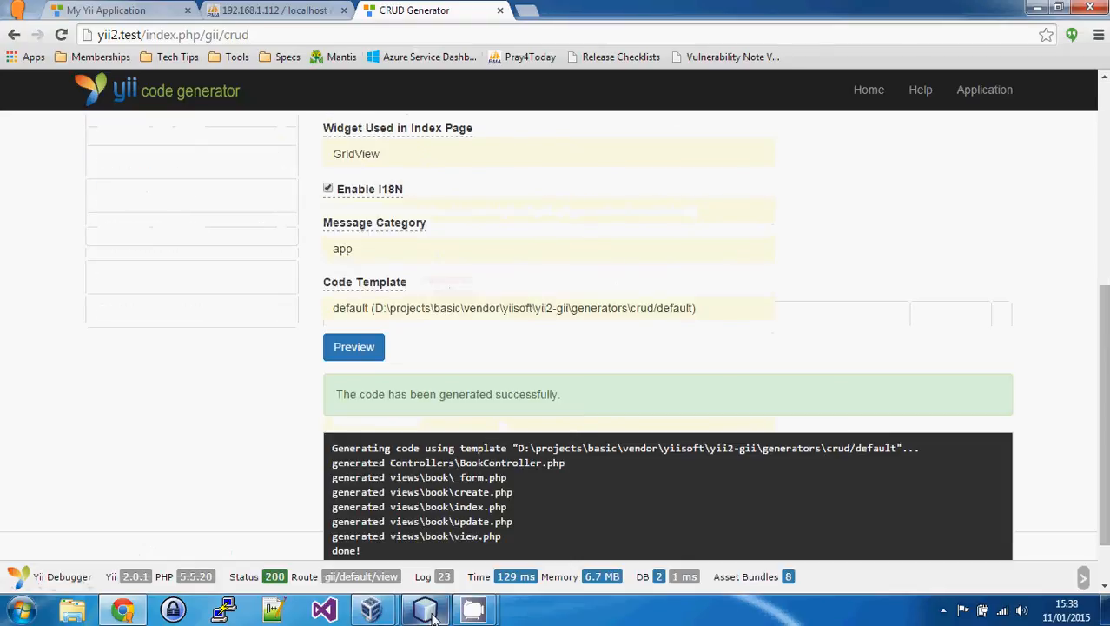
click(425, 609)
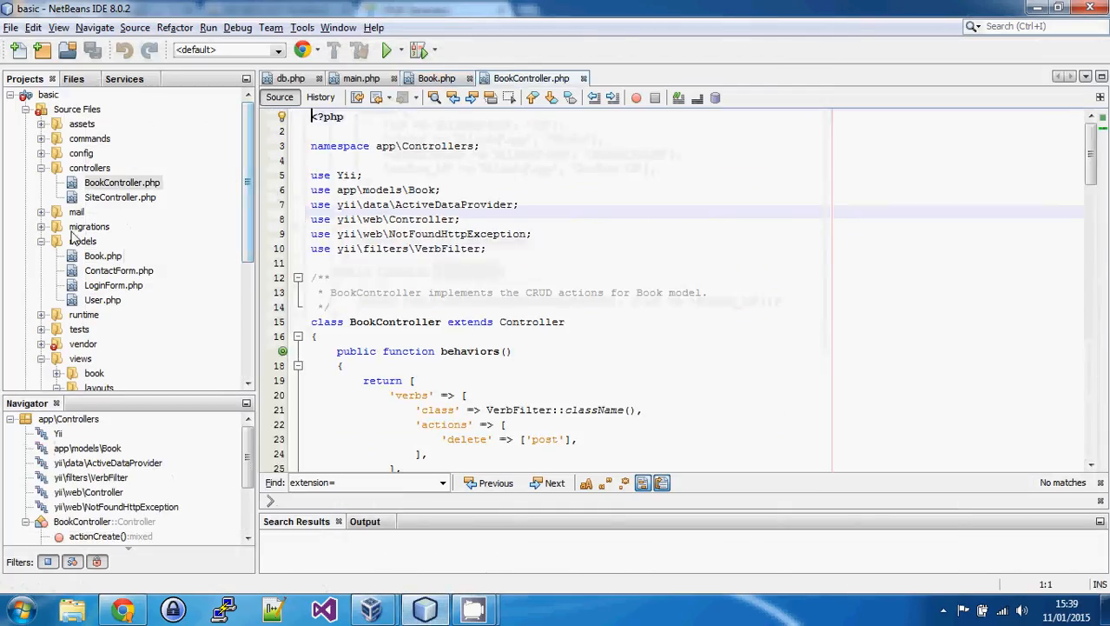
scroll(down, 3)
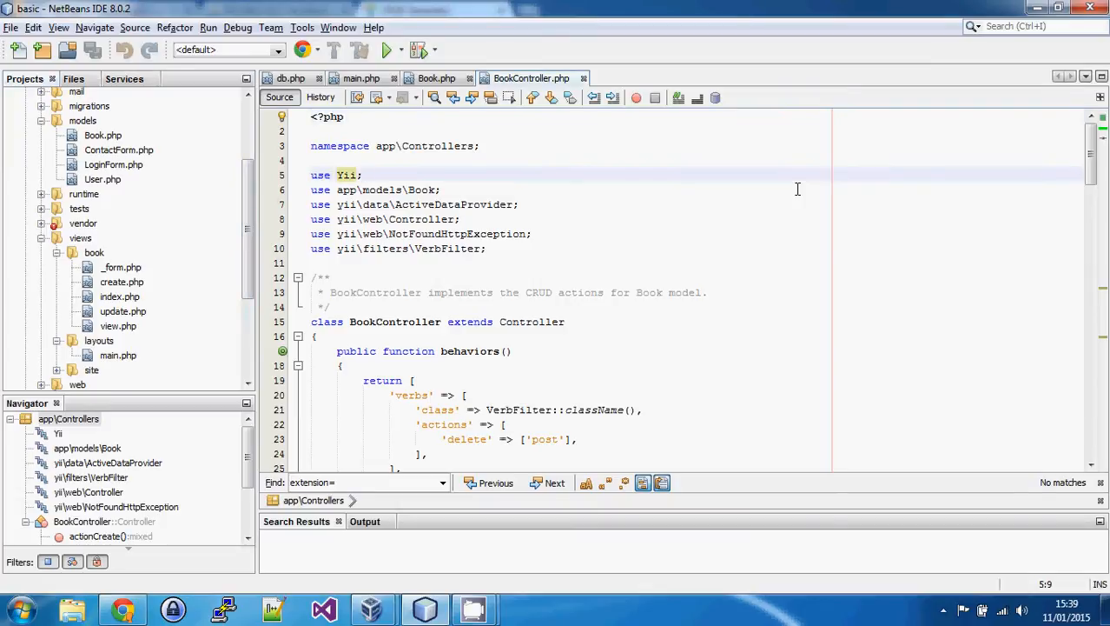
click(363, 175)
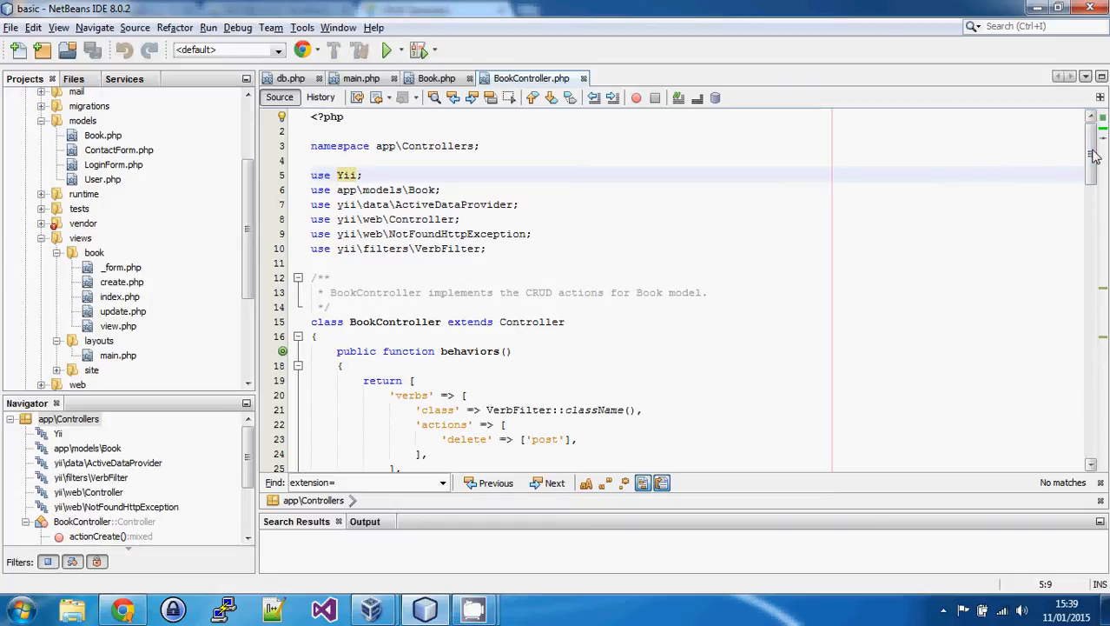
scroll(down, 3)
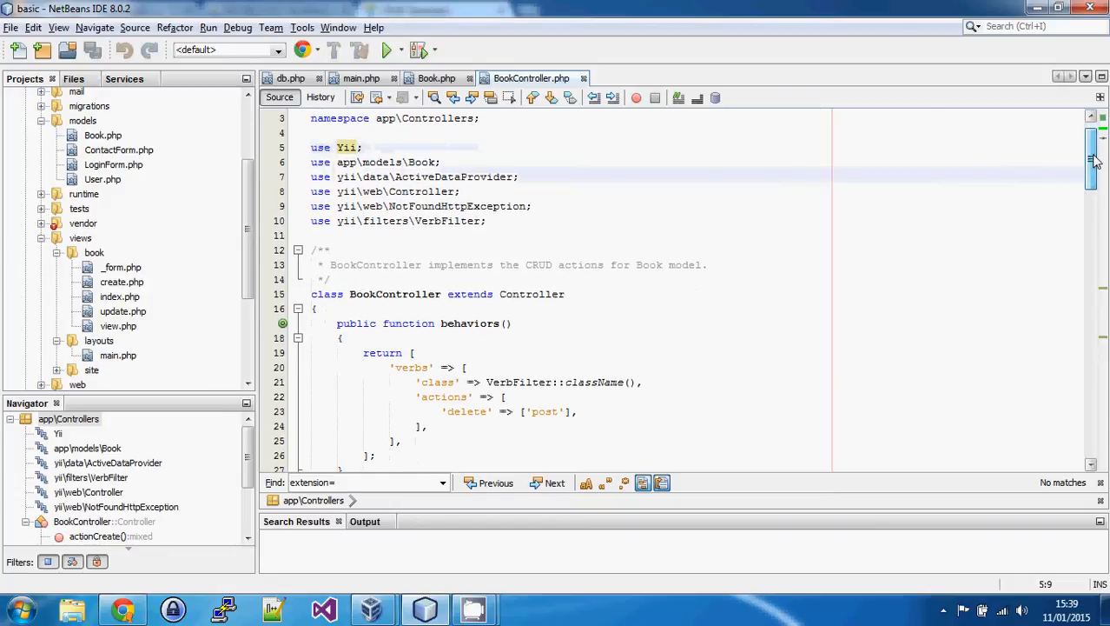
scroll(down, 3)
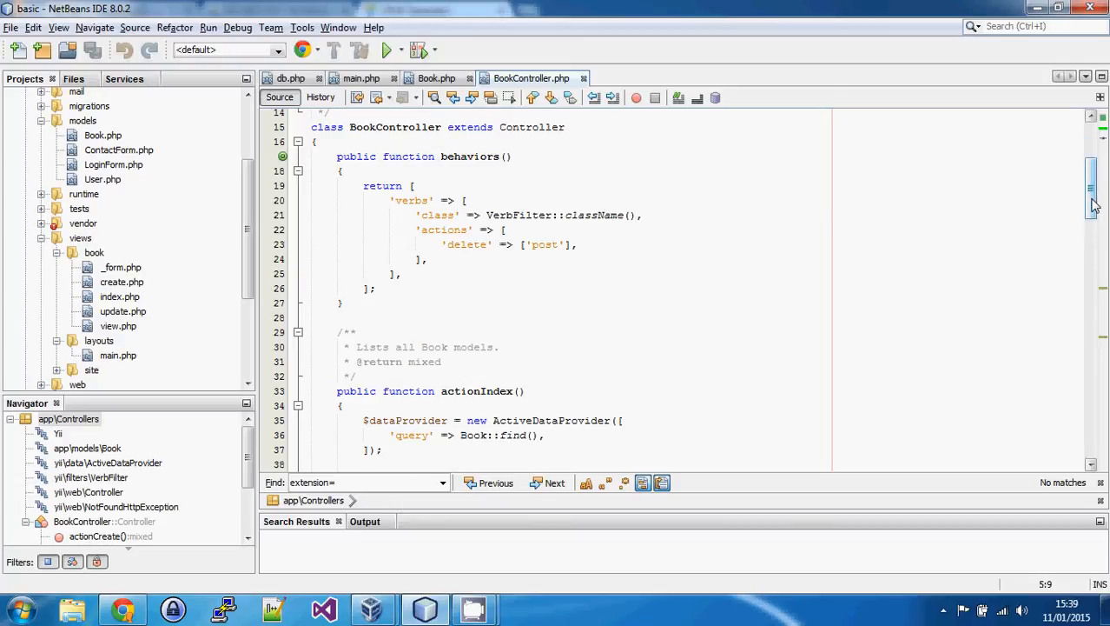
scroll(down, 3)
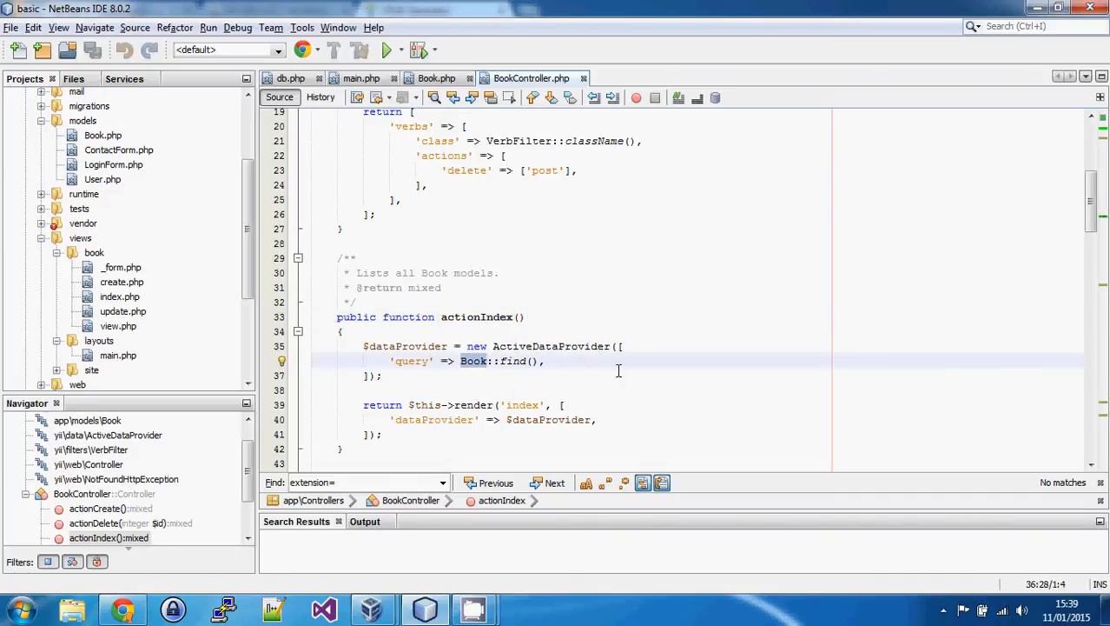
mouse_move(519, 404)
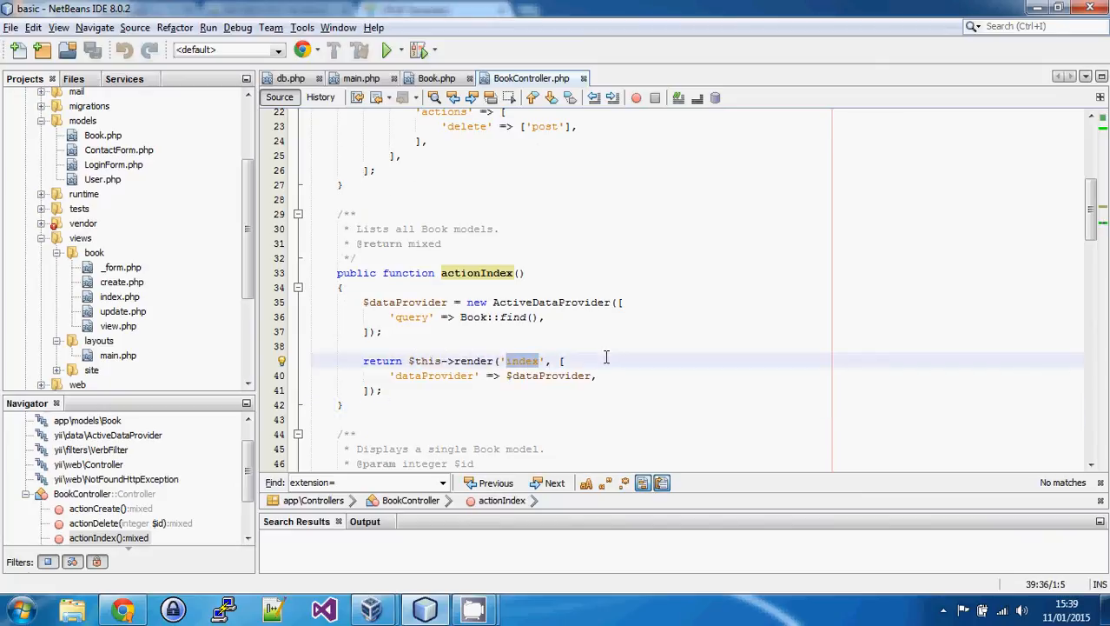
mouse_move(590, 262)
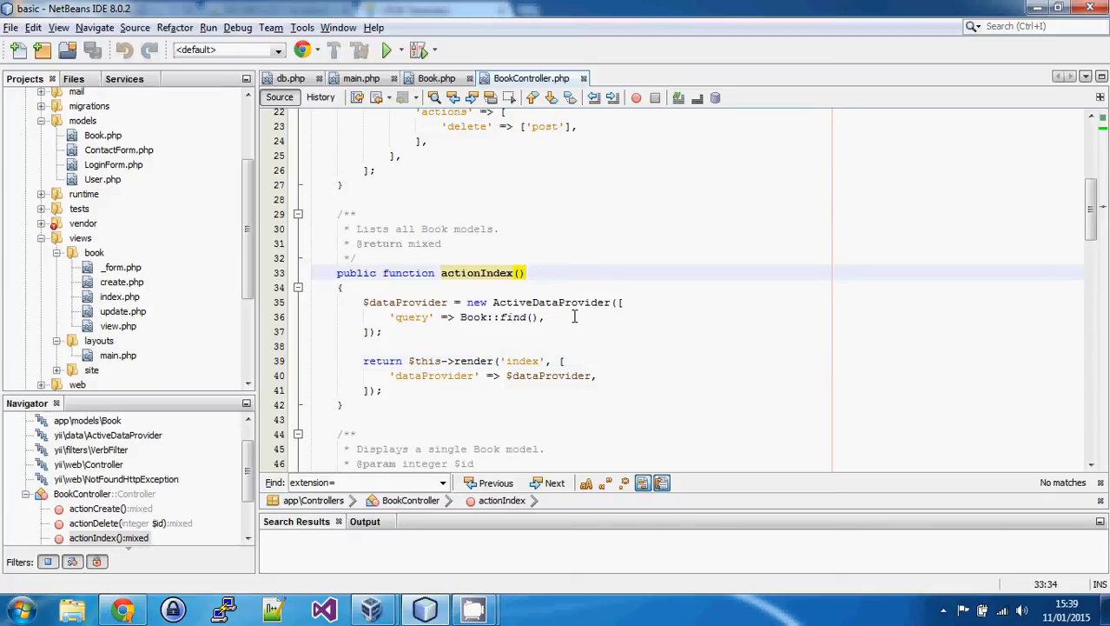
scroll(down, 3)
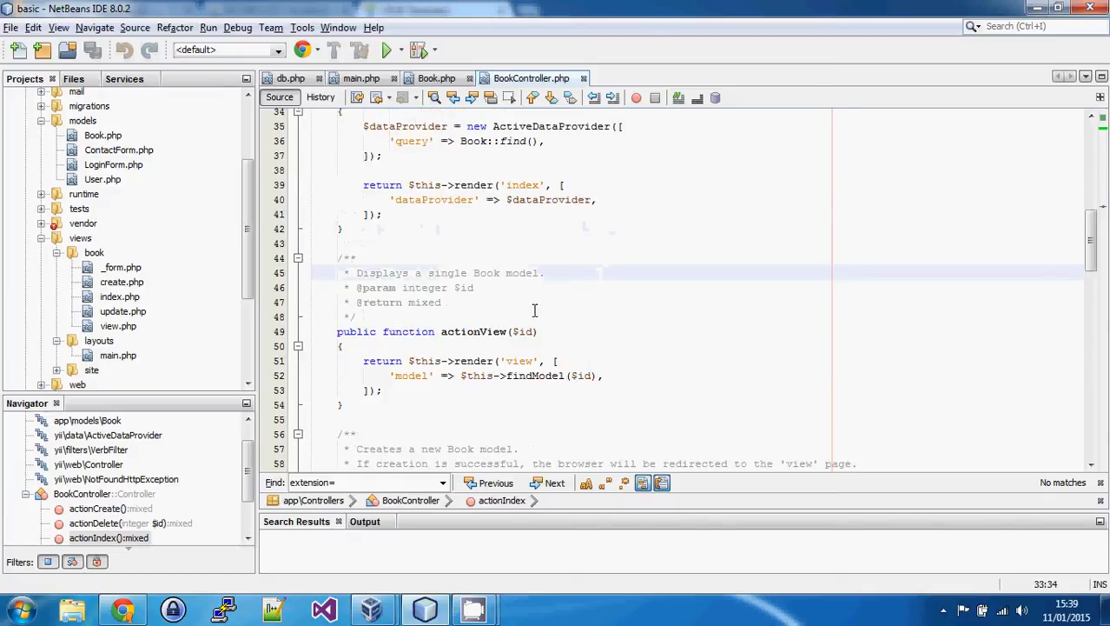
scroll(down, 3)
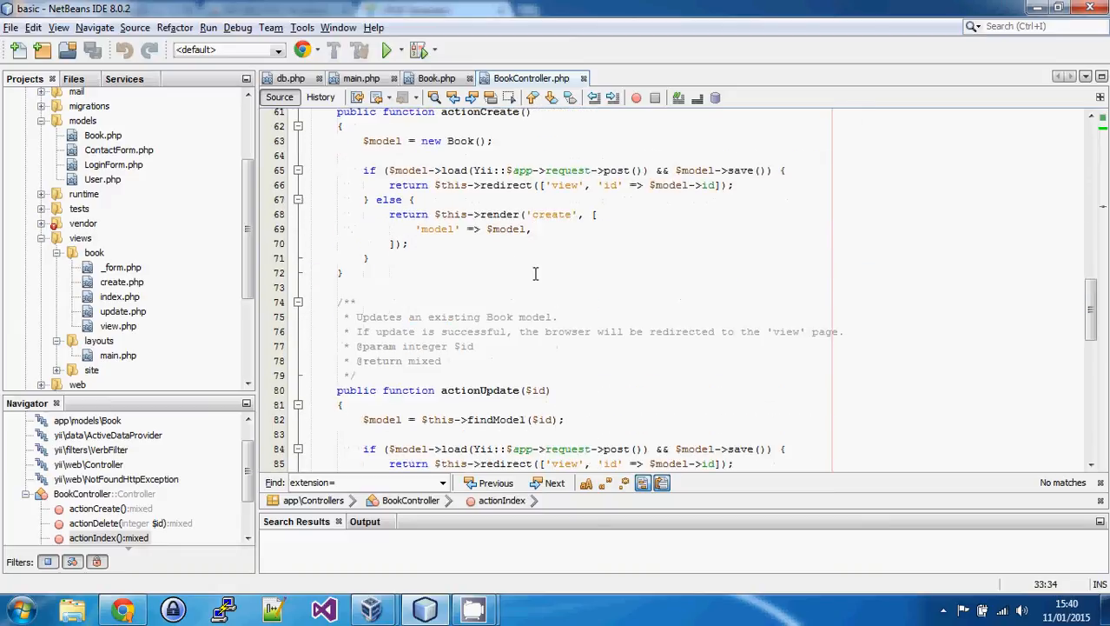
scroll(down, 3)
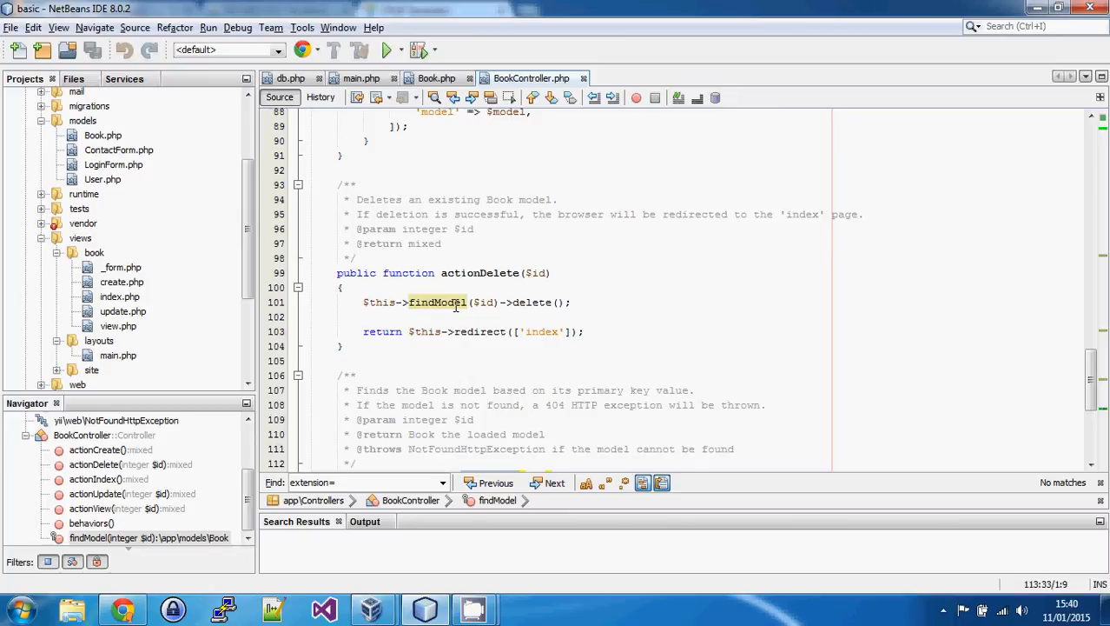
double_click(536, 272)
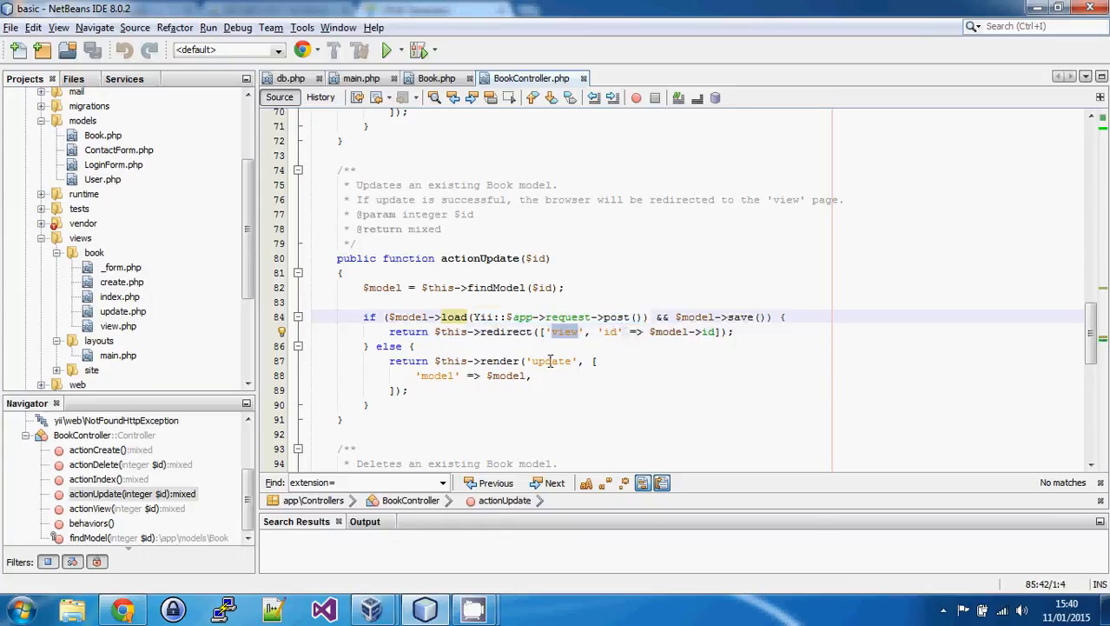
double_click(551, 360)
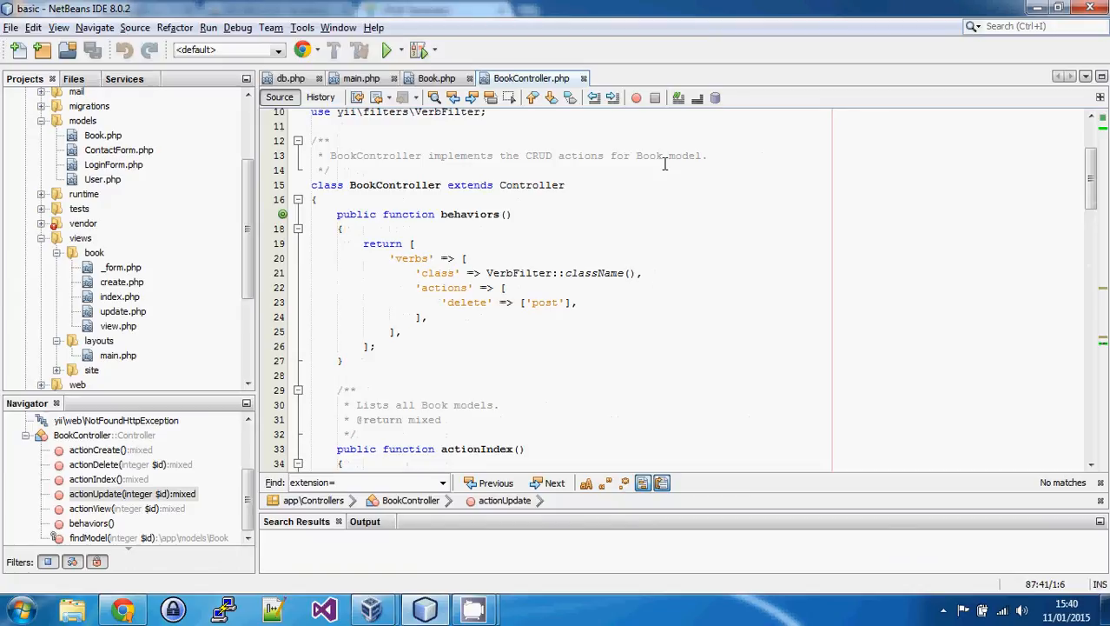
click(469, 214)
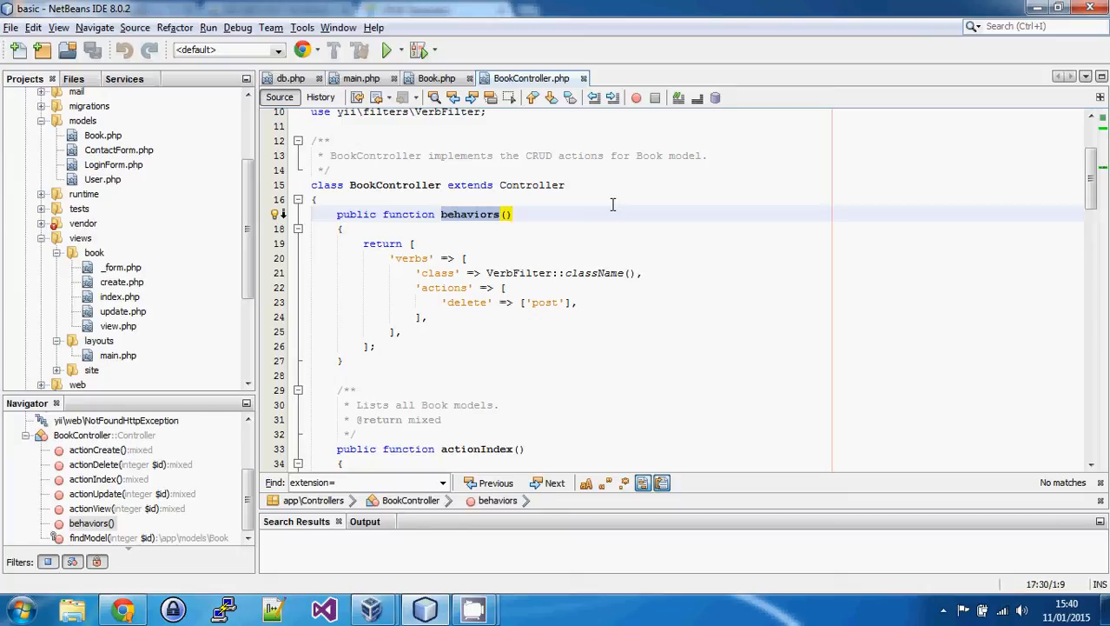
mouse_move(590, 275)
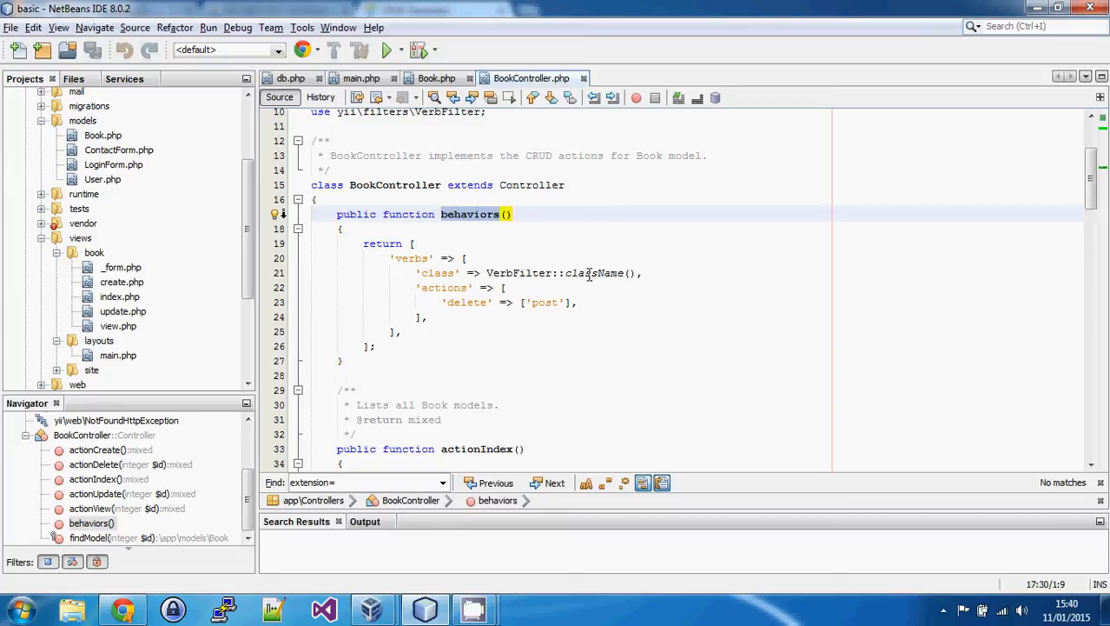
click(469, 301)
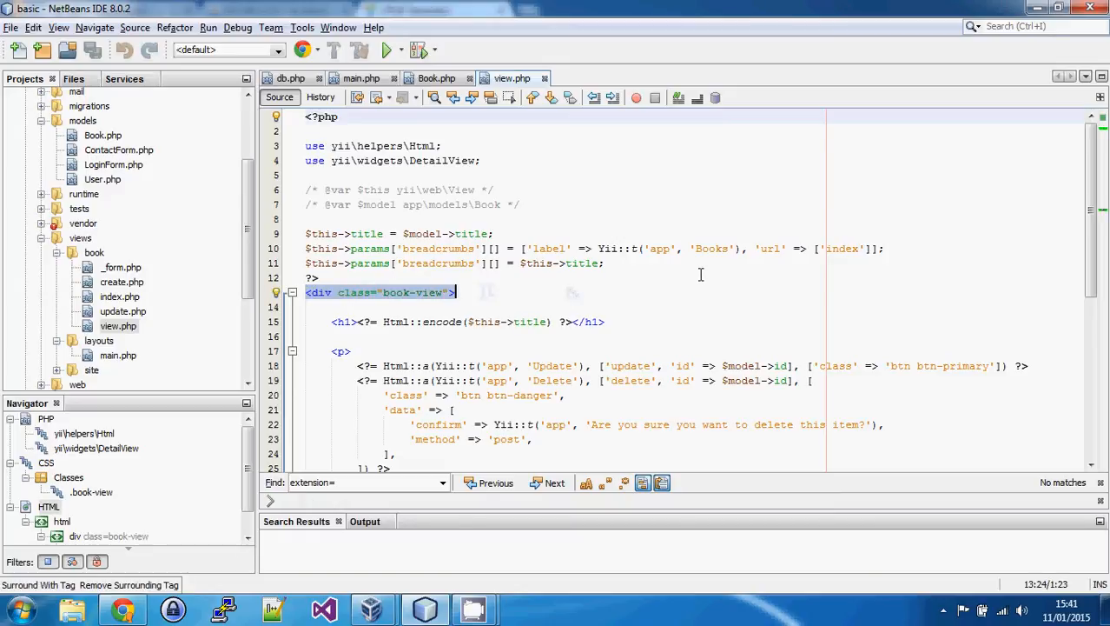
Scroll through book view.php's DetailView, then open update.php and the _form.php view.
scroll(down, 3)
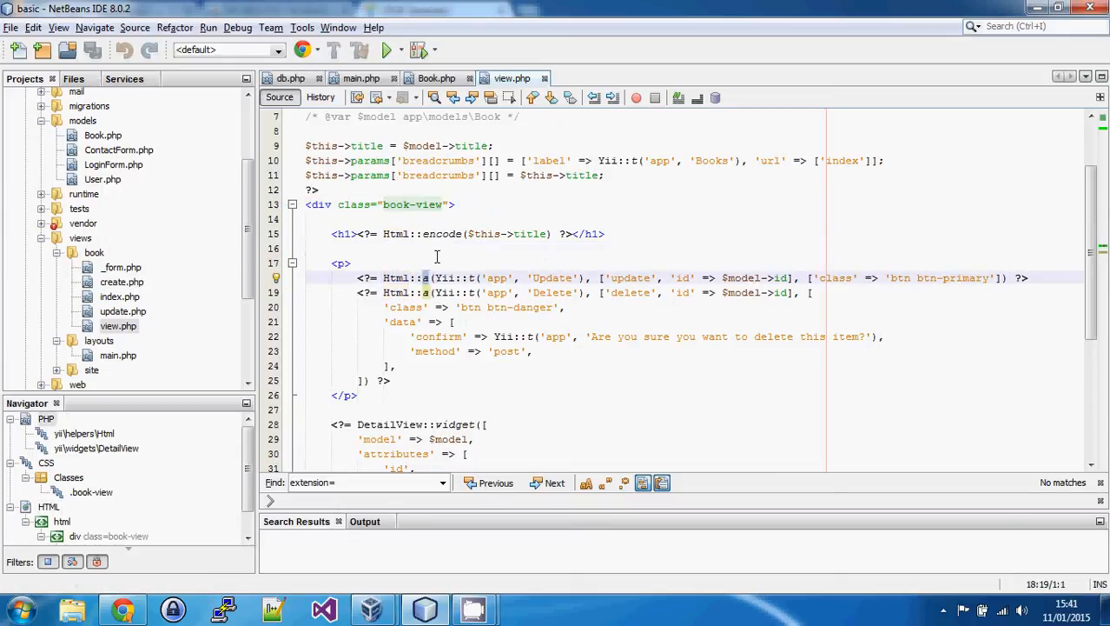
scroll(down, 3)
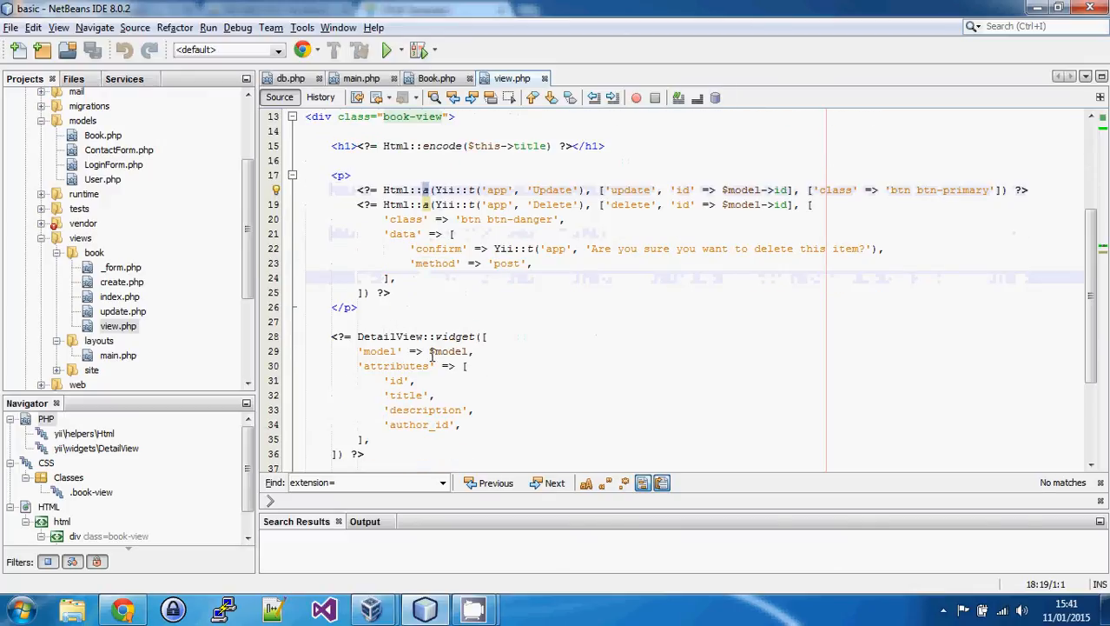
double_click(390, 336)
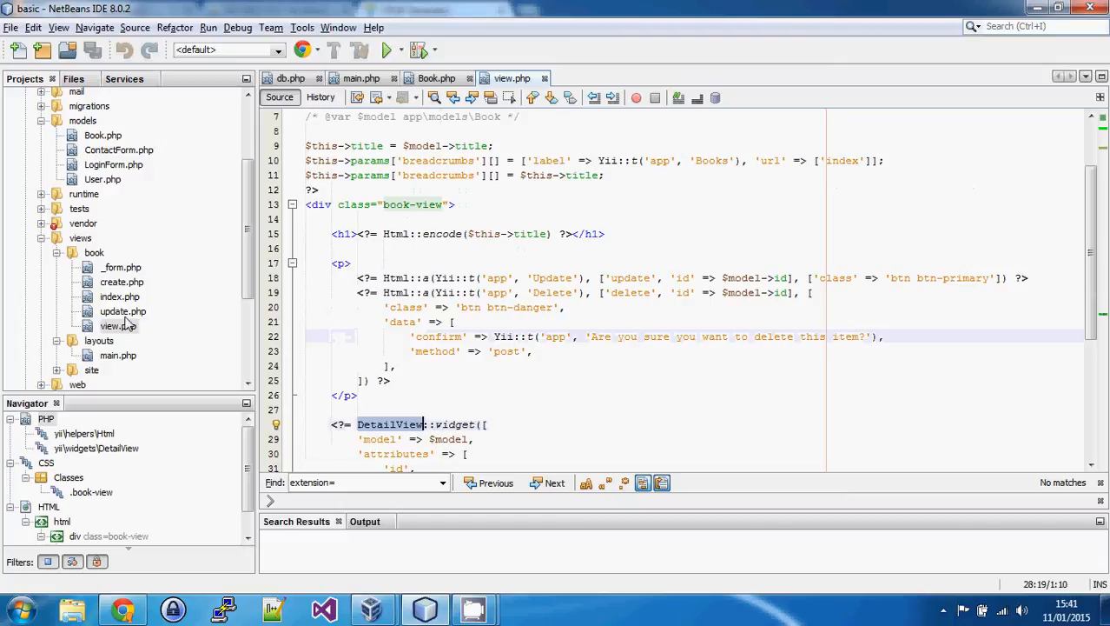
double_click(122, 311)
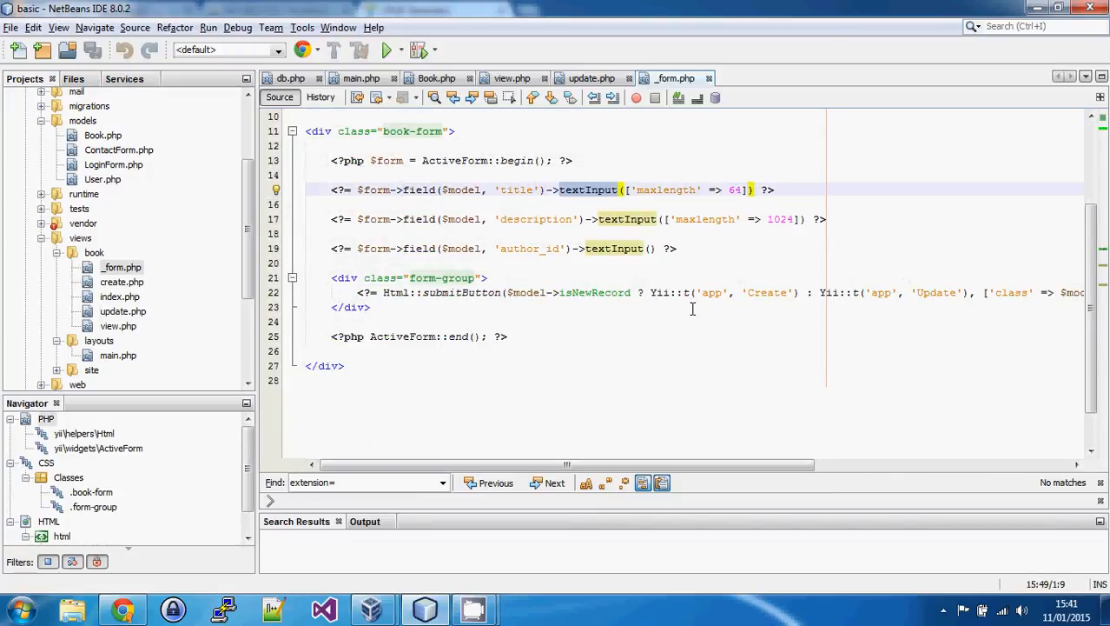
click(689, 292)
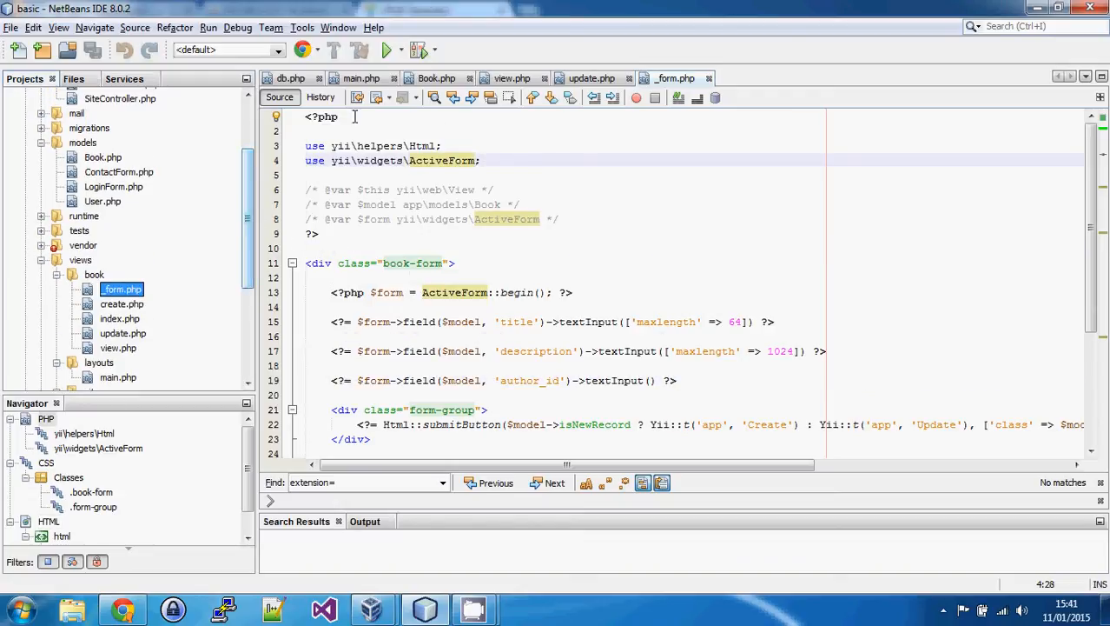
In main.php, copy the Contact nav item and start editing the copy into Book.
click(362, 78)
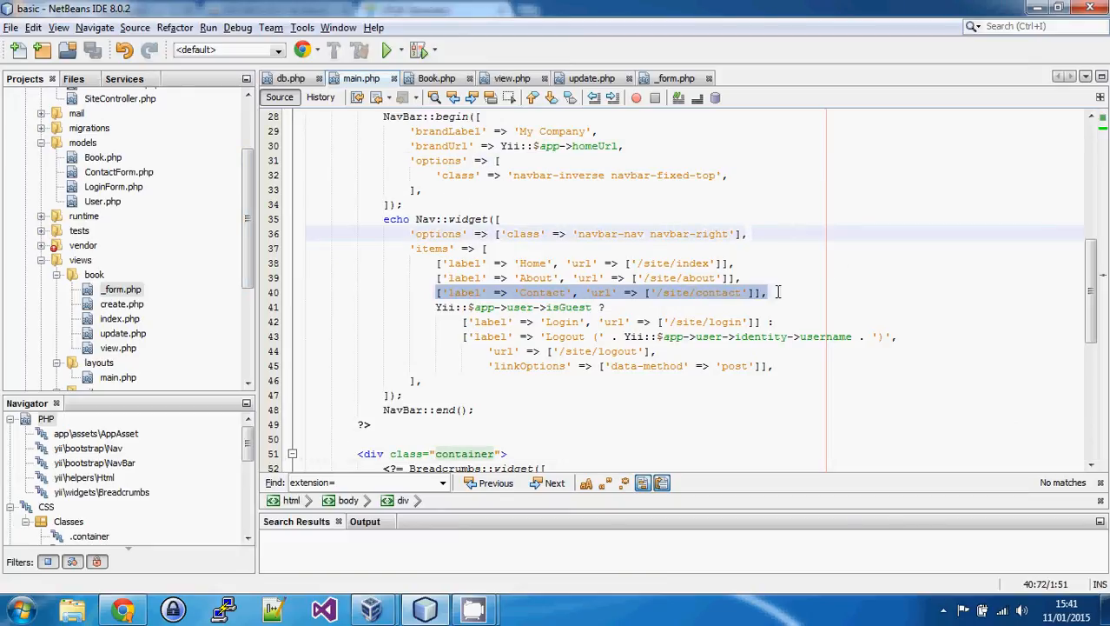
click(768, 292)
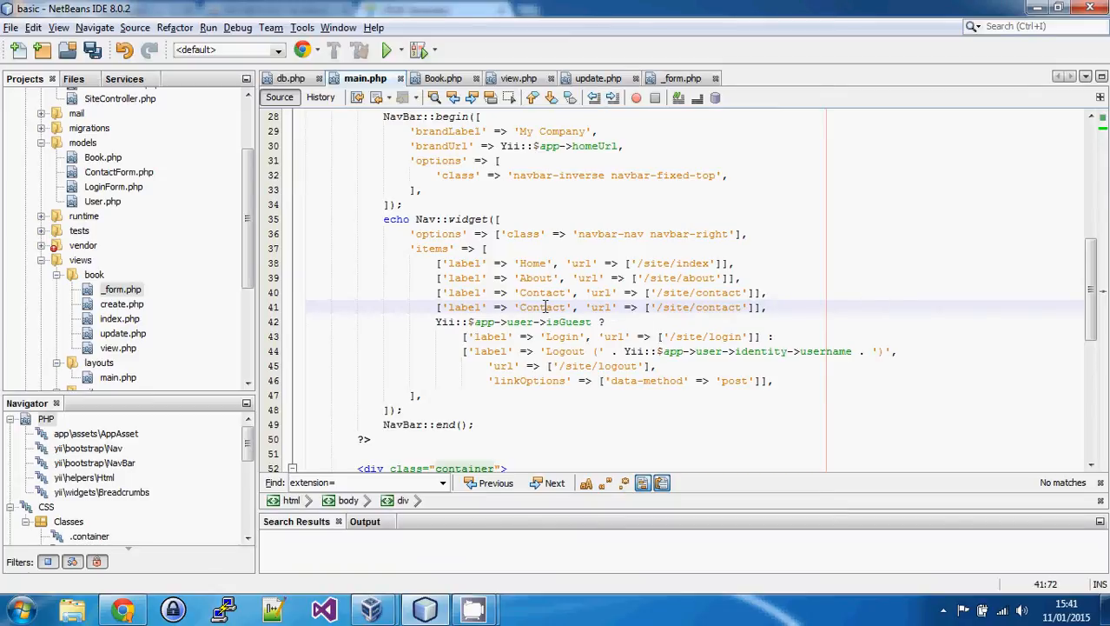
text(Book)
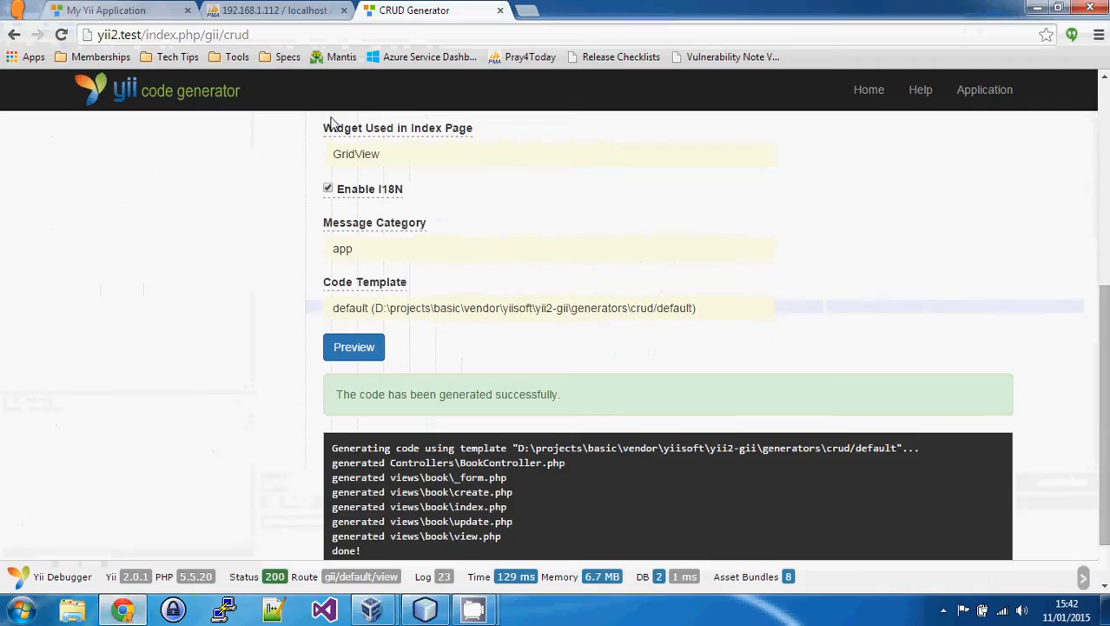
In the running Yii app, open the empty Books page and request Create Book.
click(104, 10)
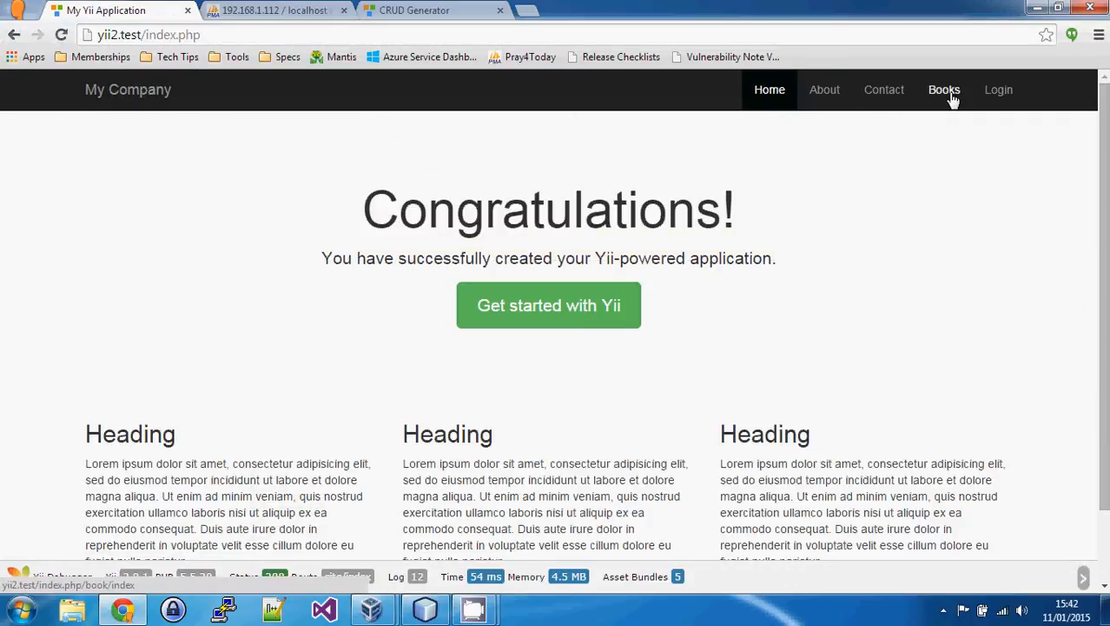
click(945, 90)
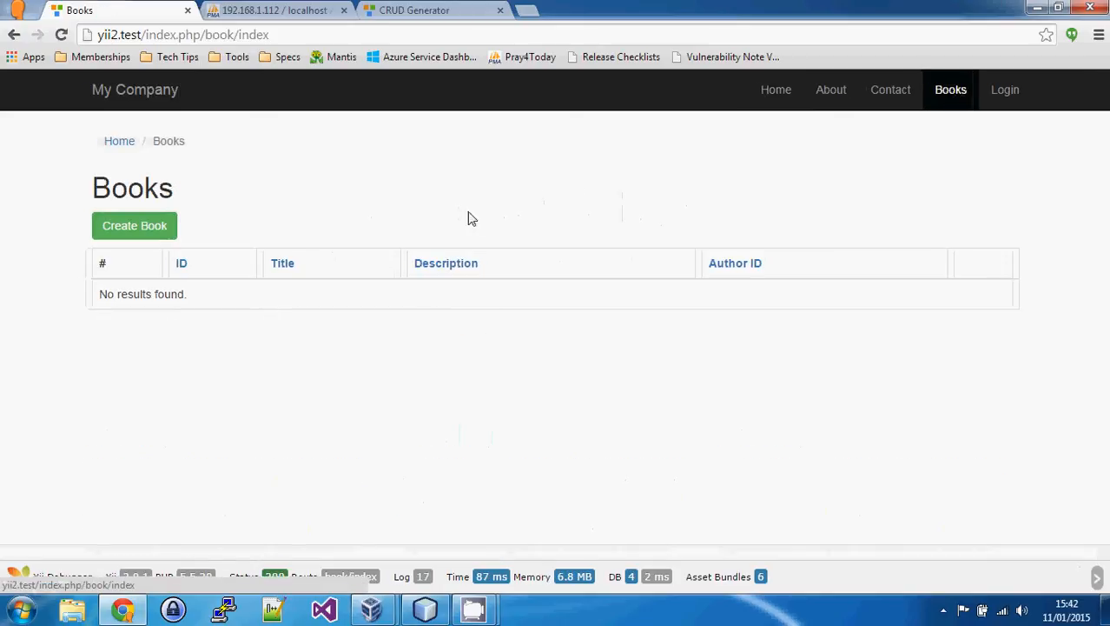
mouse_move(483, 385)
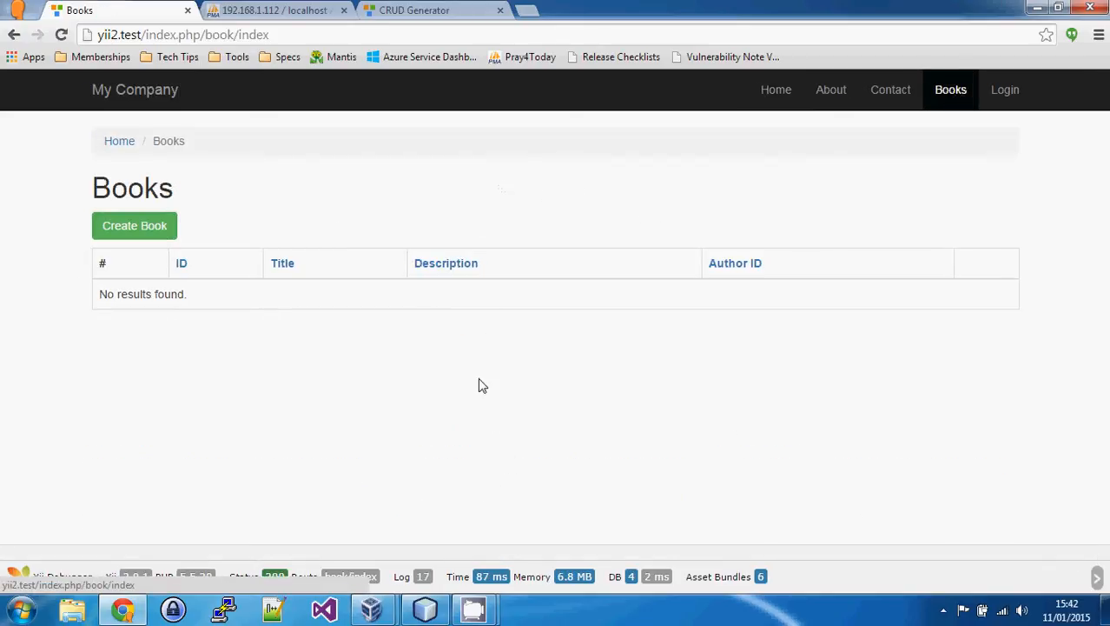
mouse_move(321, 314)
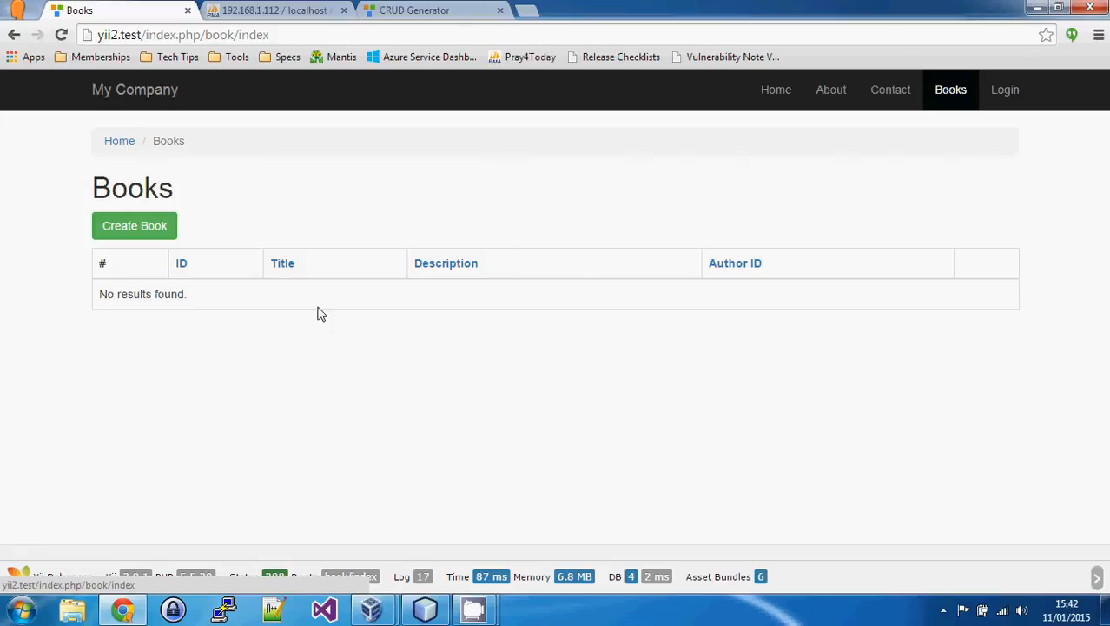
mouse_move(122, 254)
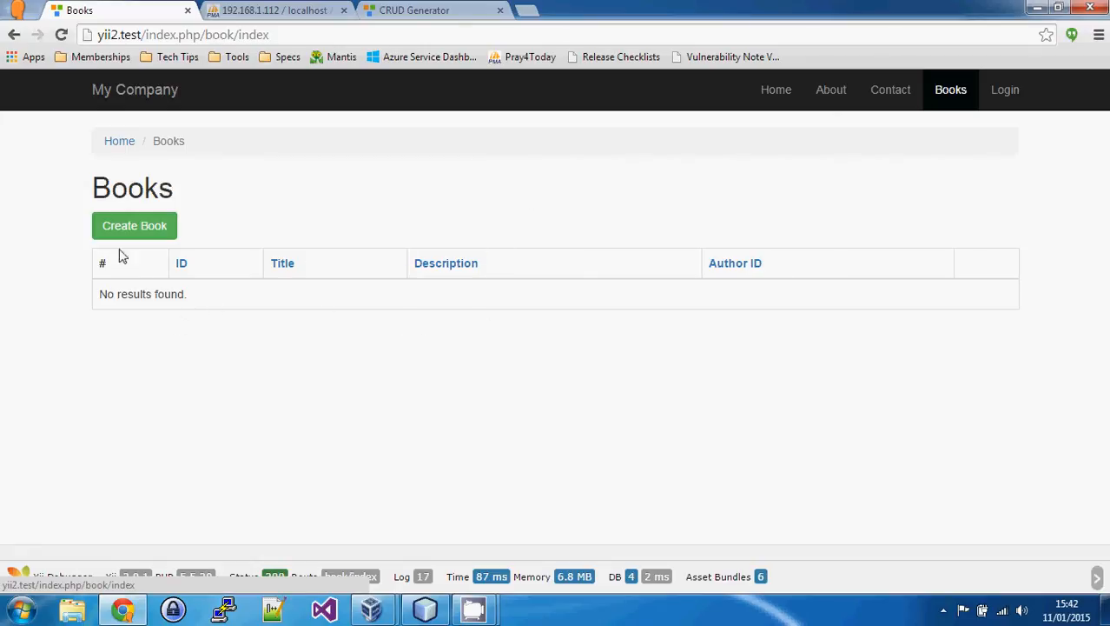
mouse_move(338, 213)
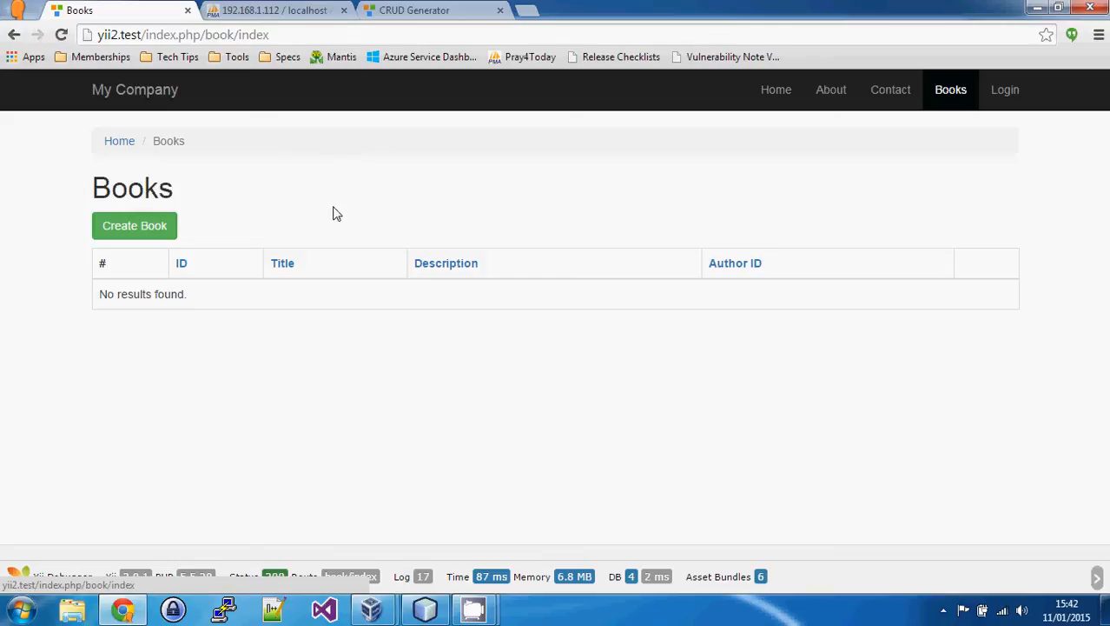
click(134, 225)
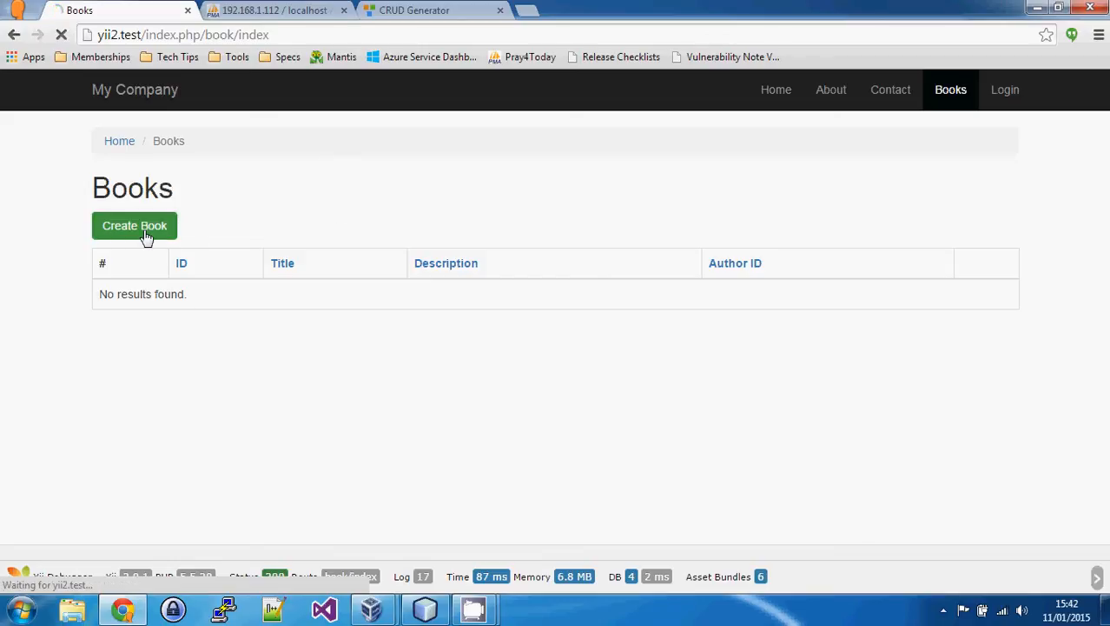
Create book 'Holy Bible' with description 'Christian holy book', then return to the Books list.
click(135, 225)
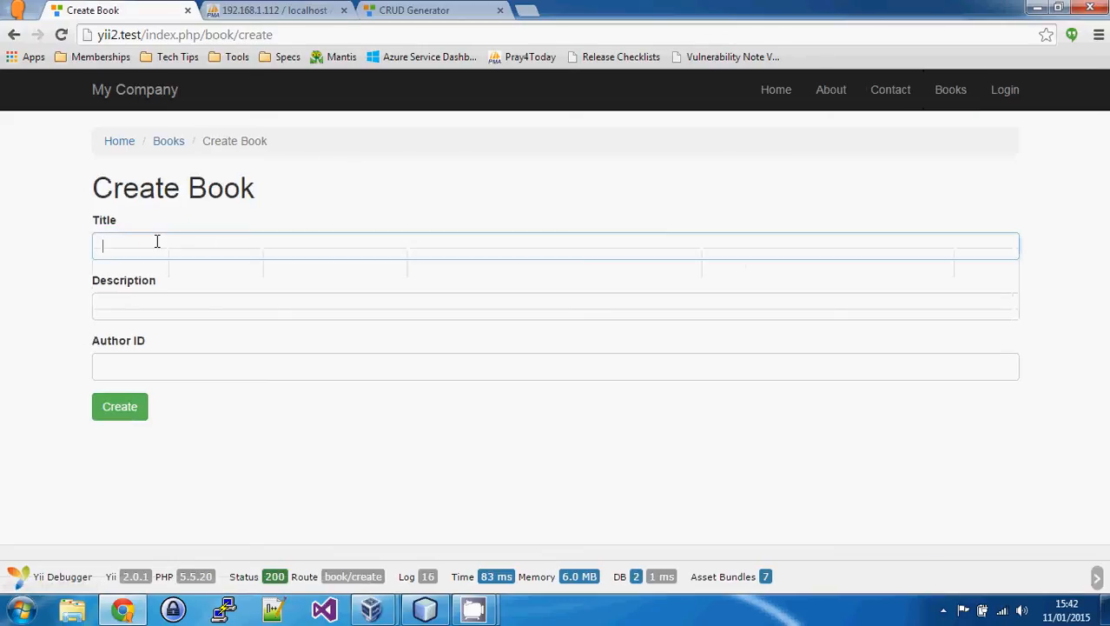
text(Holy Bible)
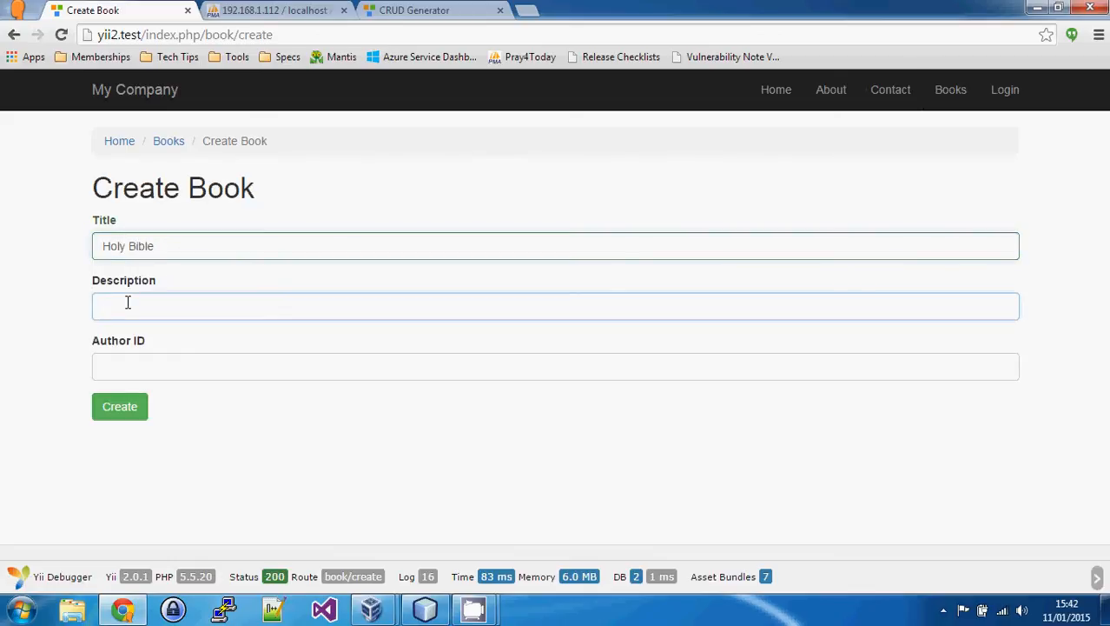
text(Christian hol)
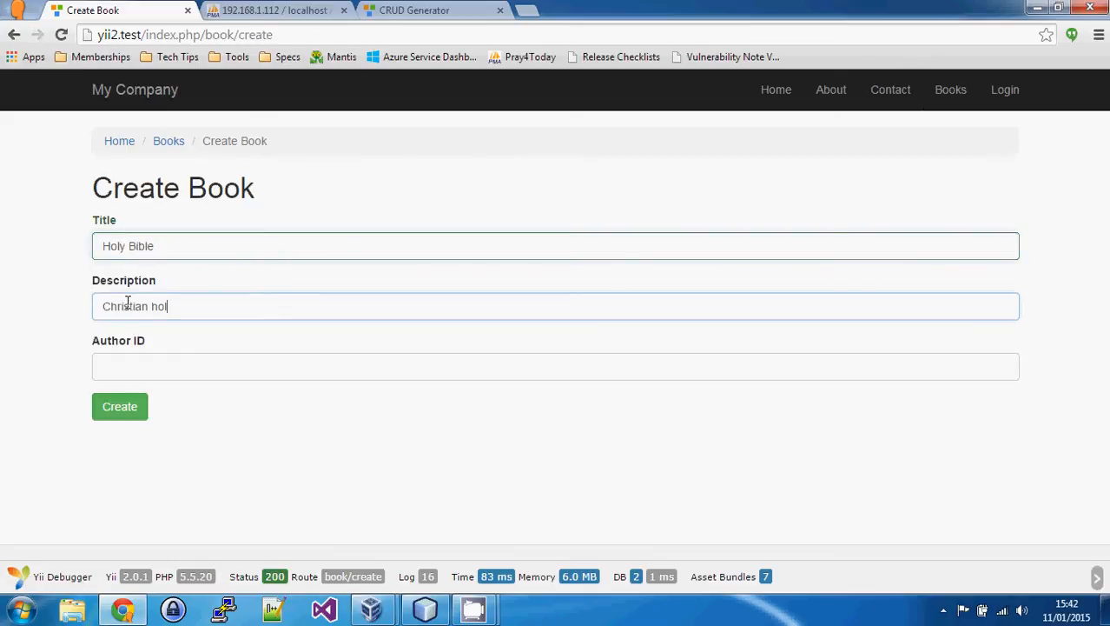
text(y book)
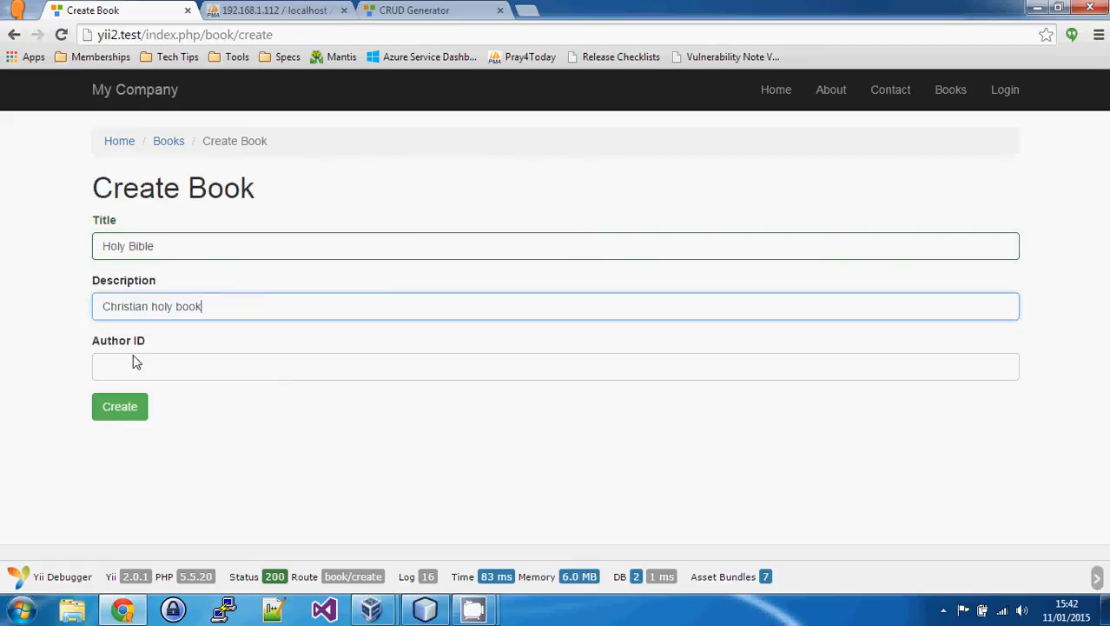
click(120, 406)
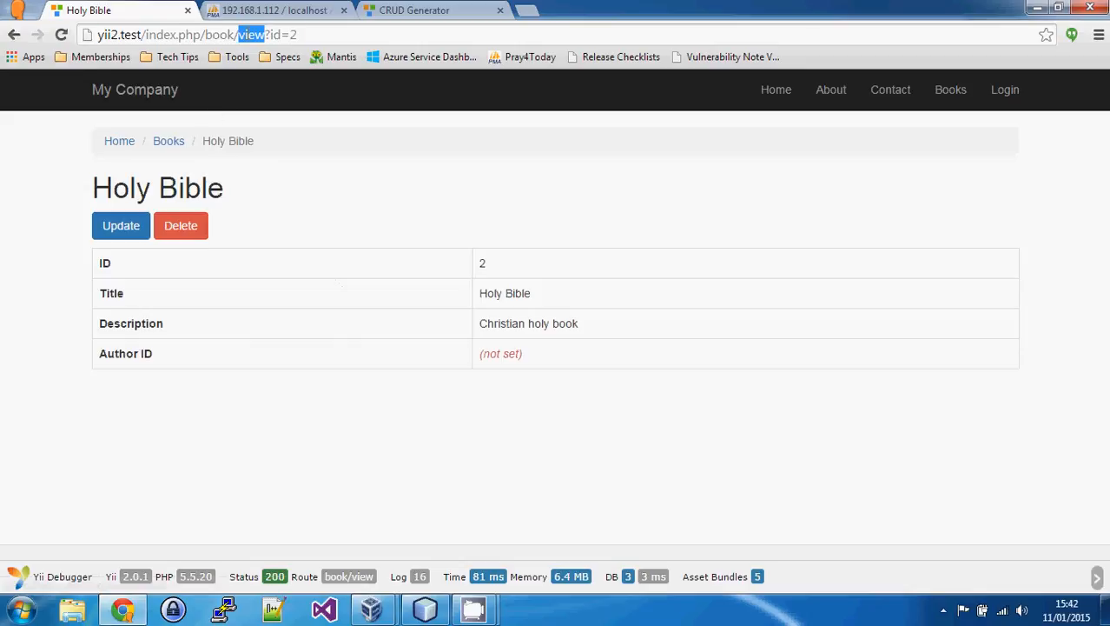
mouse_move(247, 359)
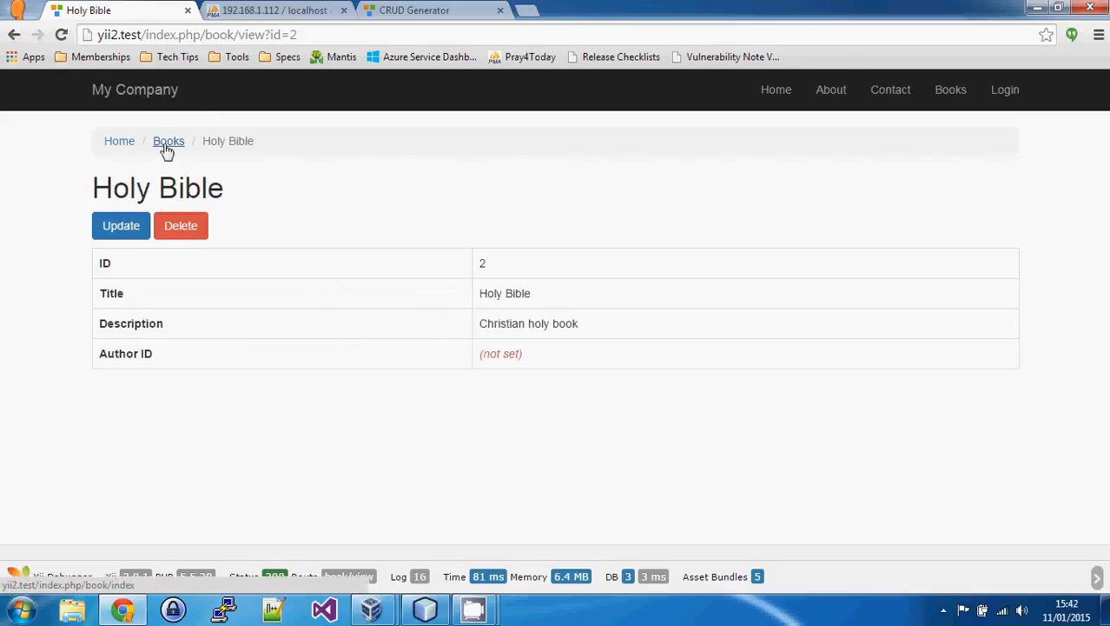
click(168, 140)
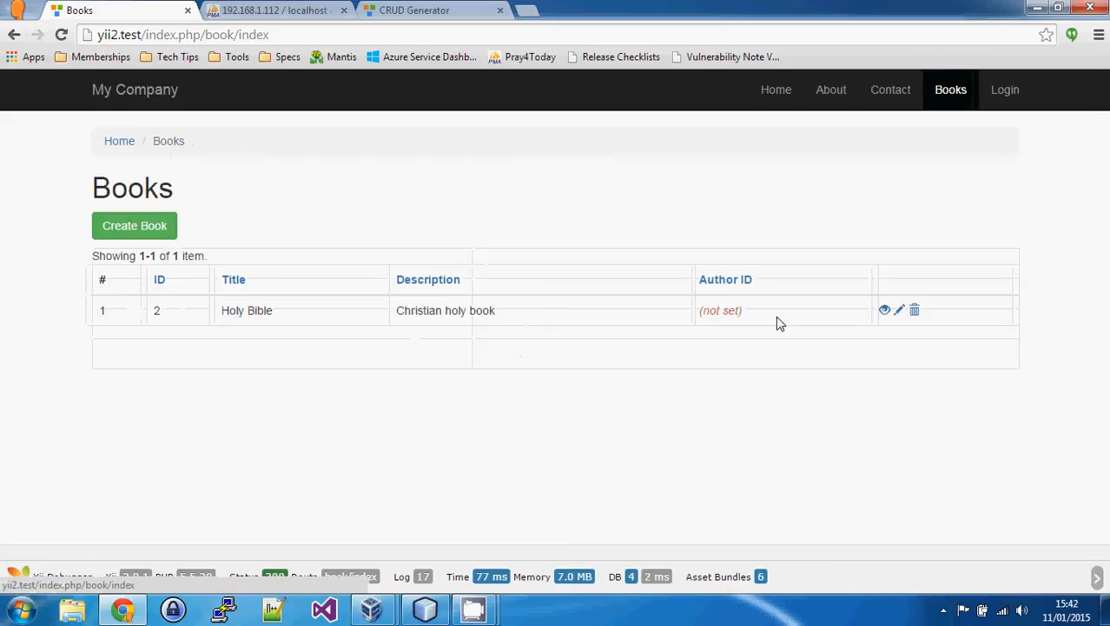
mouse_move(636, 327)
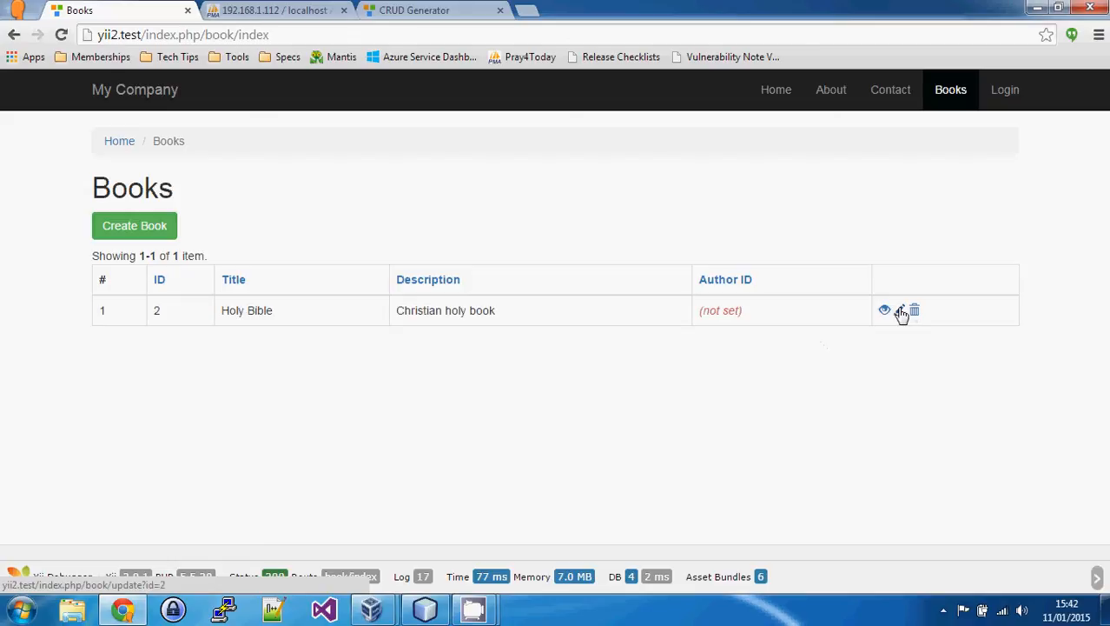
mouse_move(510, 376)
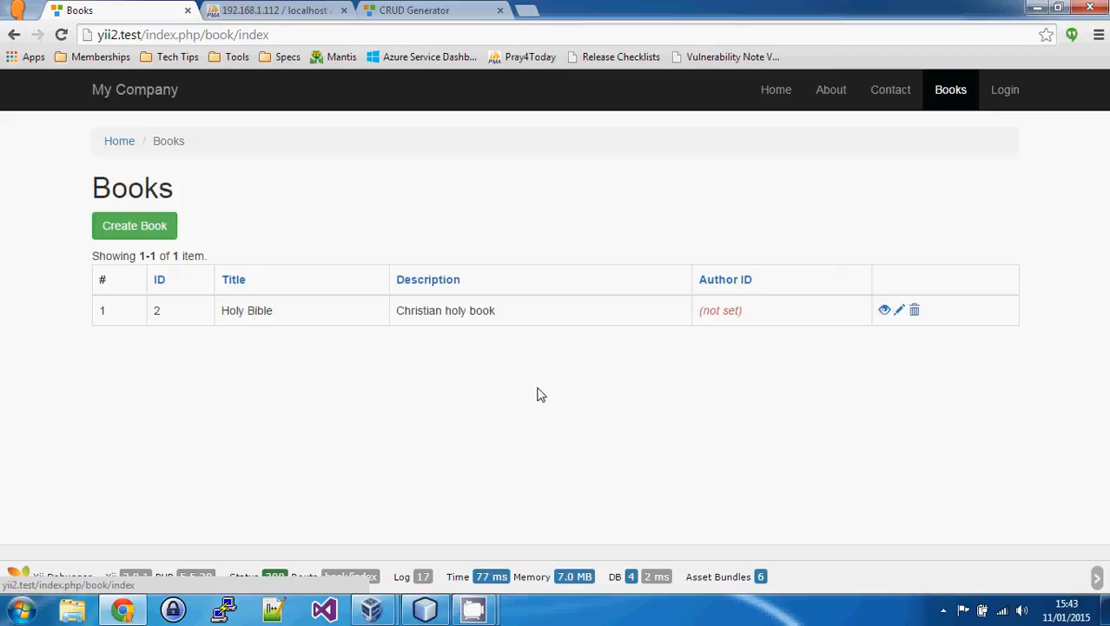
Open the generated BookController.php and scroll through actionCreate down to actionDelete.
click(415, 11)
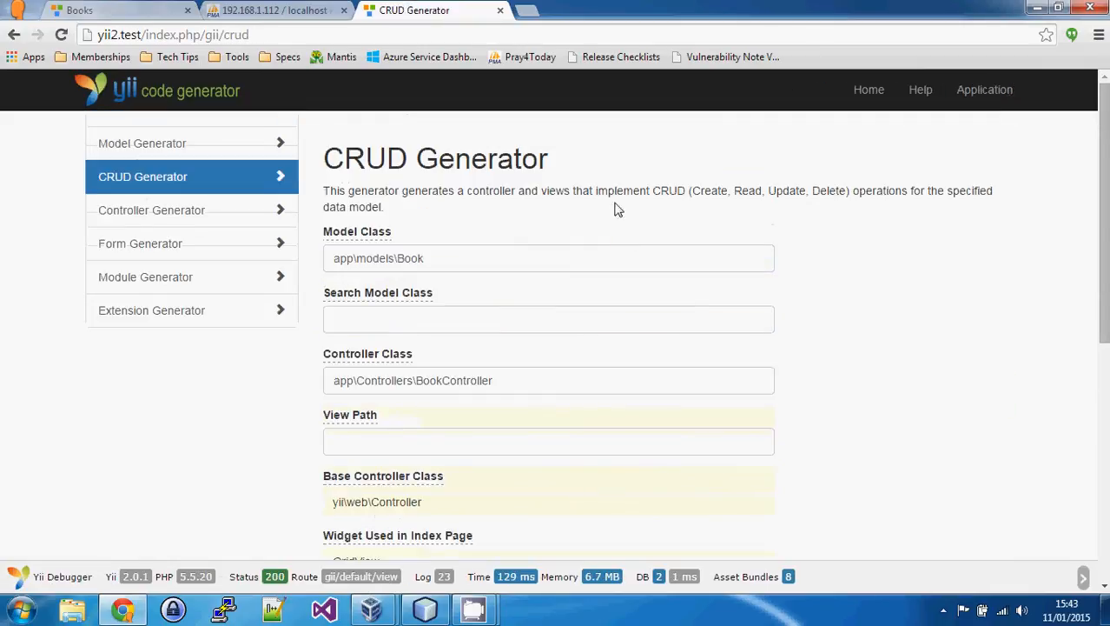
double_click(364, 158)
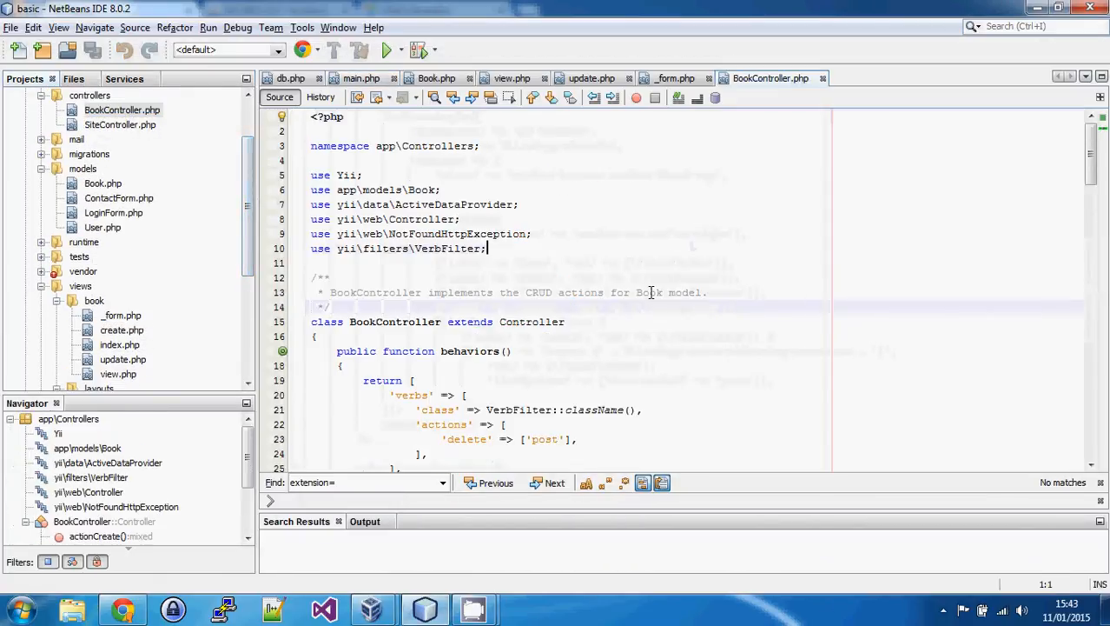
scroll(down, 3)
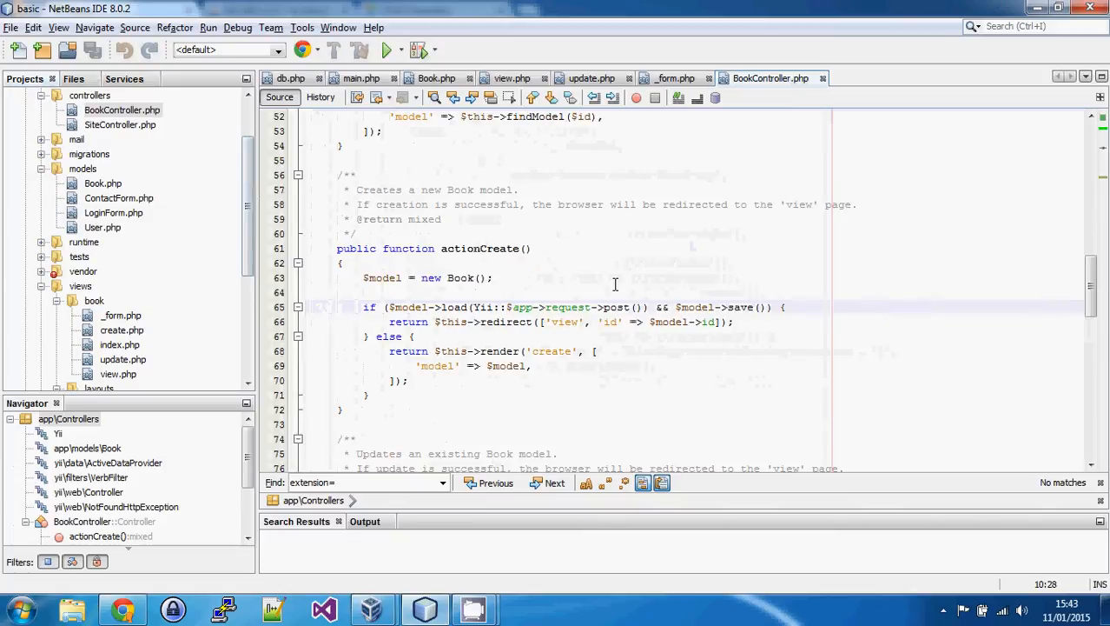
scroll(down, 3)
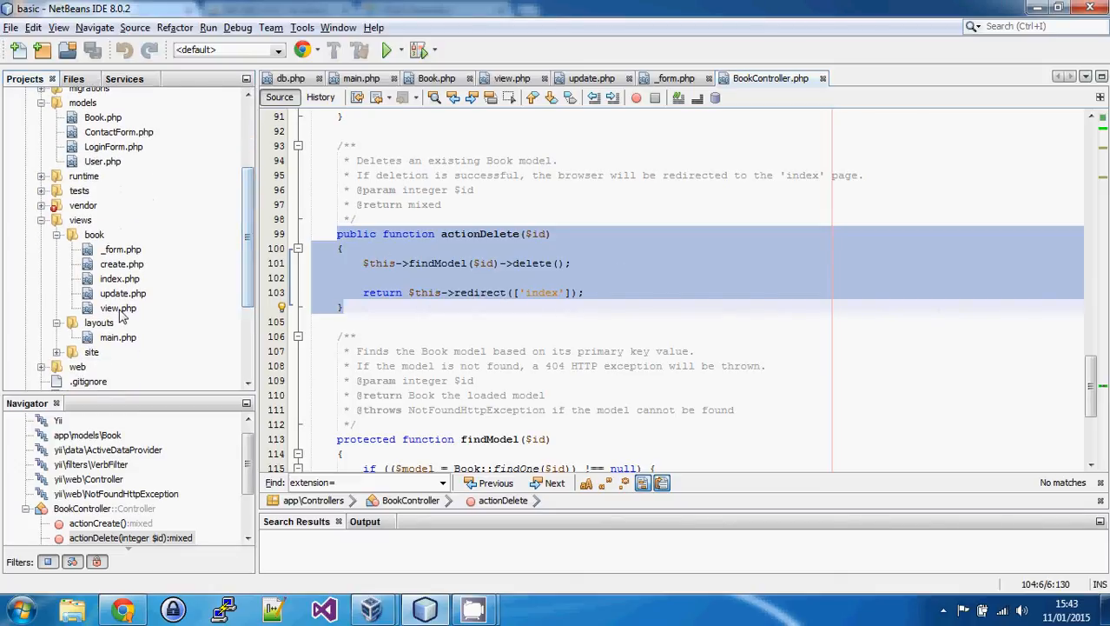
click(122, 263)
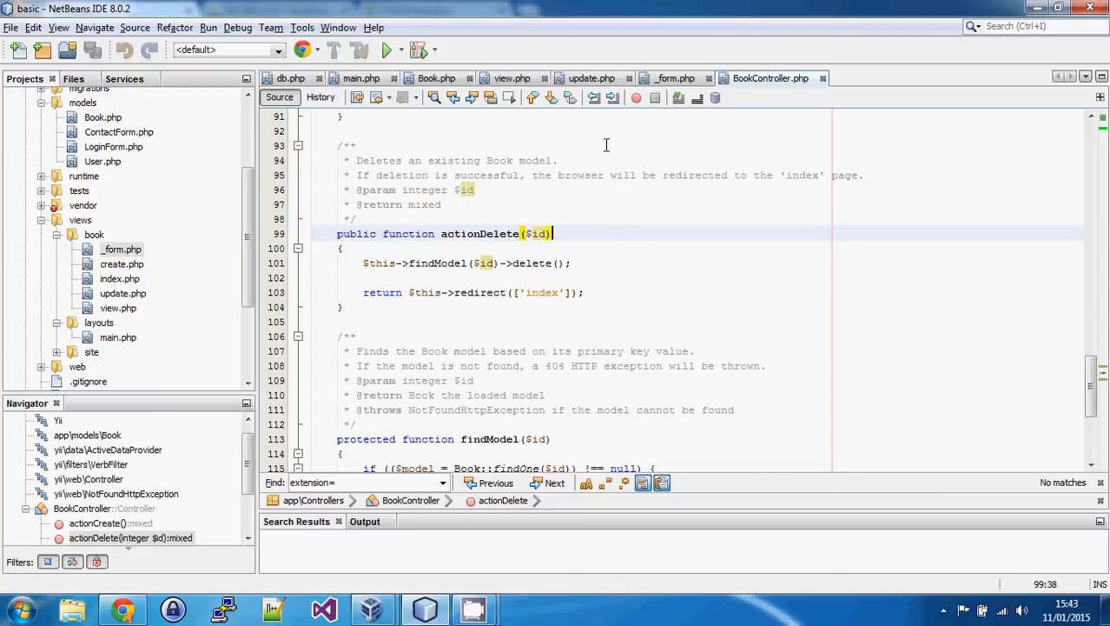
mouse_move(528, 284)
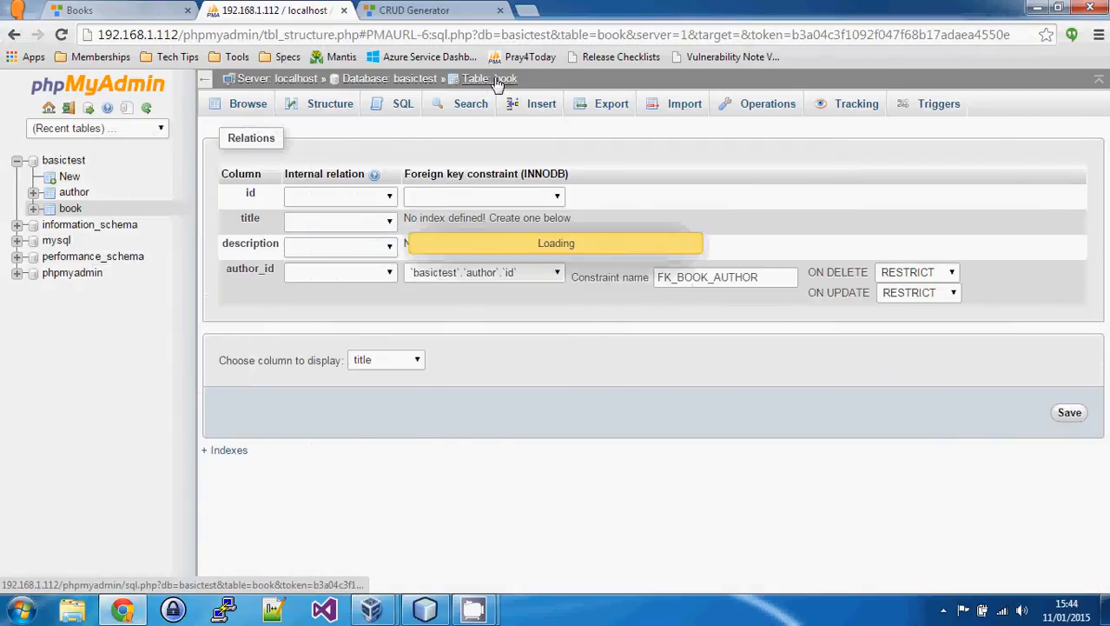
Add a nullable VARCHAR(32) isbn column to the book table and view its structure.
click(330, 104)
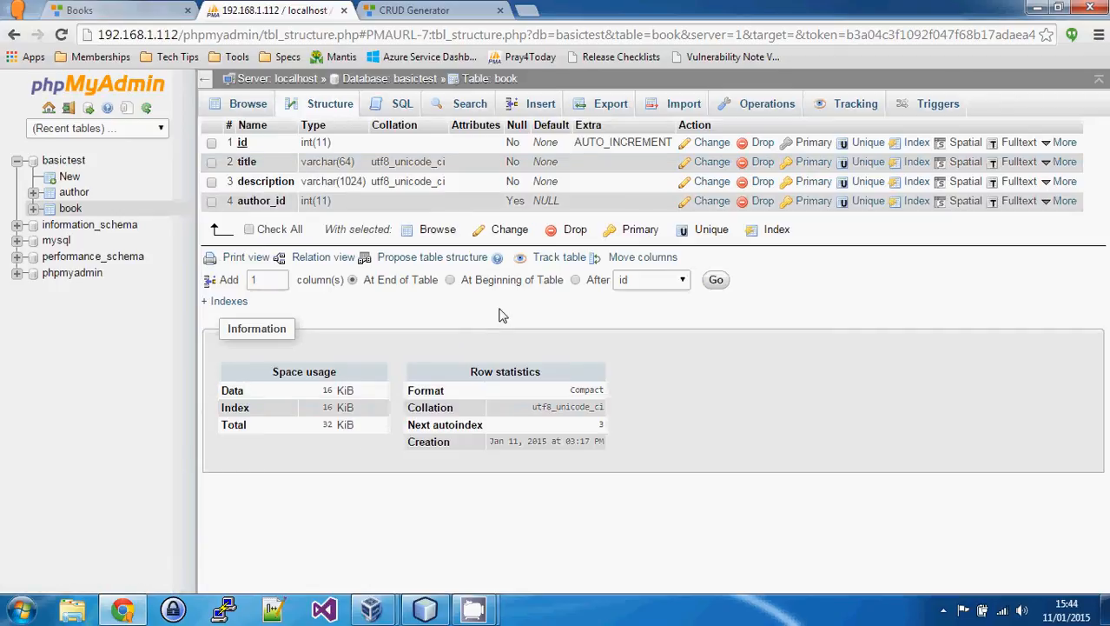
click(715, 279)
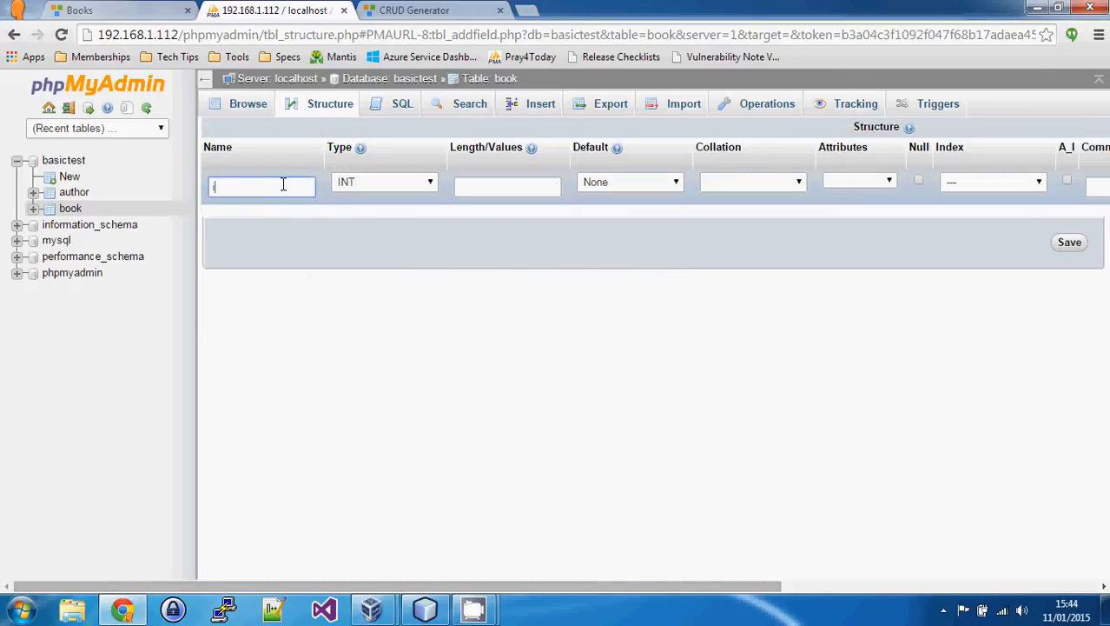
text(sbn)
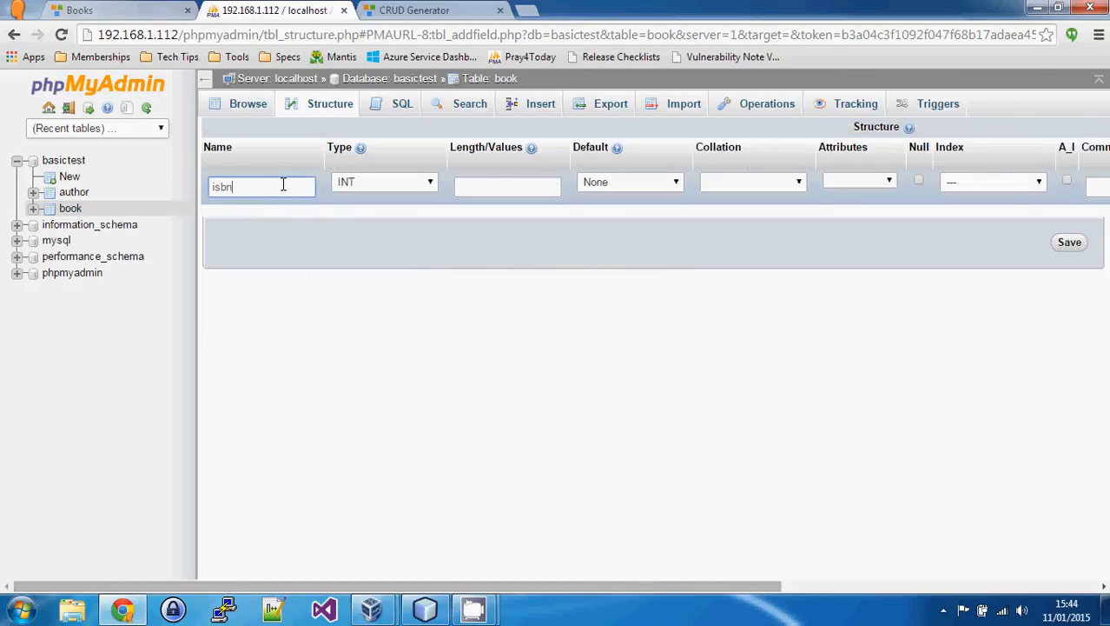
click(382, 182)
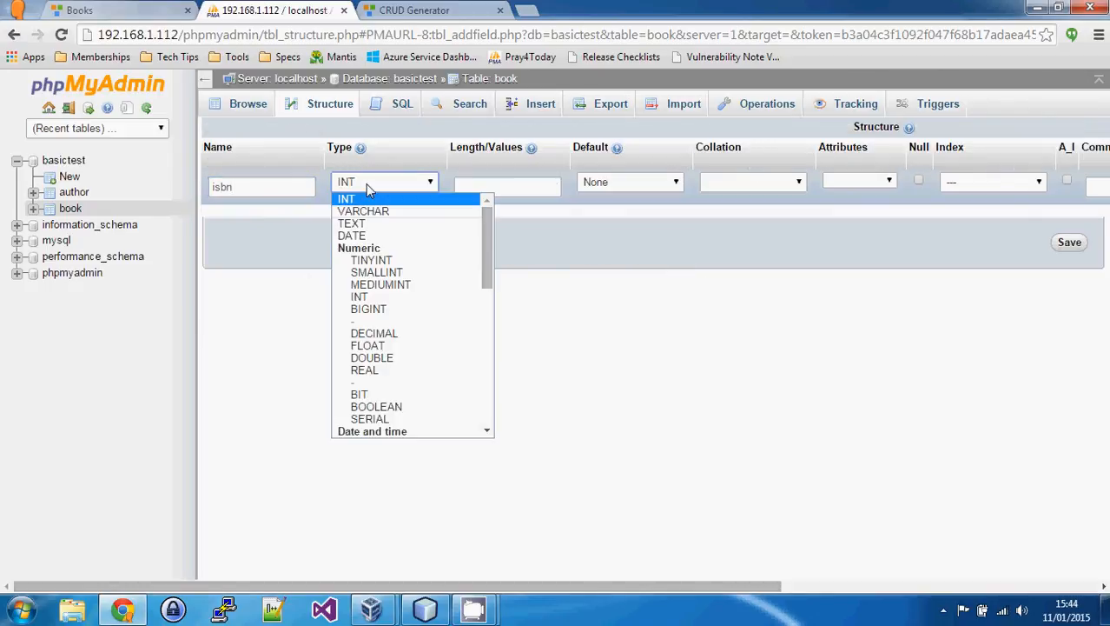
click(363, 211)
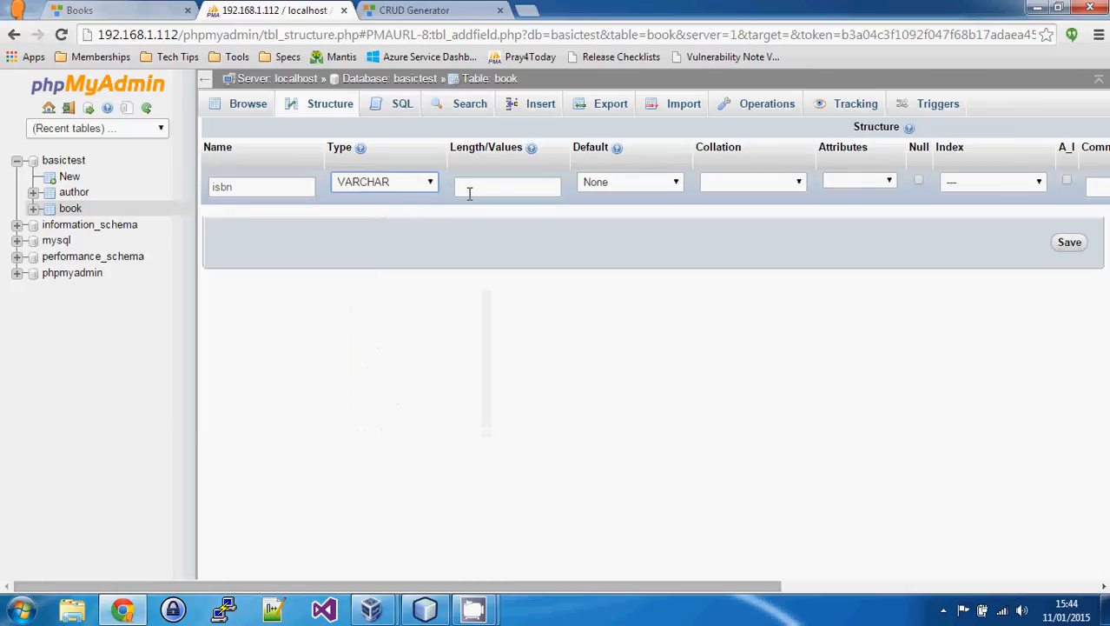
text(32)
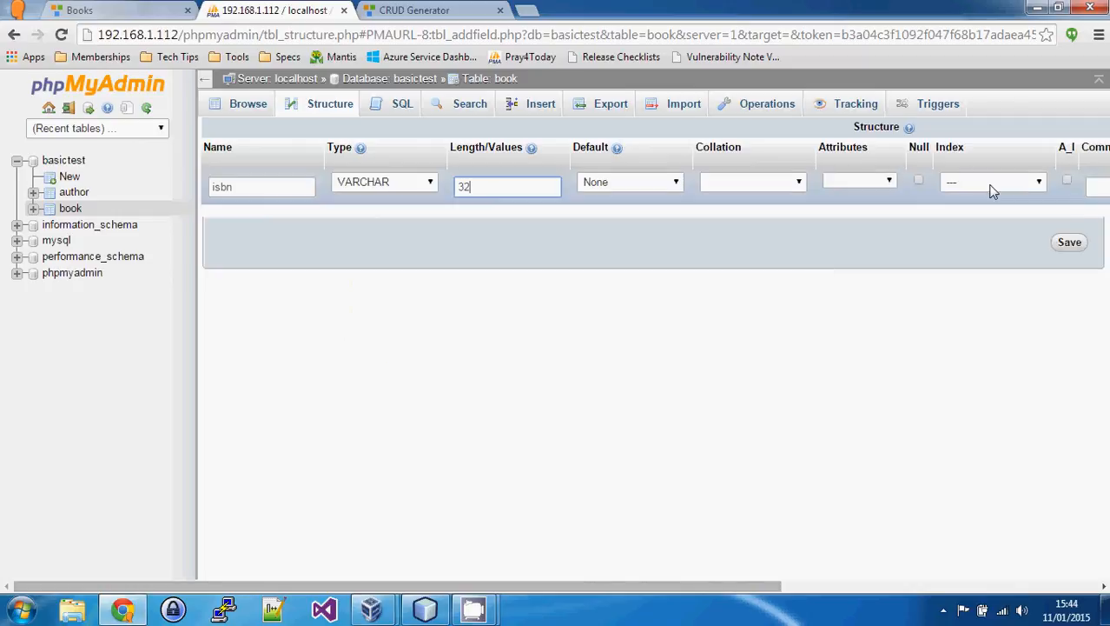
click(919, 180)
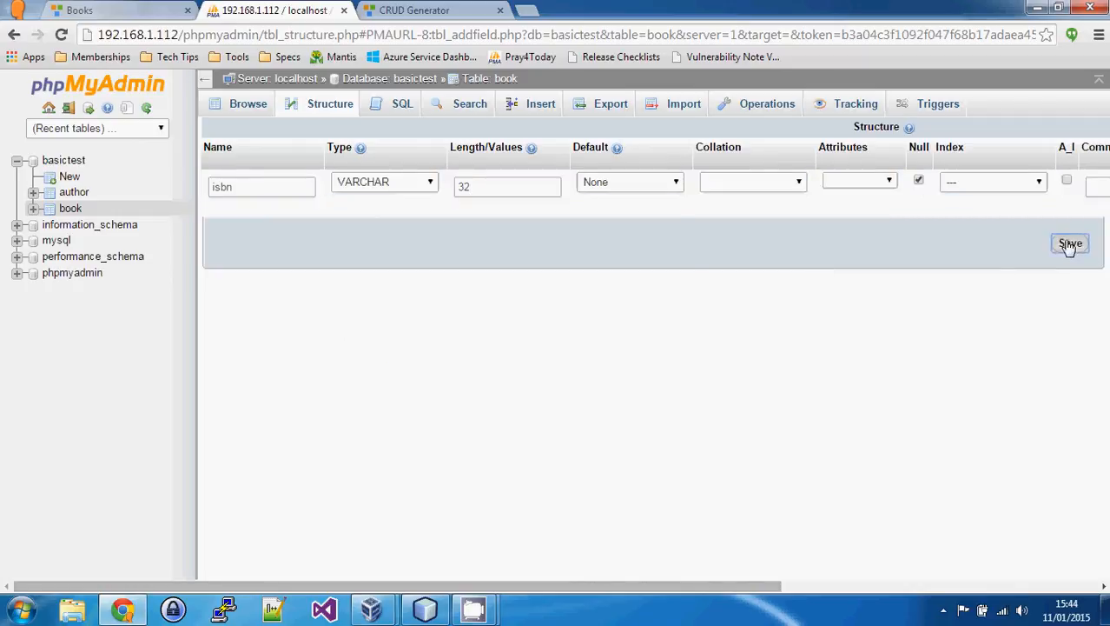
click(1070, 244)
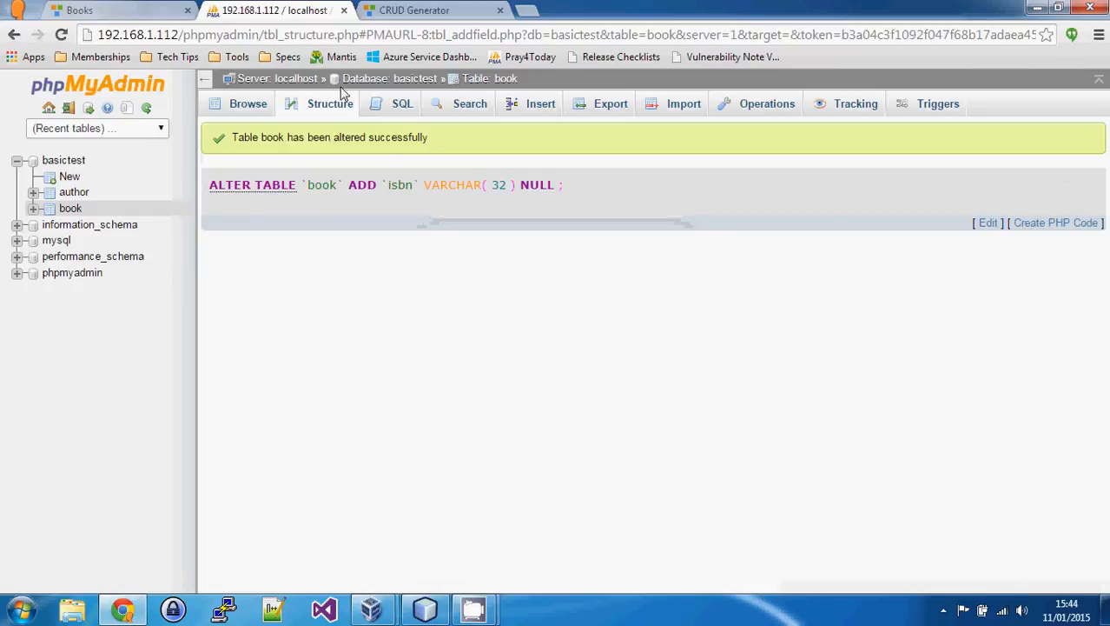
click(329, 104)
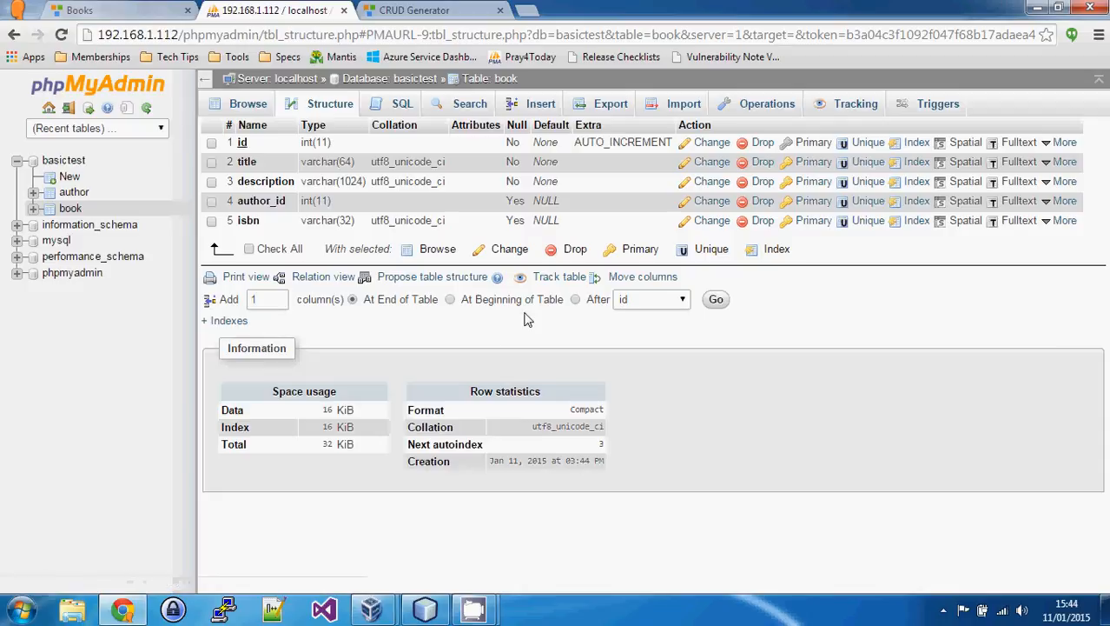
Rerun Gii's Model Generator for table book and preview the models\Book.php code.
click(432, 11)
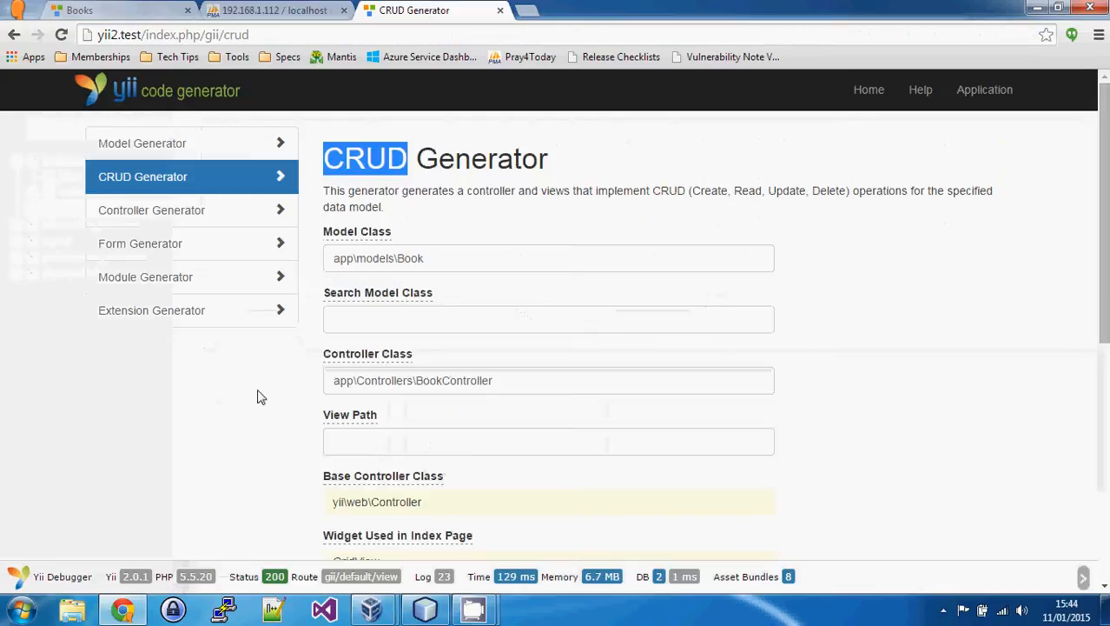
click(142, 143)
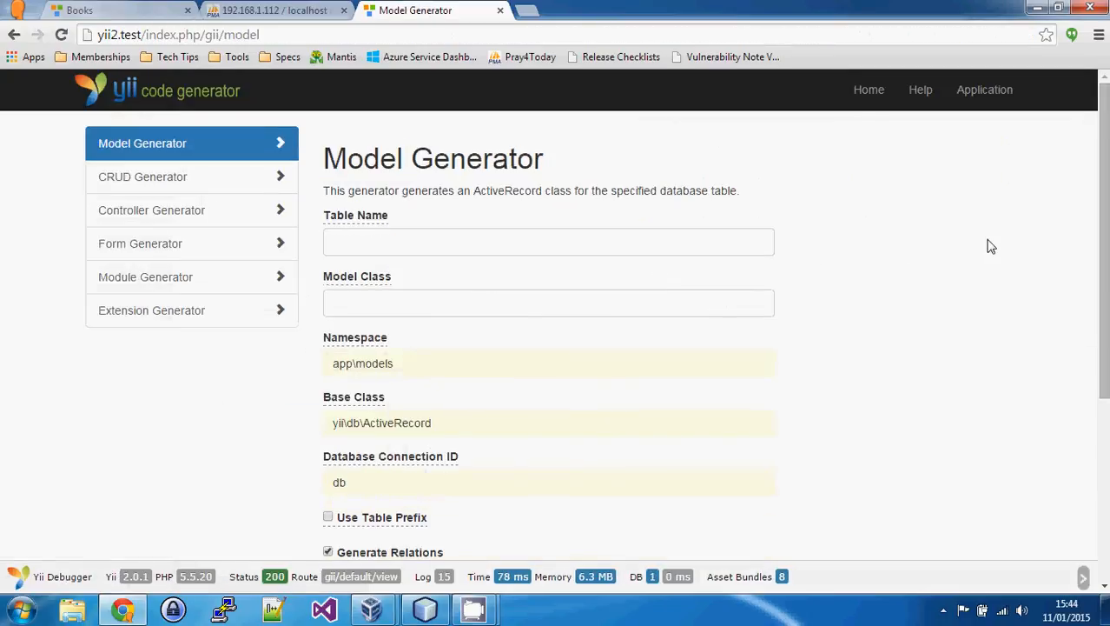
click(549, 241)
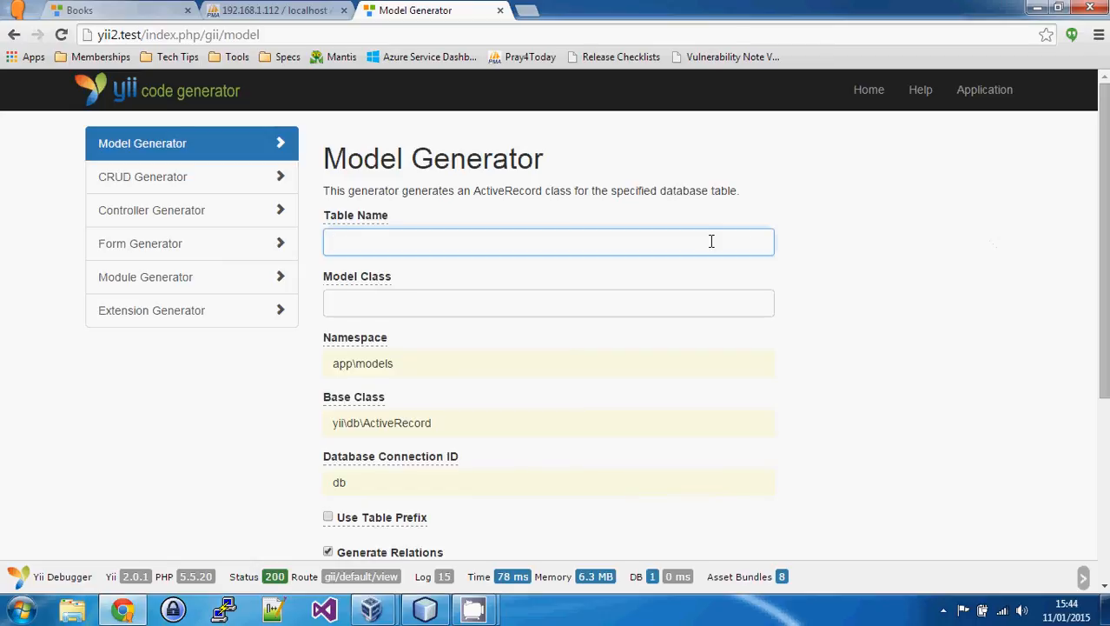
text(book)
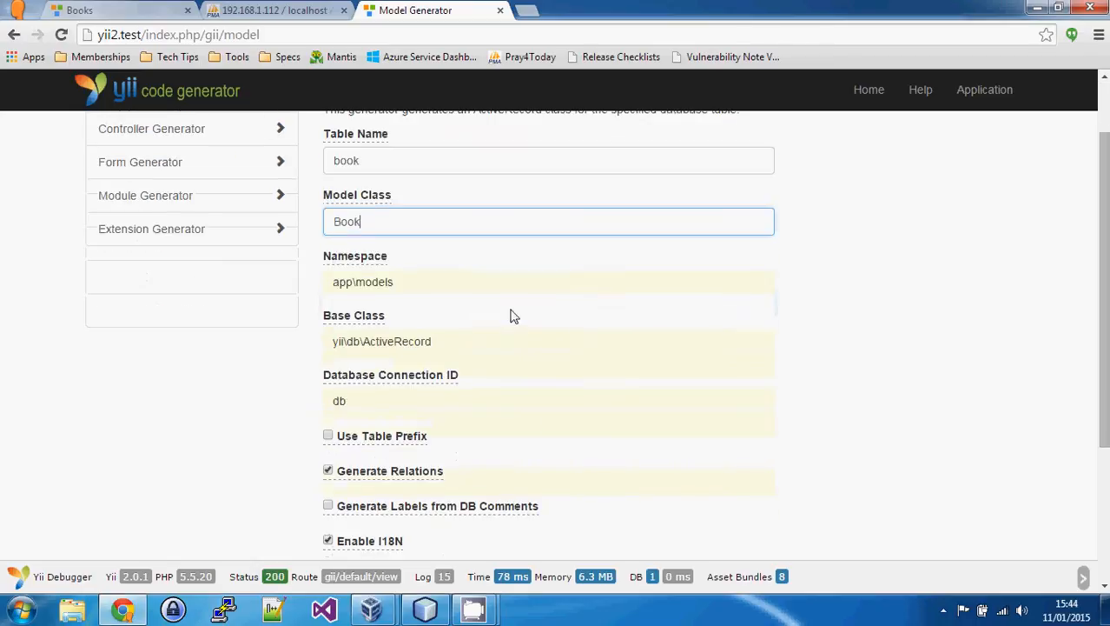
scroll(down, 3)
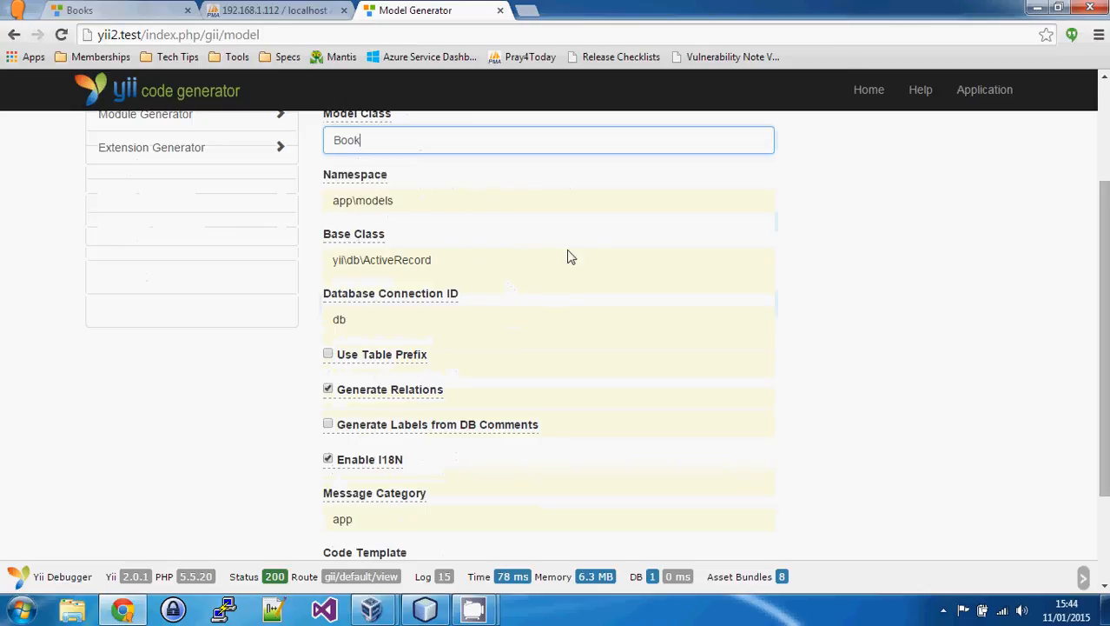
scroll(down, 3)
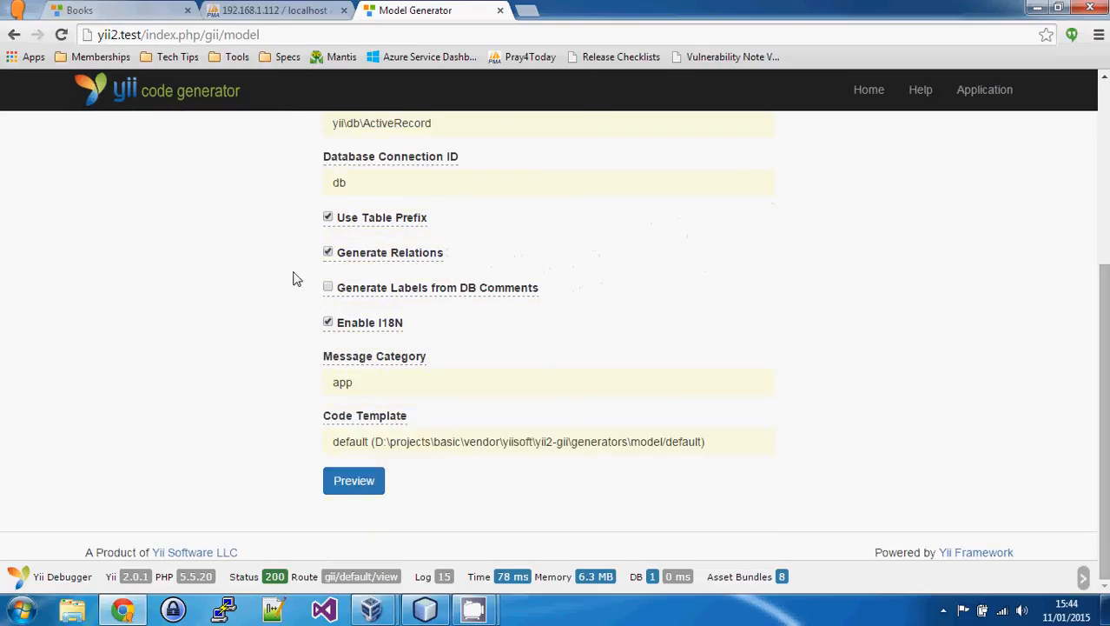
click(354, 480)
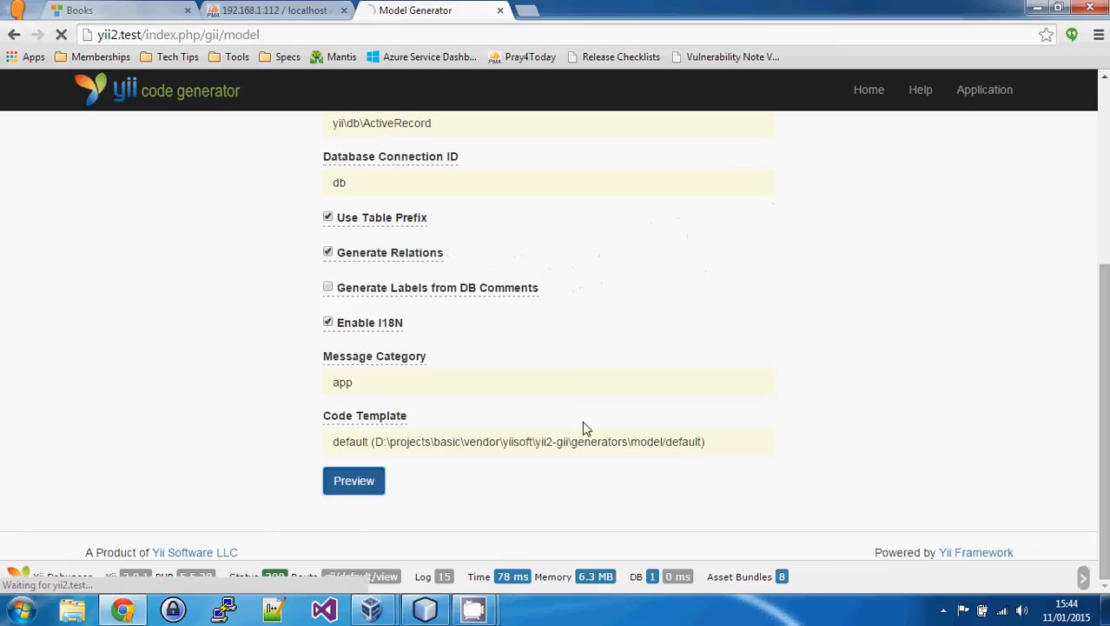
click(354, 479)
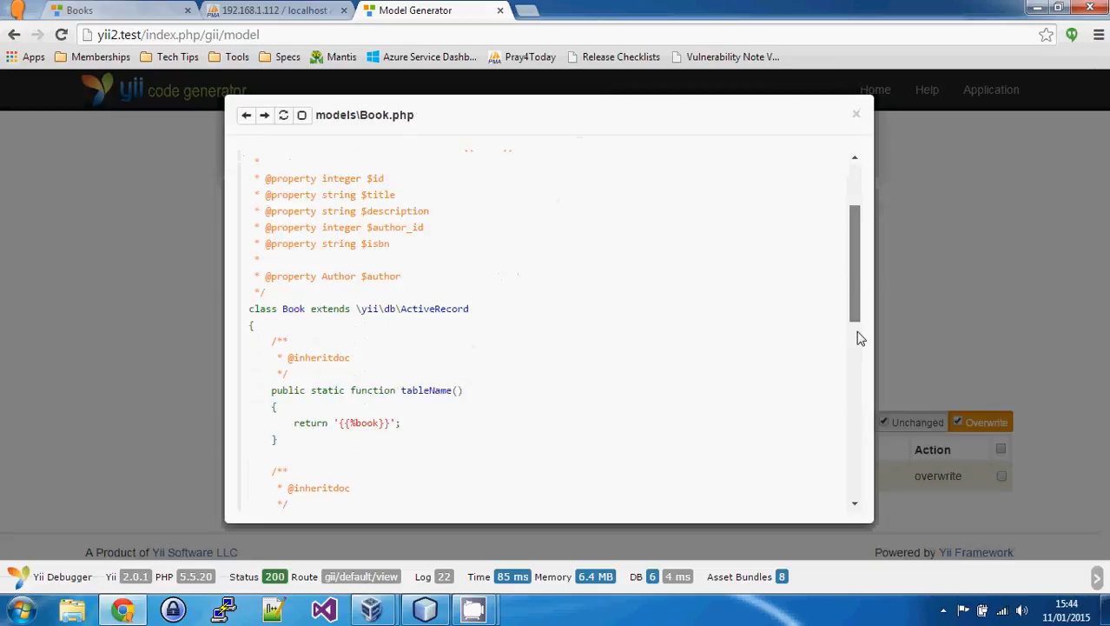
click(856, 113)
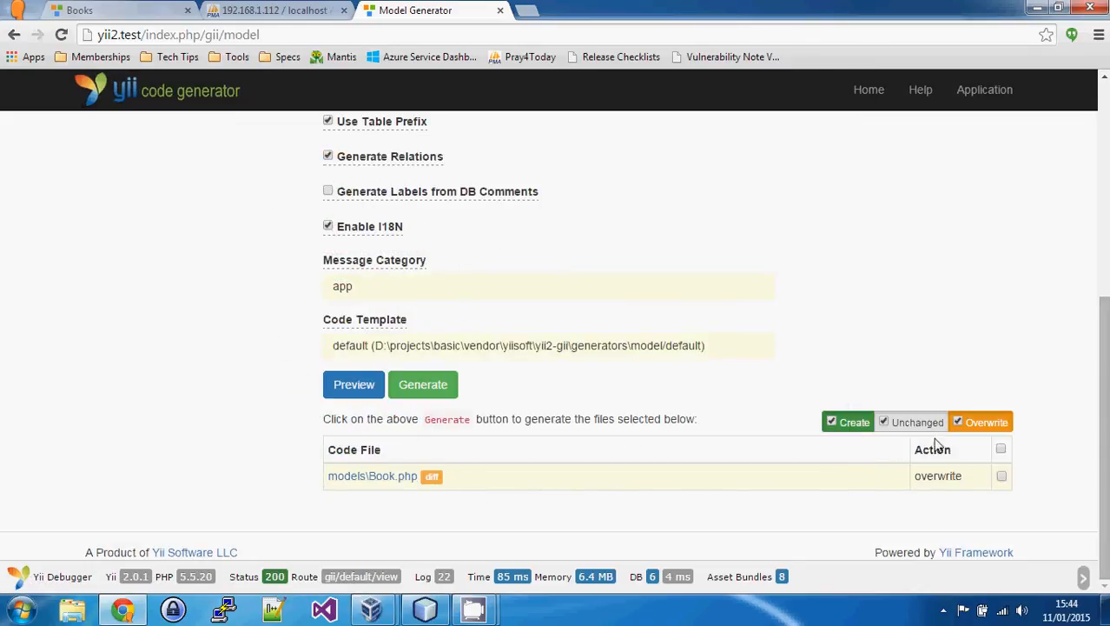
mouse_move(729, 481)
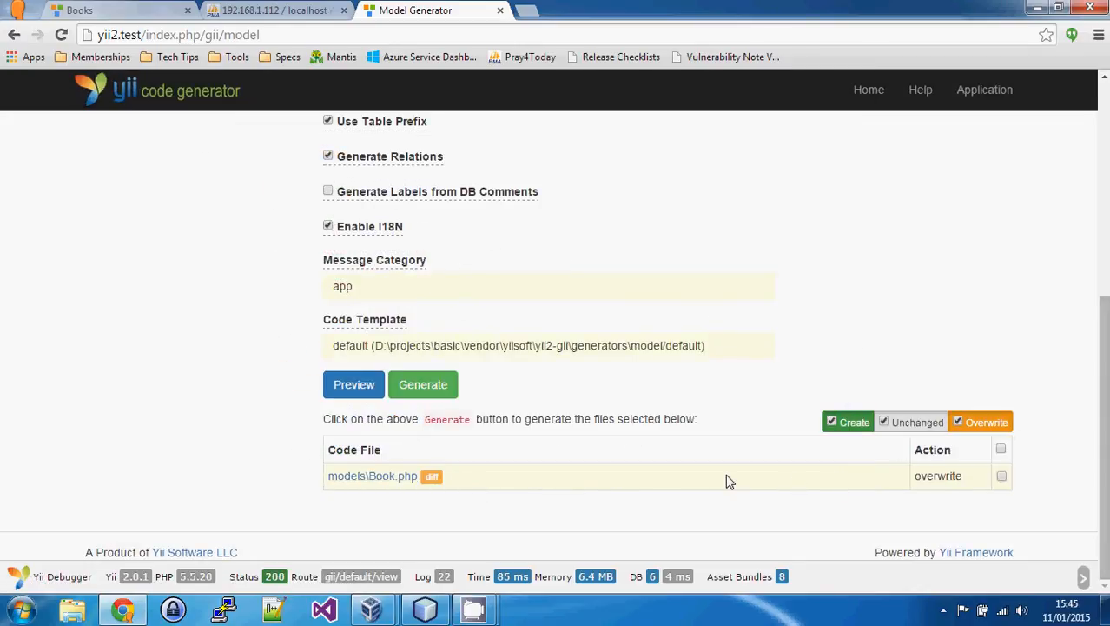
mouse_move(799, 490)
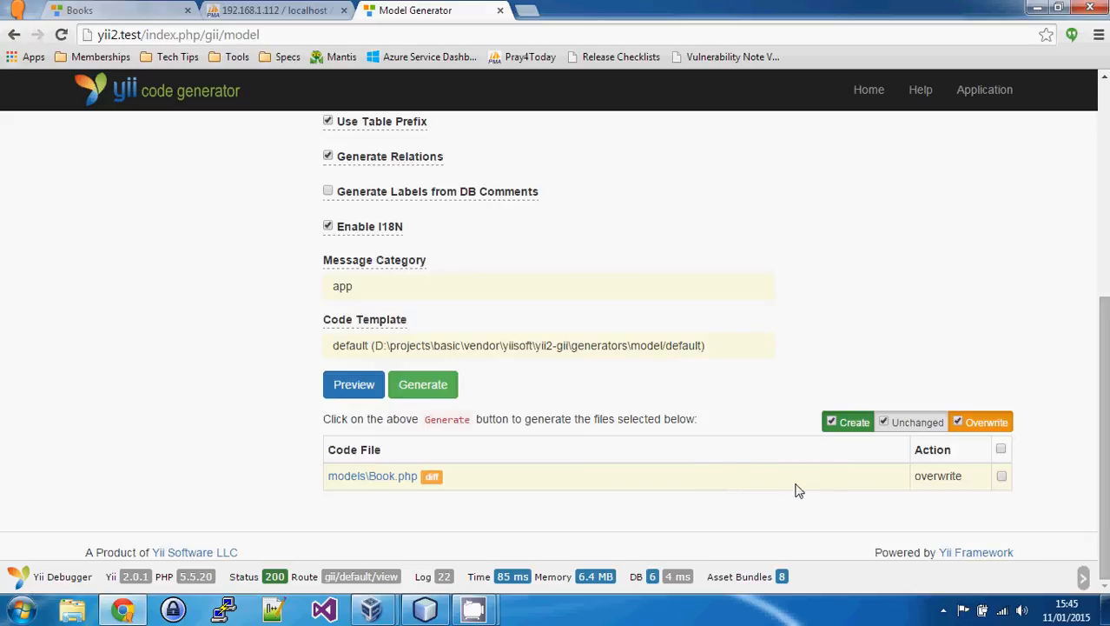
mouse_move(989, 433)
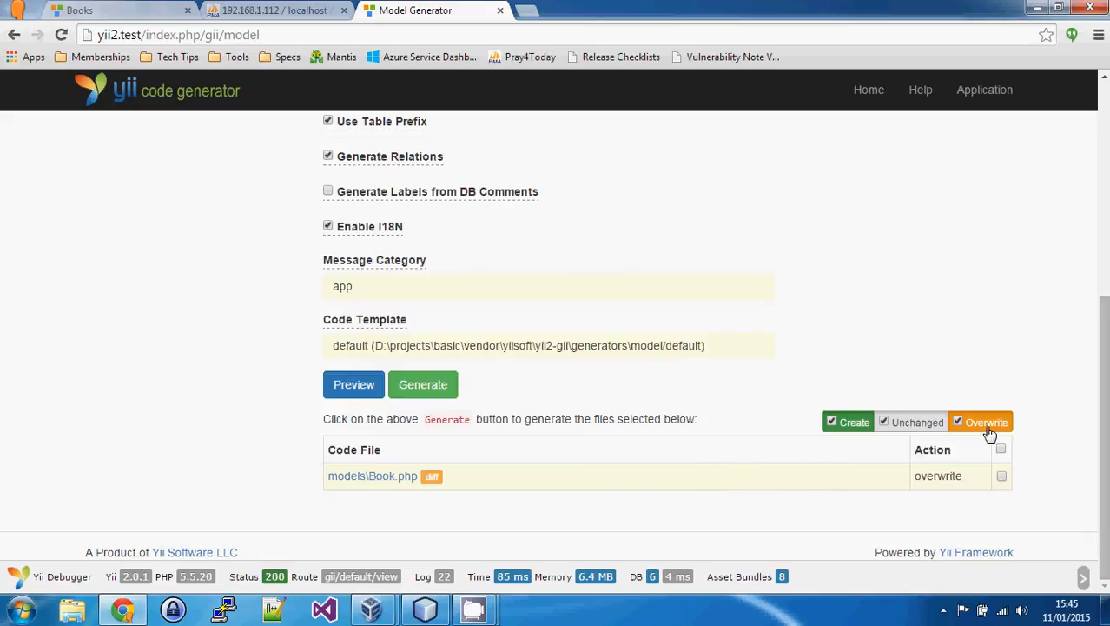
mouse_move(689, 479)
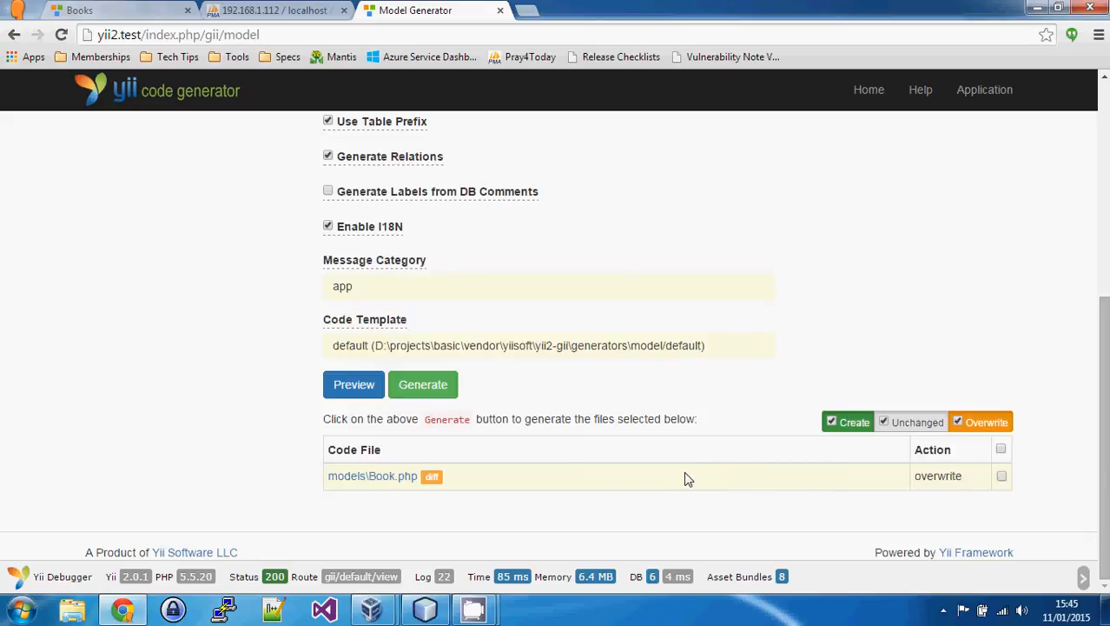
mouse_move(786, 349)
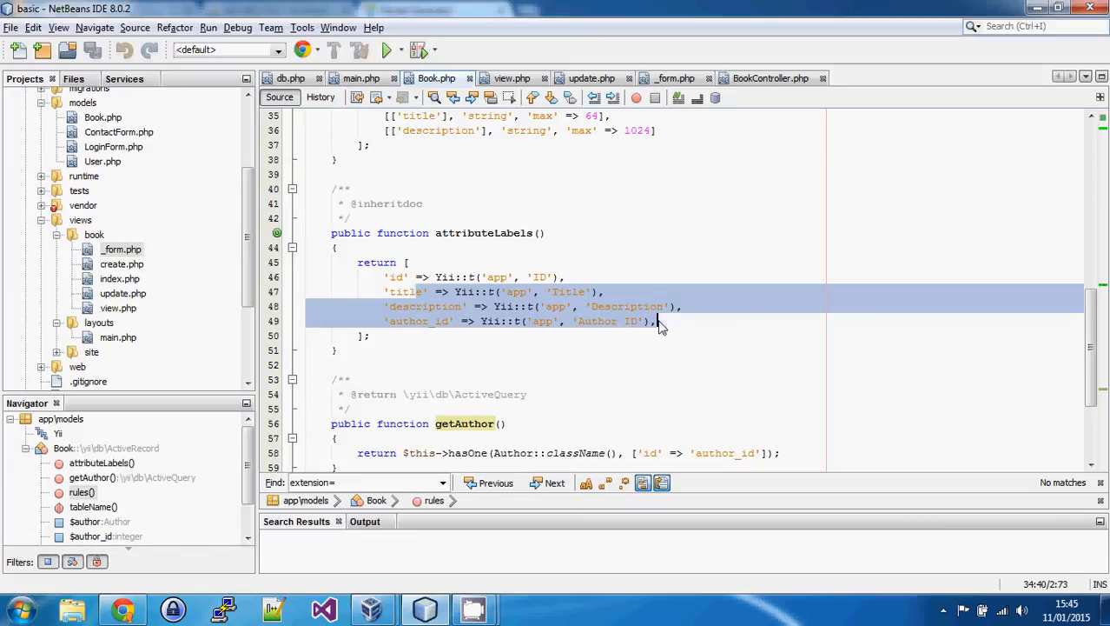
Inspect Book.php's attributeLabels, which list only id, title, description and author_id.
click(751, 281)
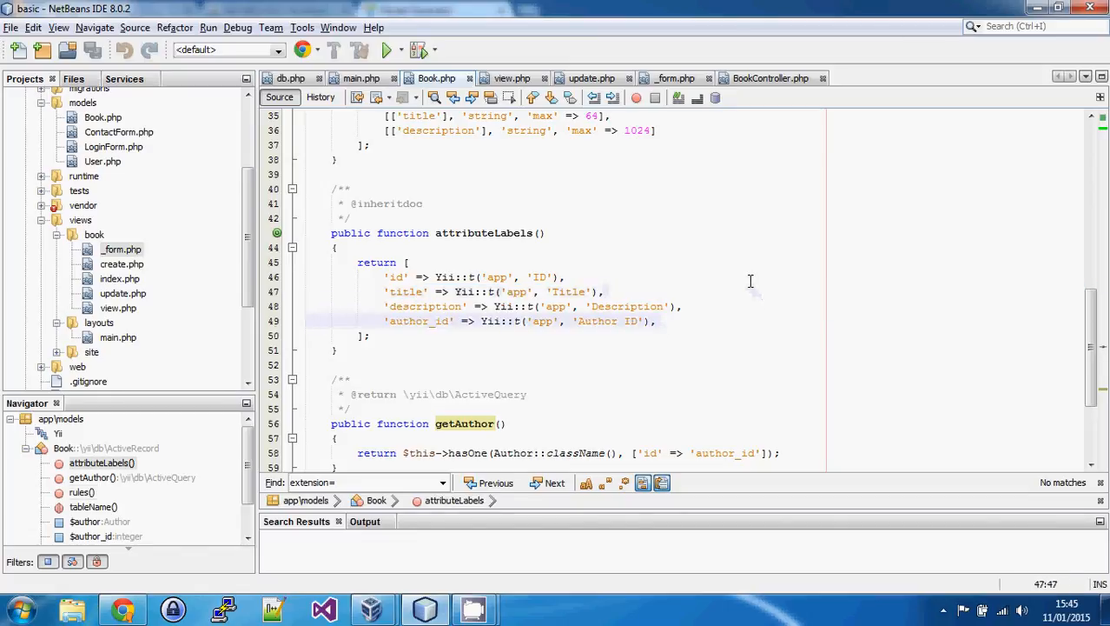
mouse_move(405, 447)
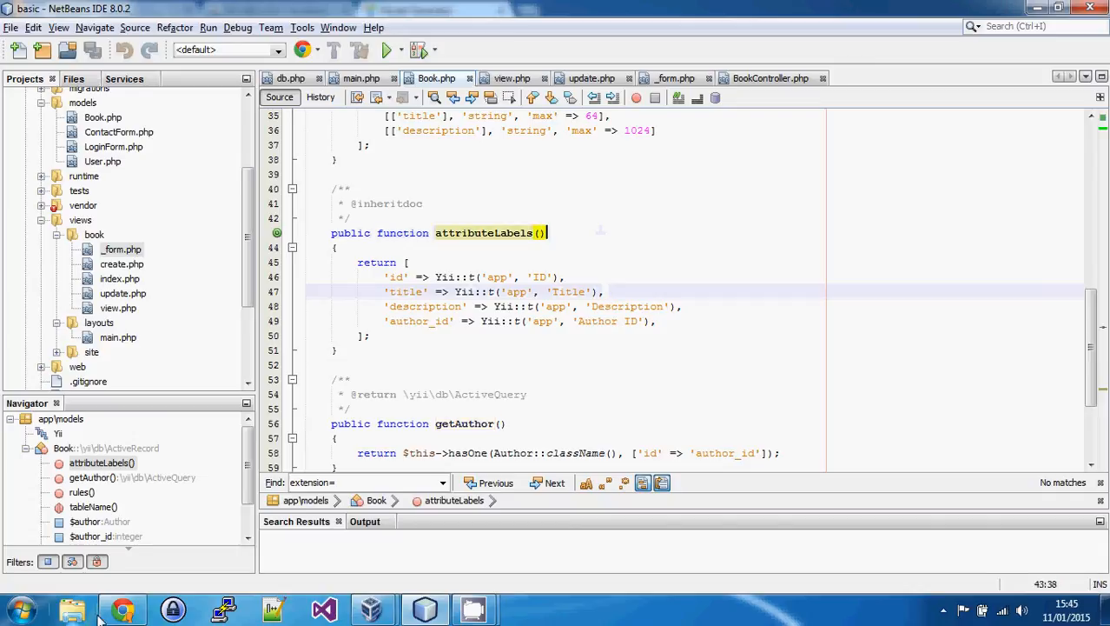
Review Gii's diff for models\Book.php showing the added isbn property, rule and label.
click(121, 608)
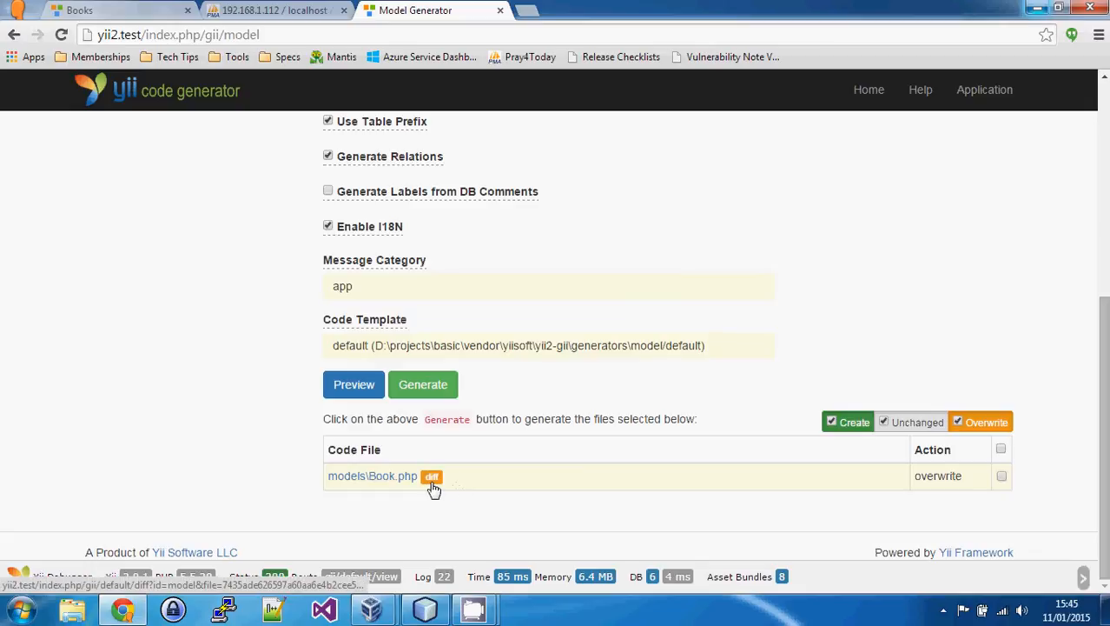
click(431, 476)
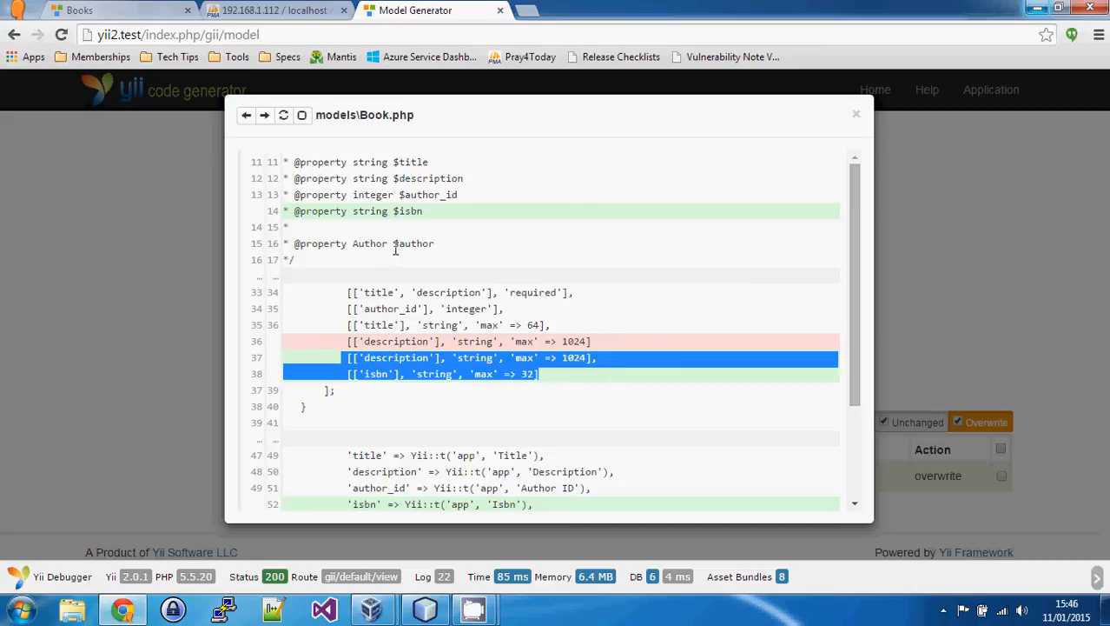
mouse_move(825, 265)
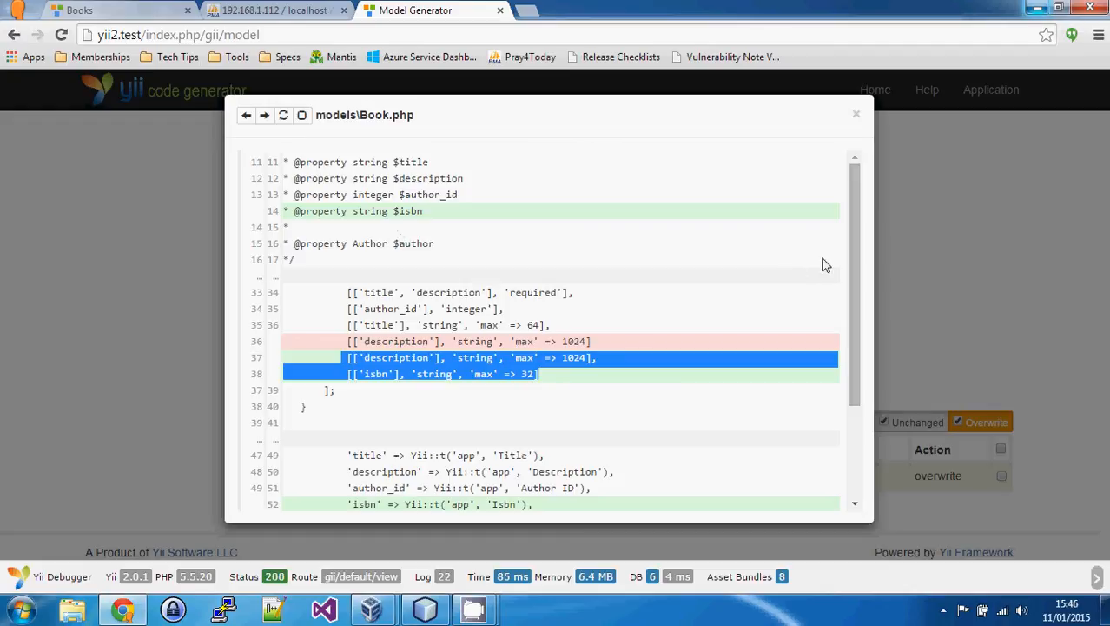
scroll(down, 3)
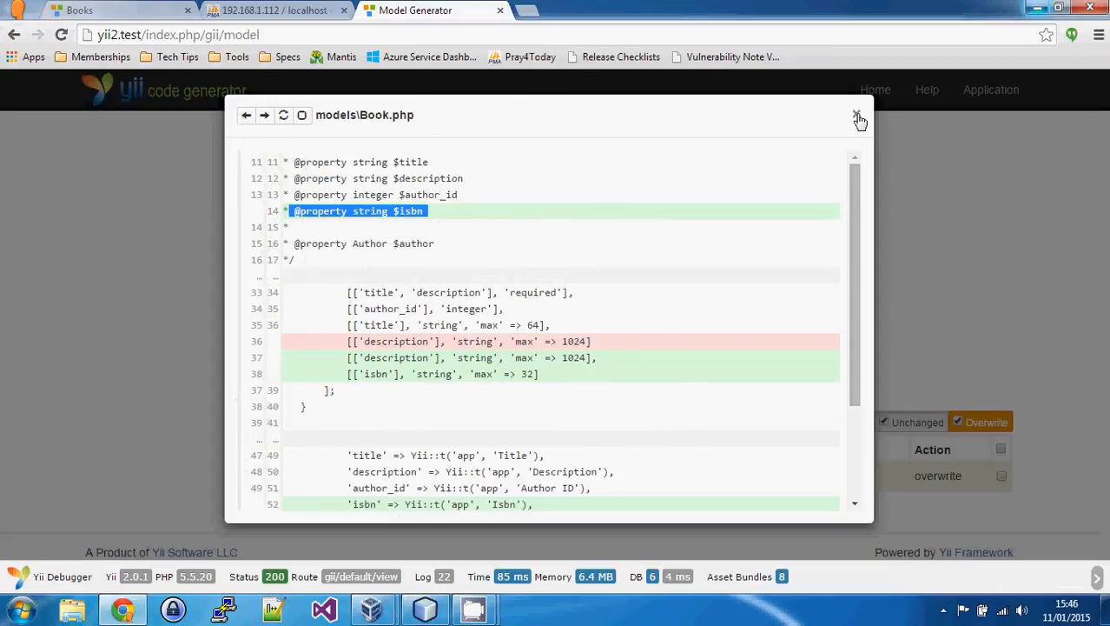
click(859, 118)
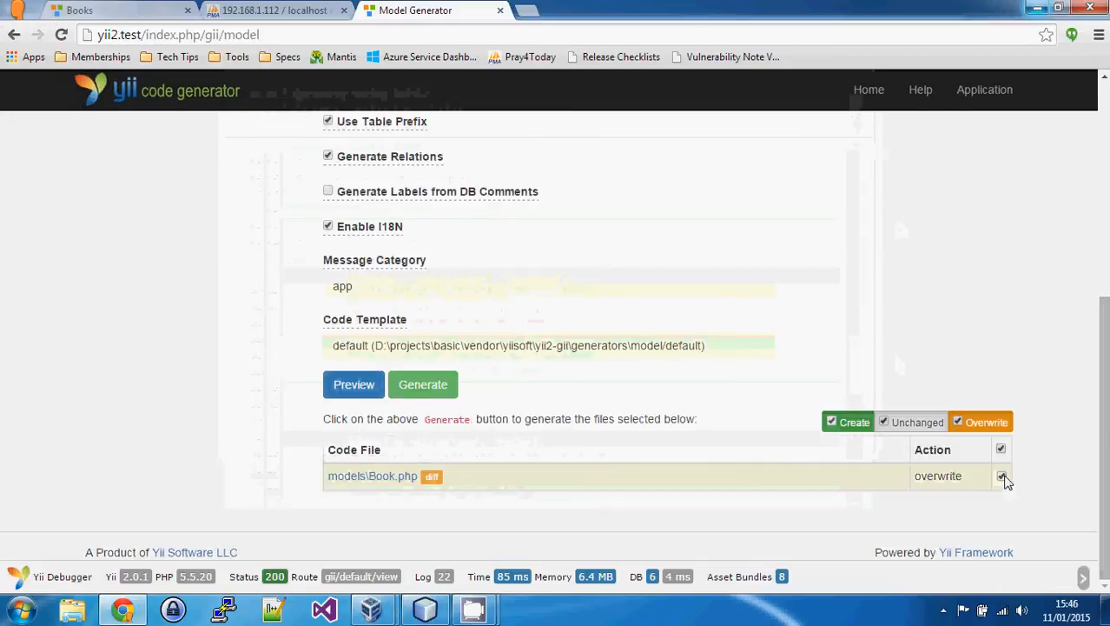
Tick Book.php for overwrite, then scroll the regenerated model to its isbn rule and label.
click(423, 384)
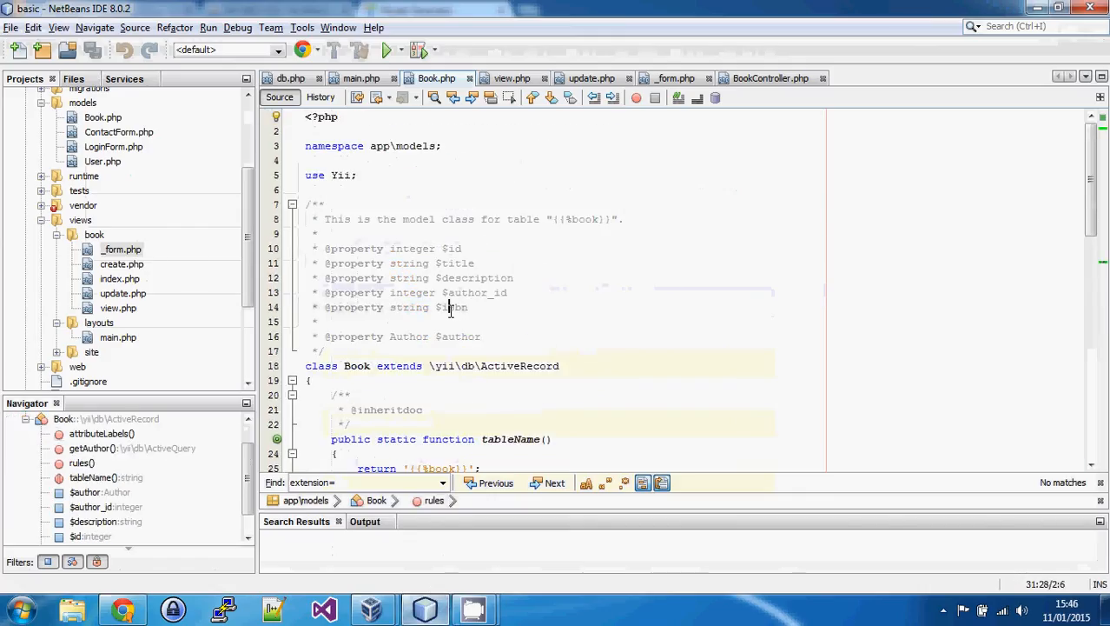
scroll(down, 3)
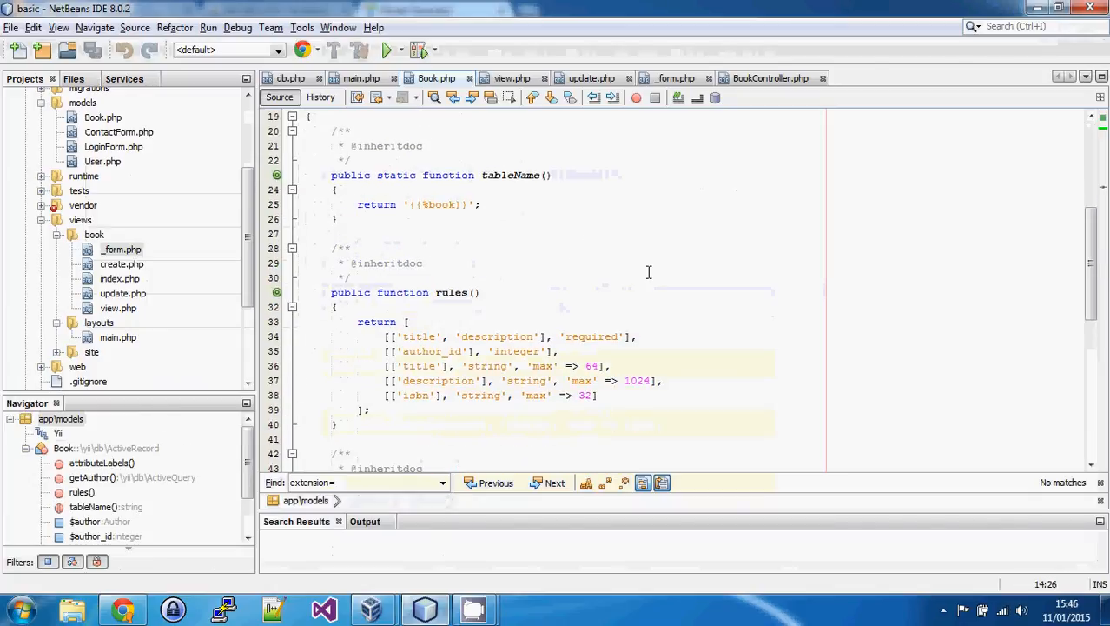
scroll(down, 3)
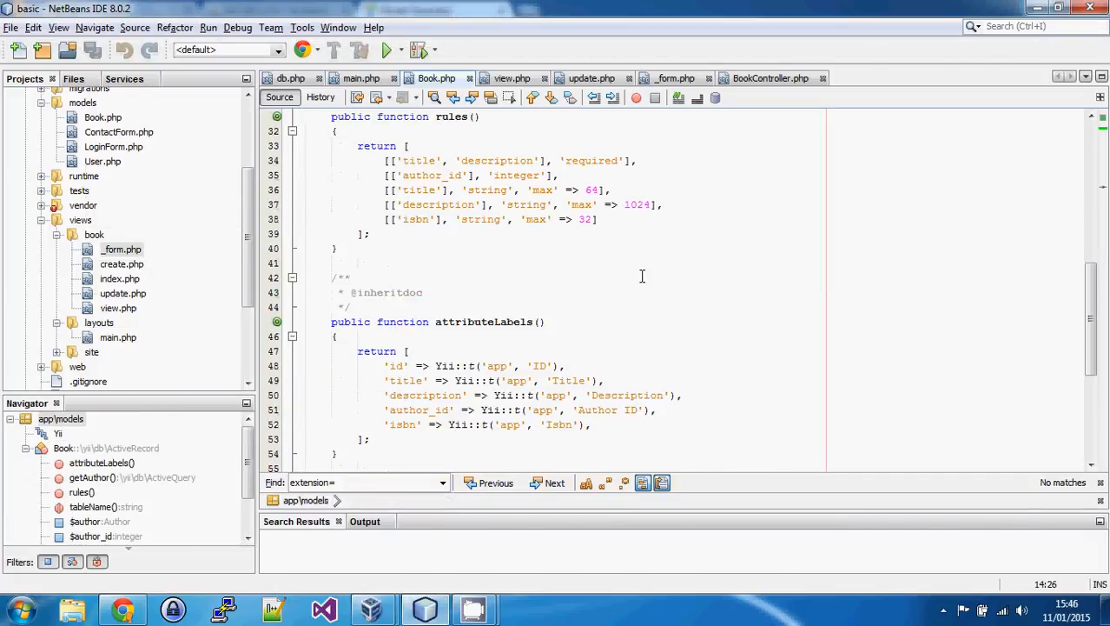
scroll(down, 3)
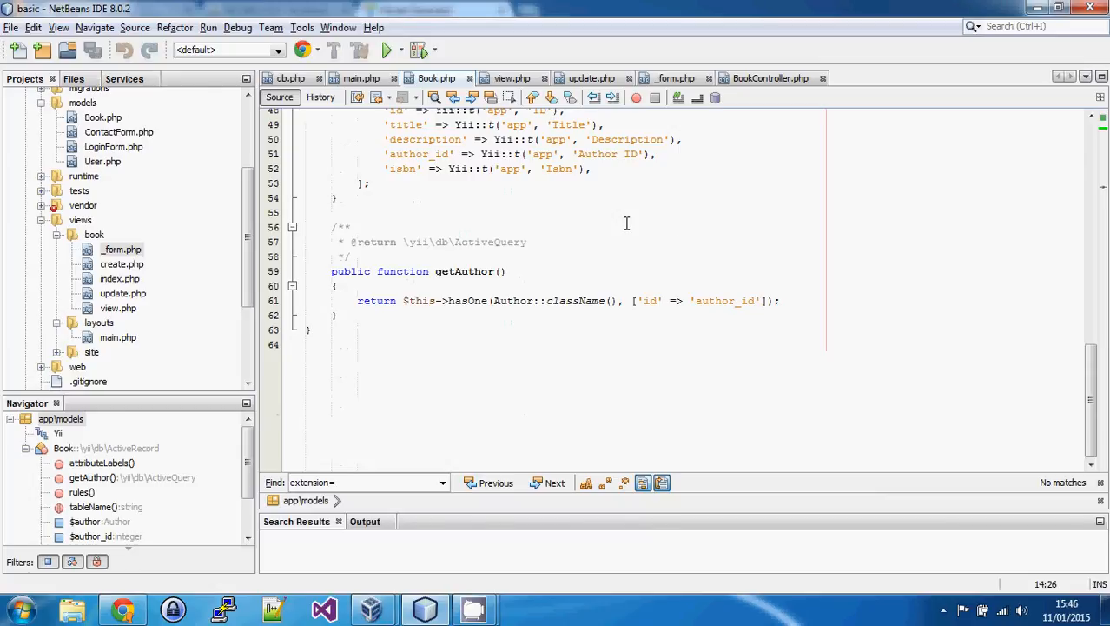
click(347, 226)
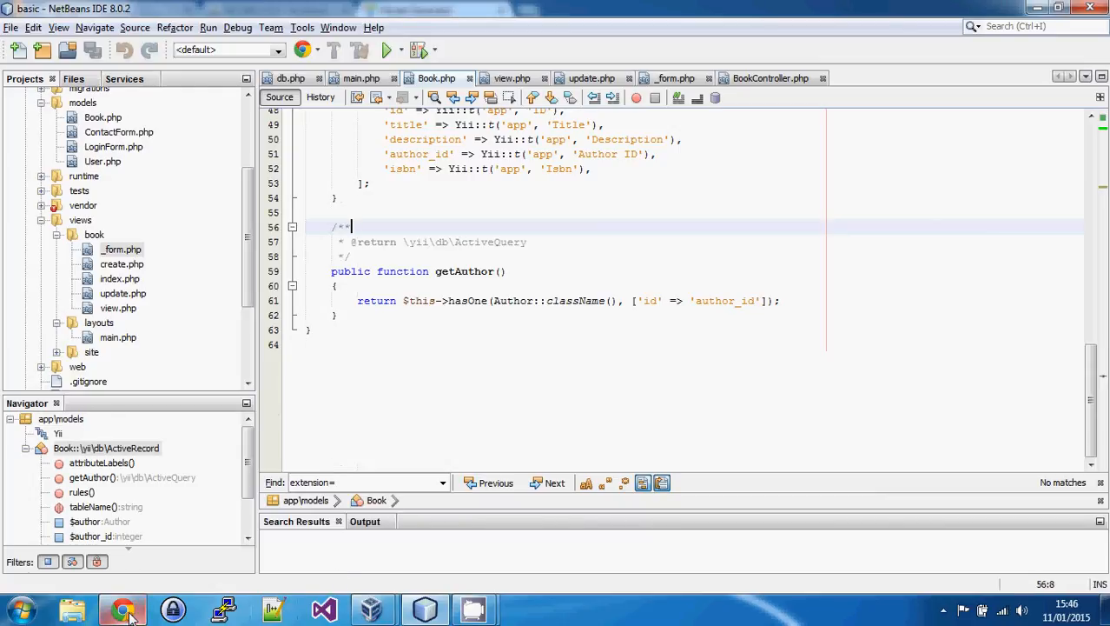
Return to Gii and re-preview the book table's Book model to confirm Book.php is unchanged.
click(121, 608)
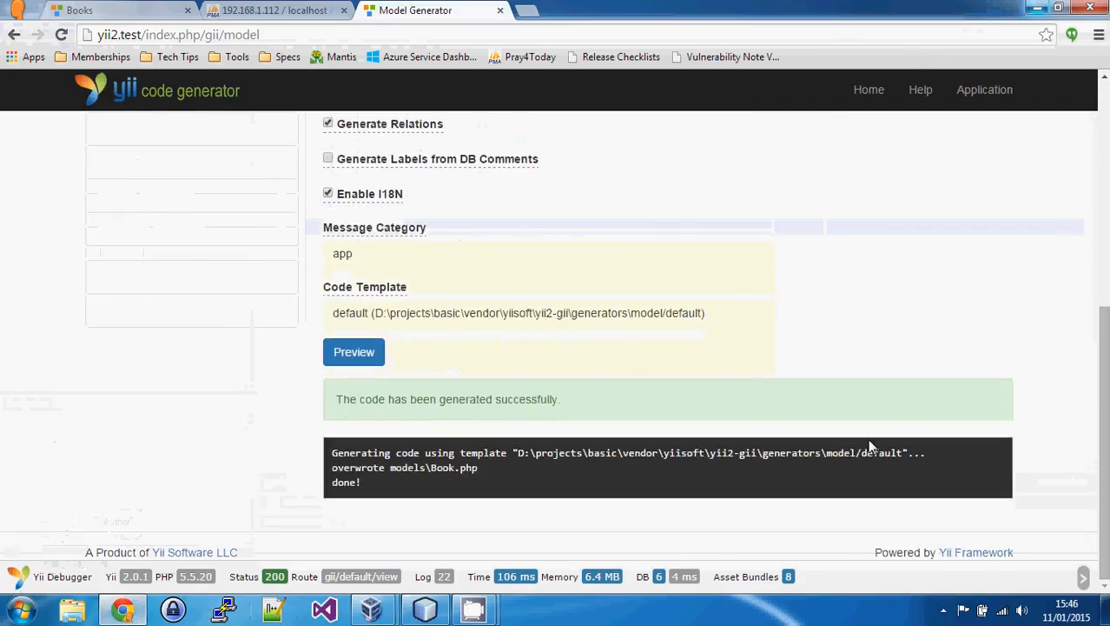
click(354, 351)
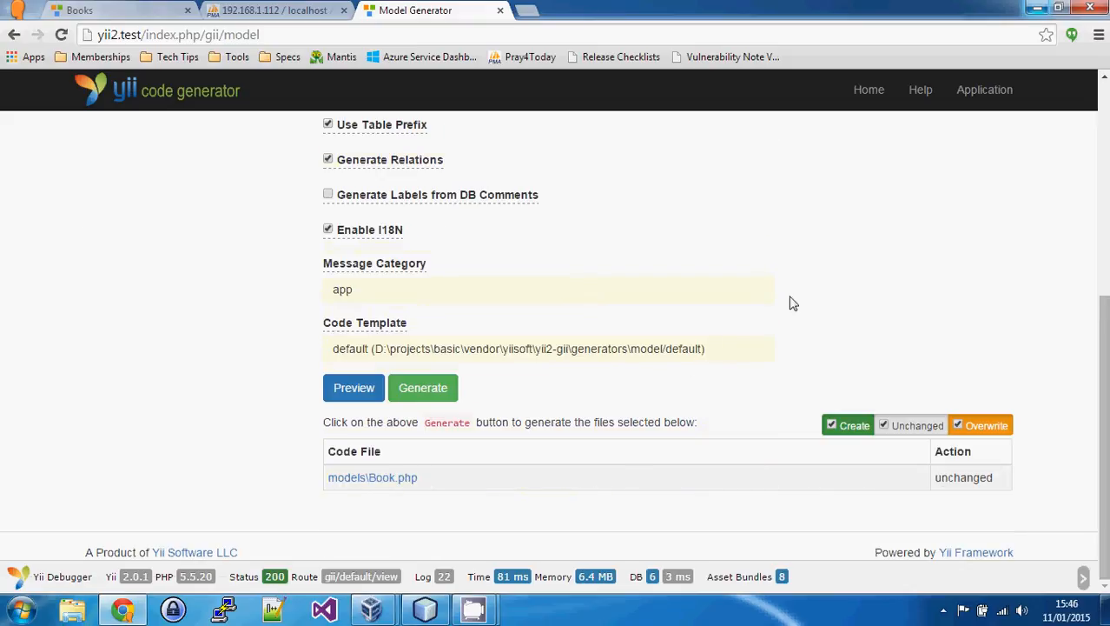
scroll(up, 3)
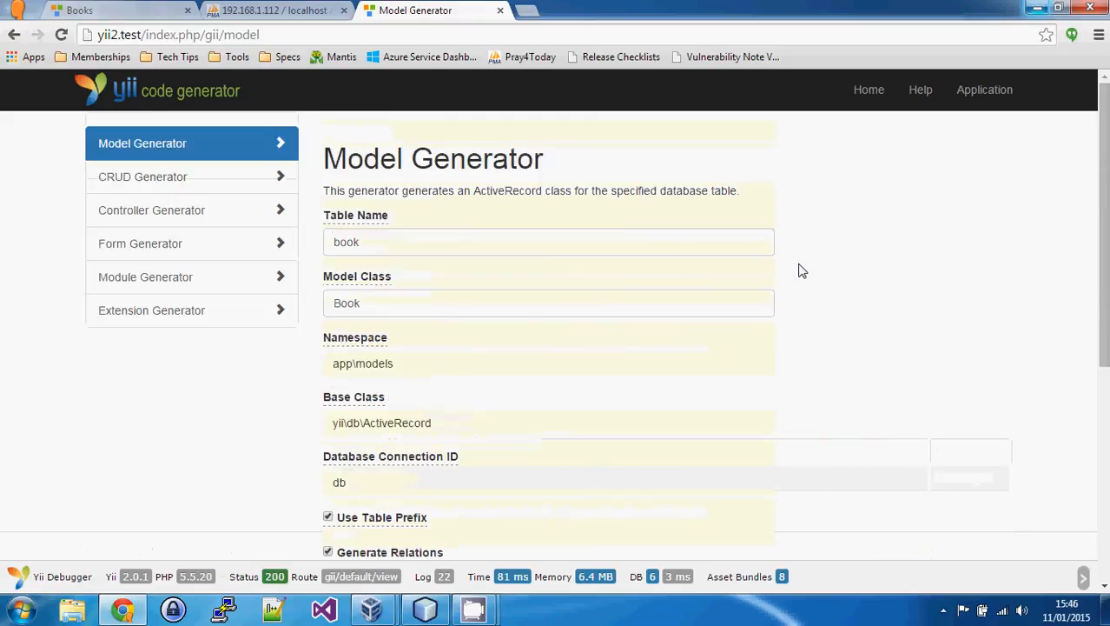
mouse_move(860, 232)
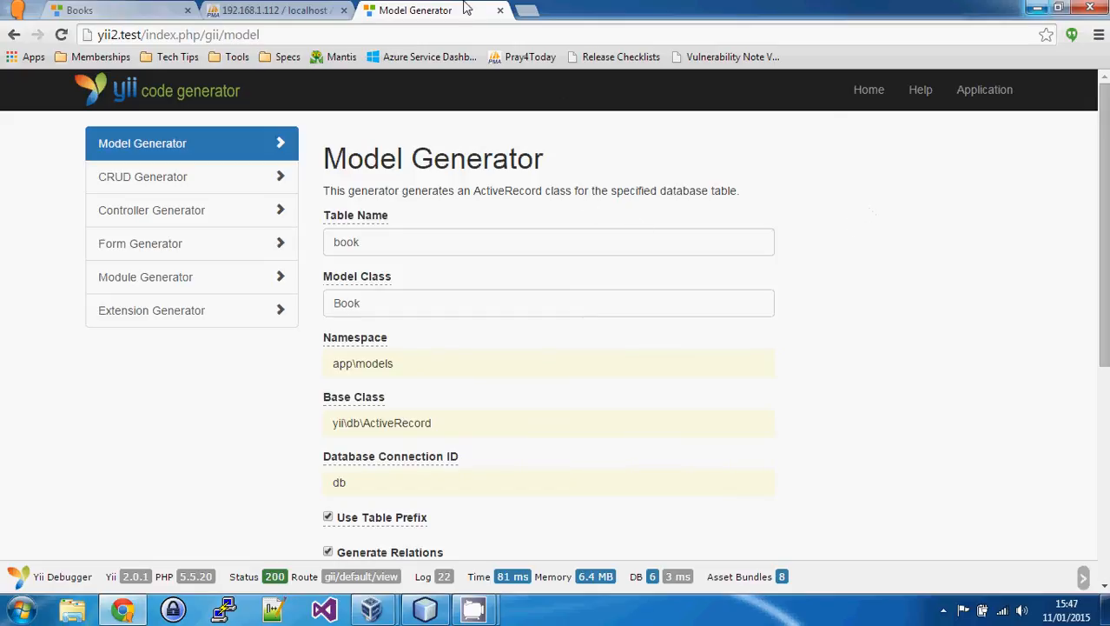
mouse_move(595, 290)
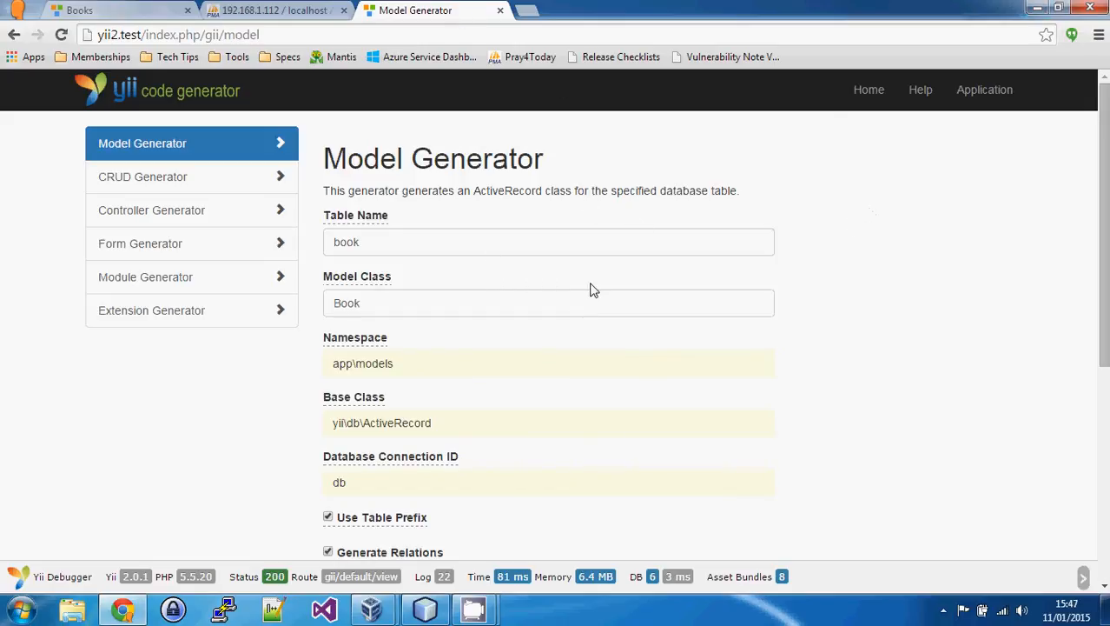
mouse_move(596, 276)
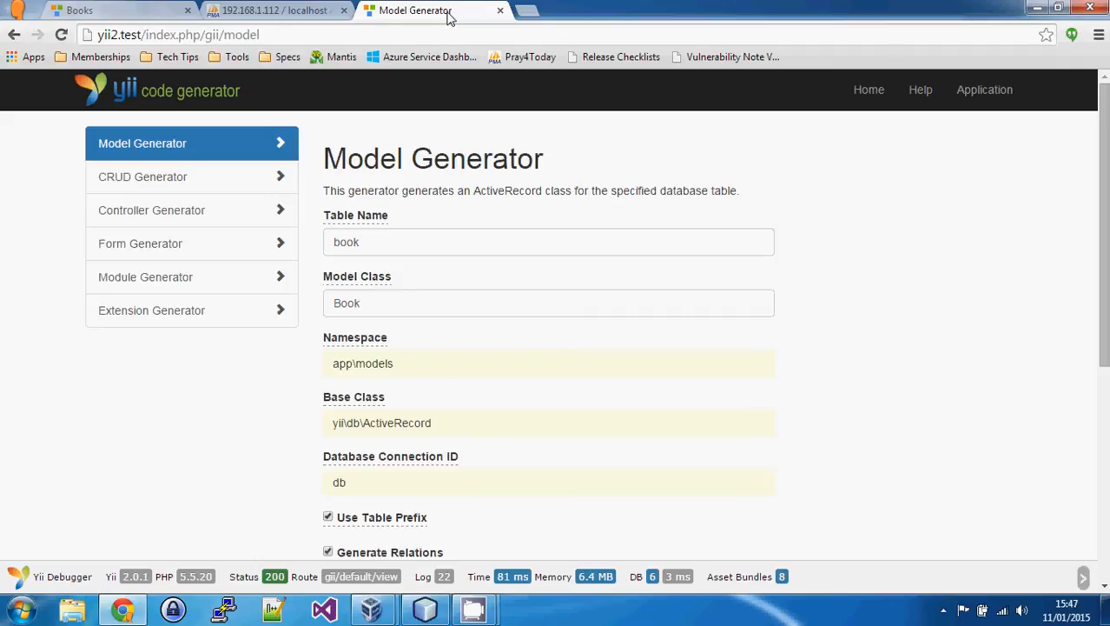
mouse_move(741, 425)
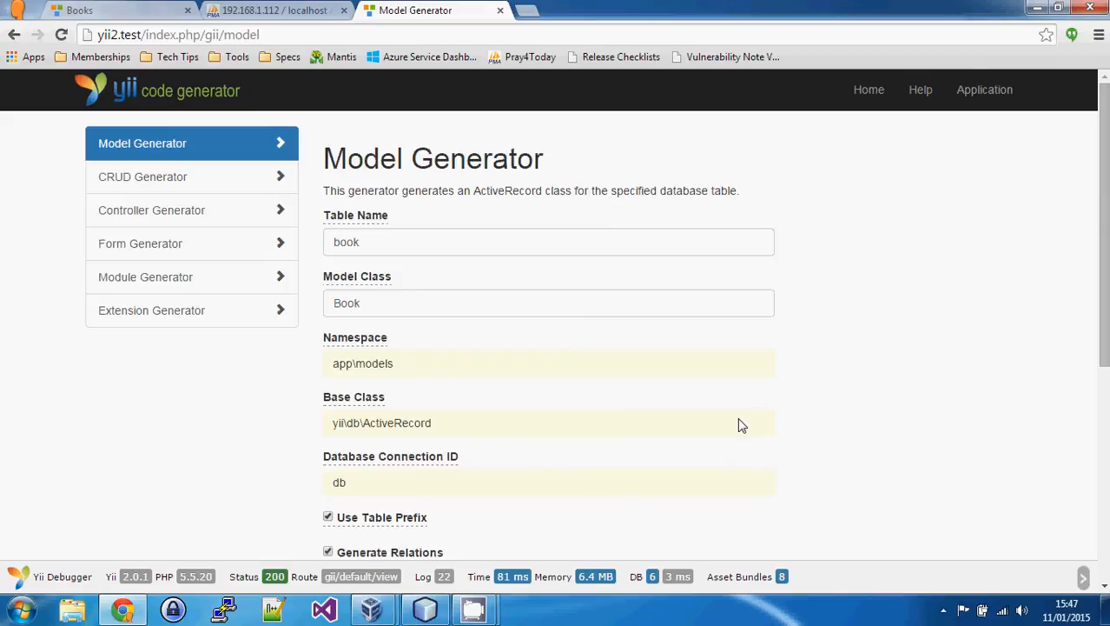
mouse_move(742, 425)
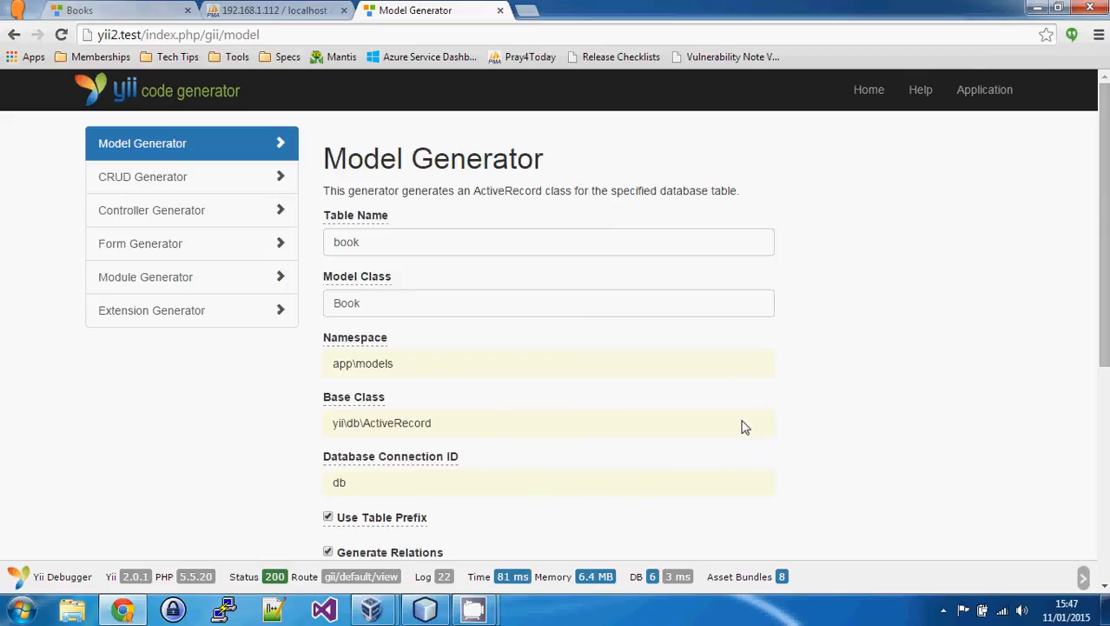
mouse_move(742, 357)
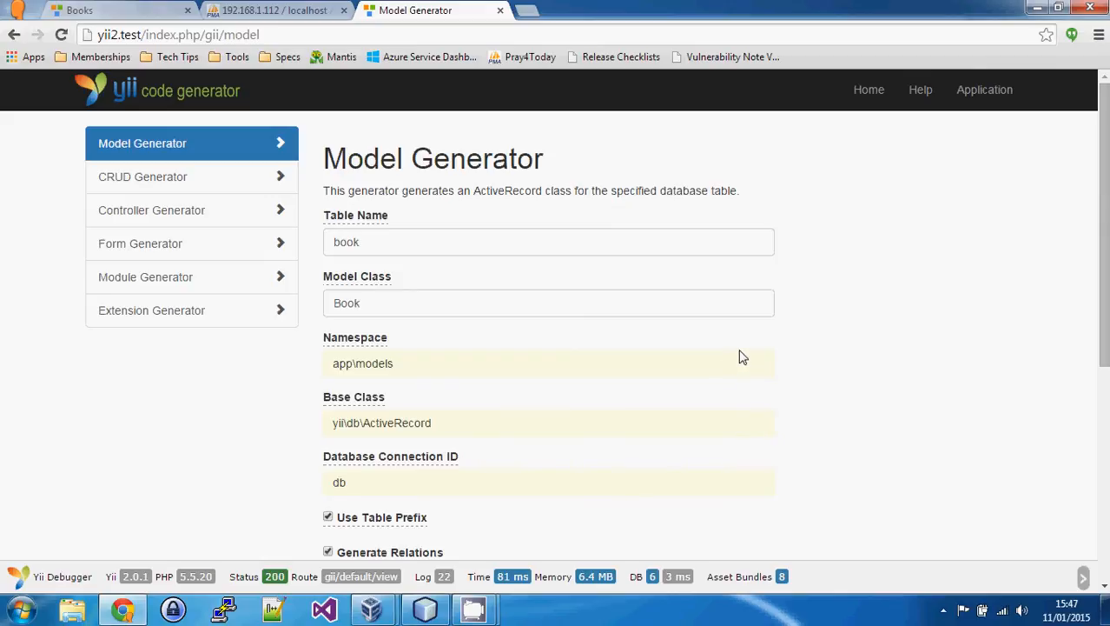